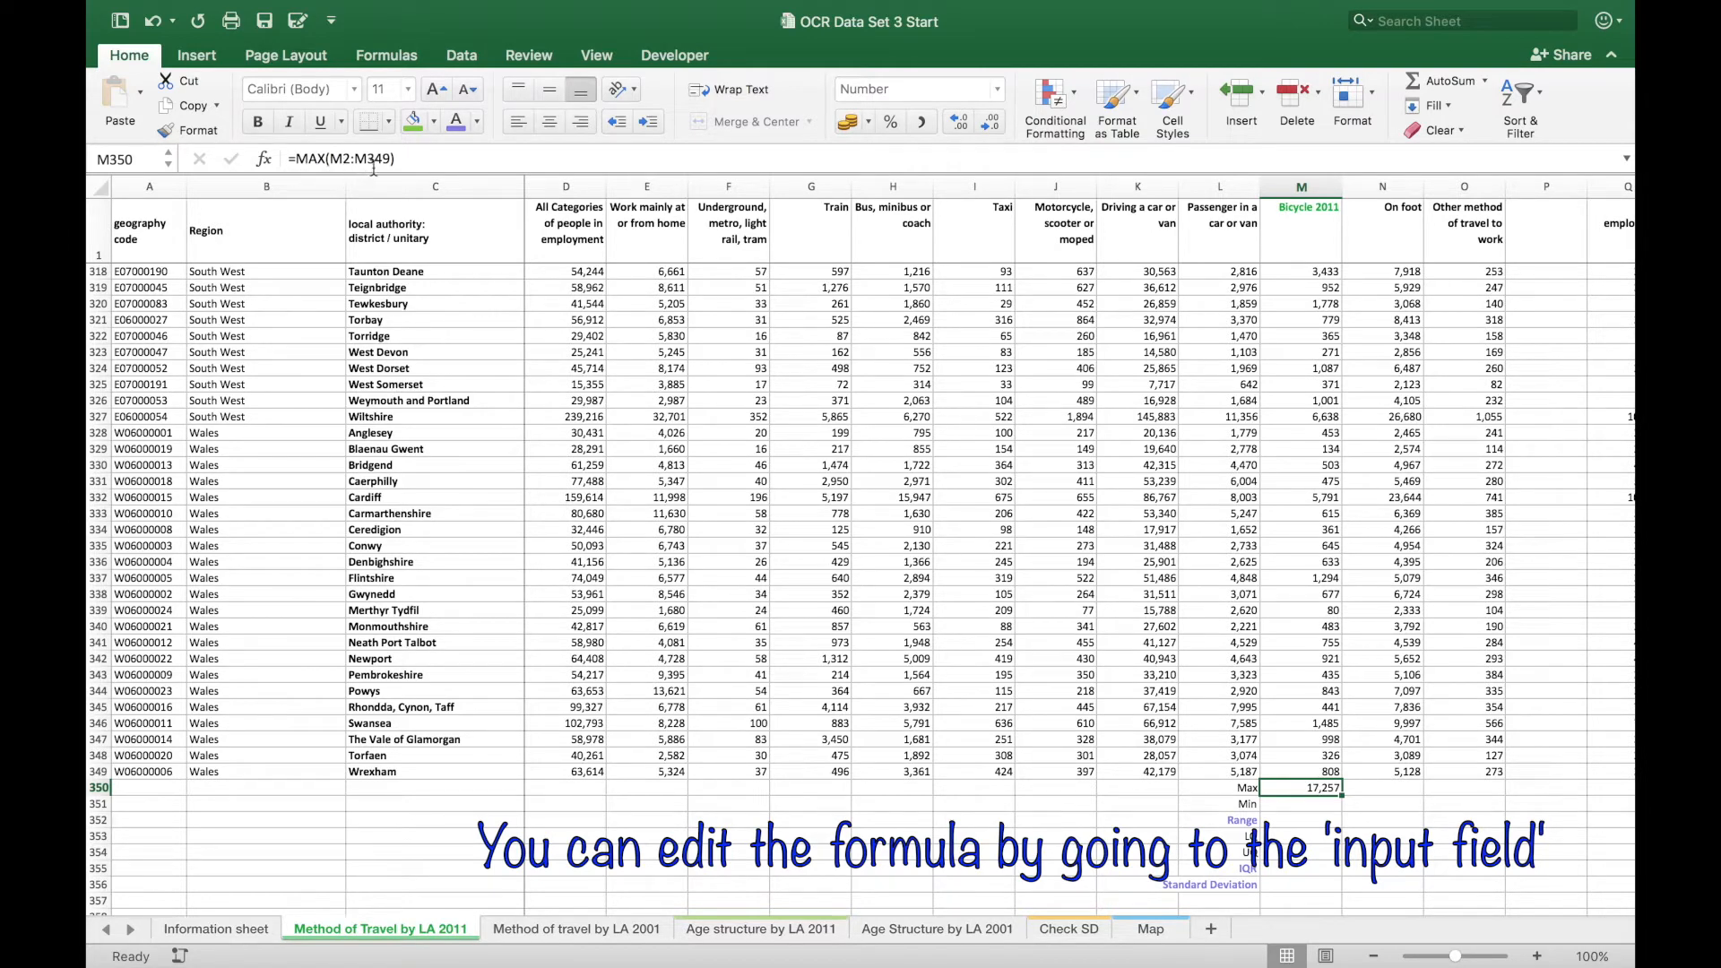
- Enter =MIN(M2:M349) giving 80 and =M350-M351 giving a range of 17,177 for Bicycle 2011
click(1301, 803)
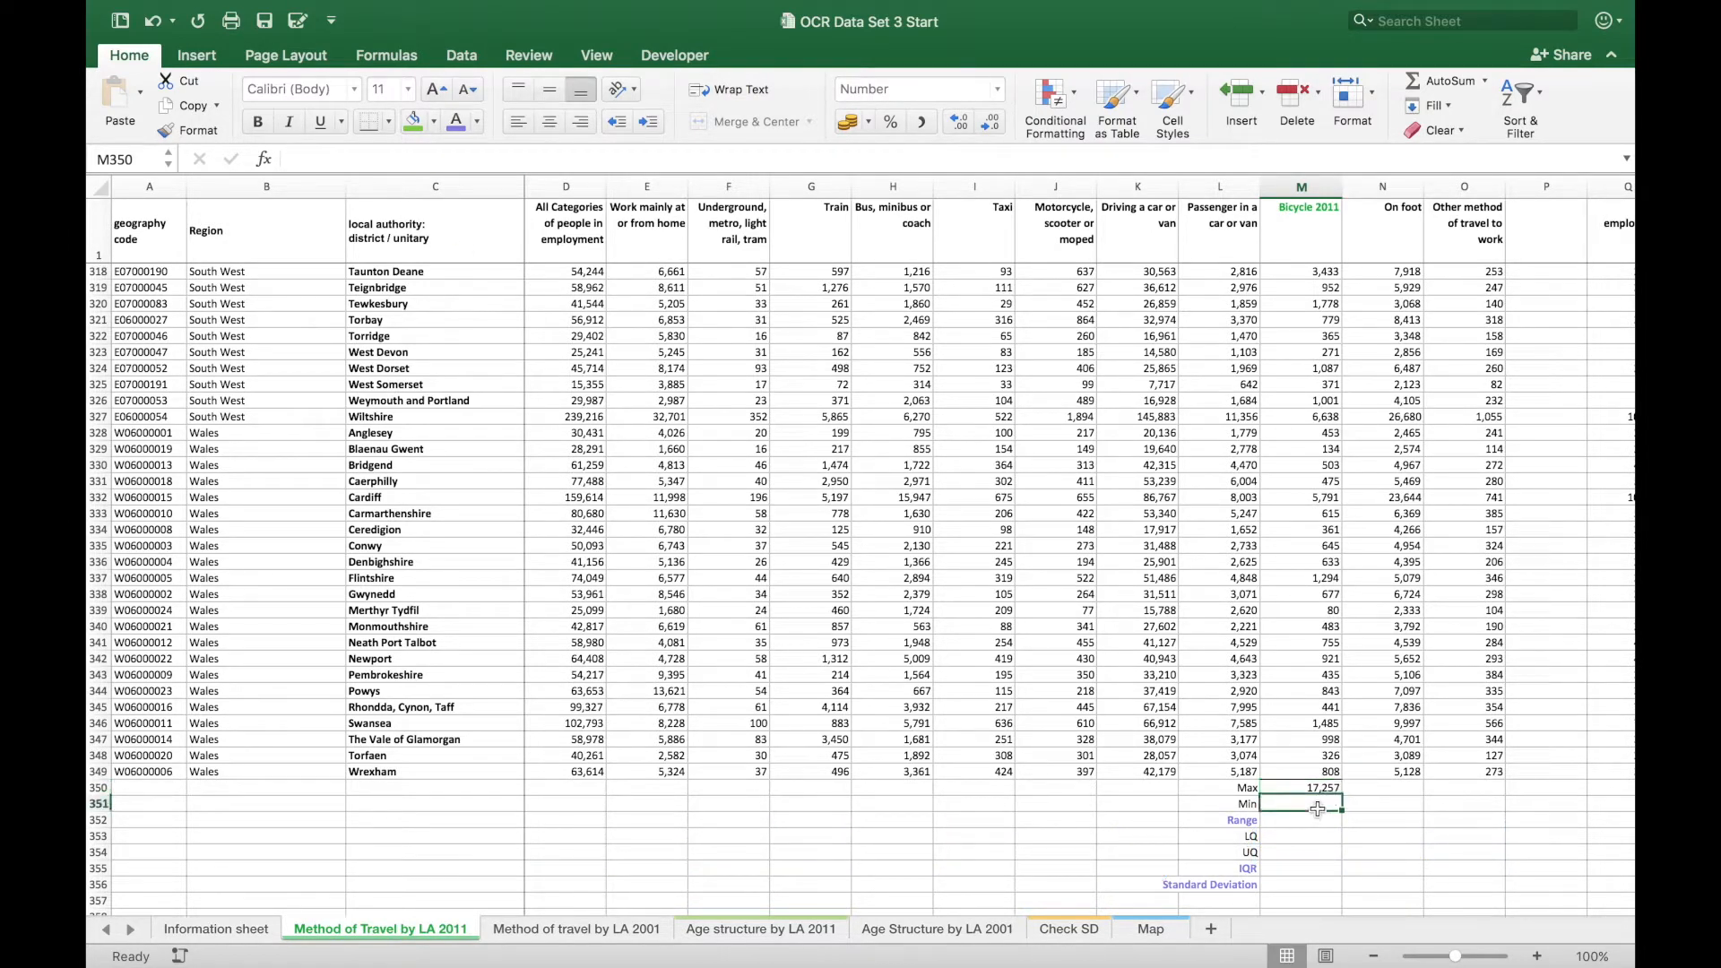
text(=min(m2)
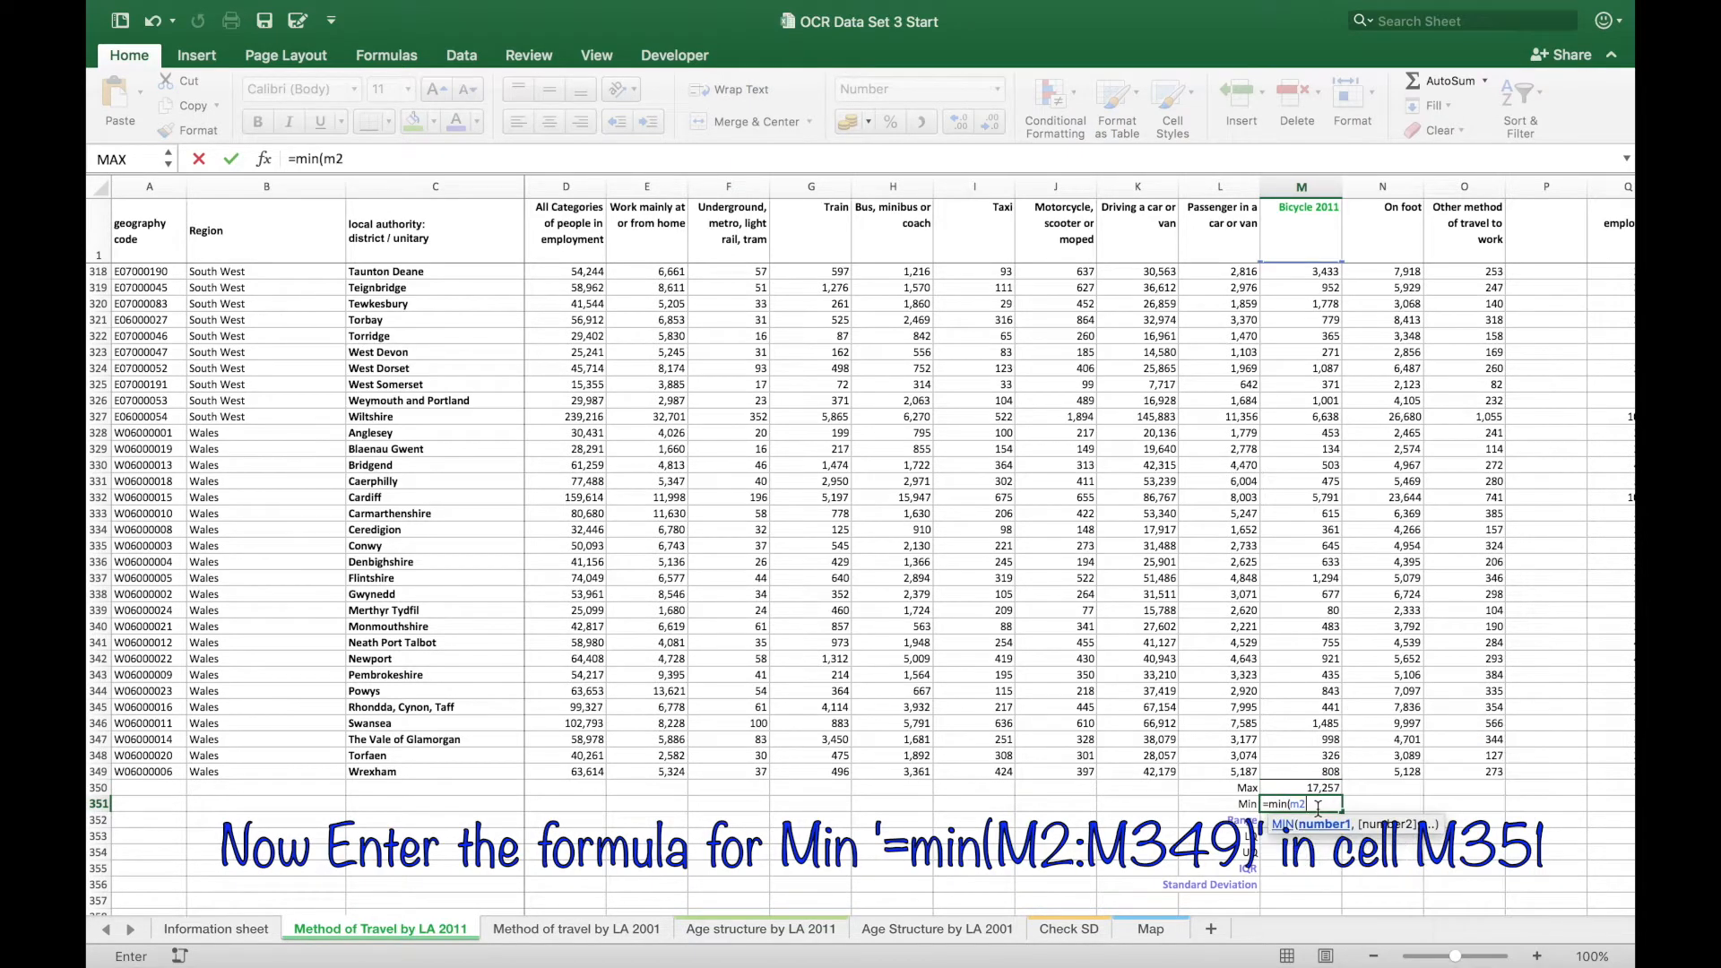
text(:)
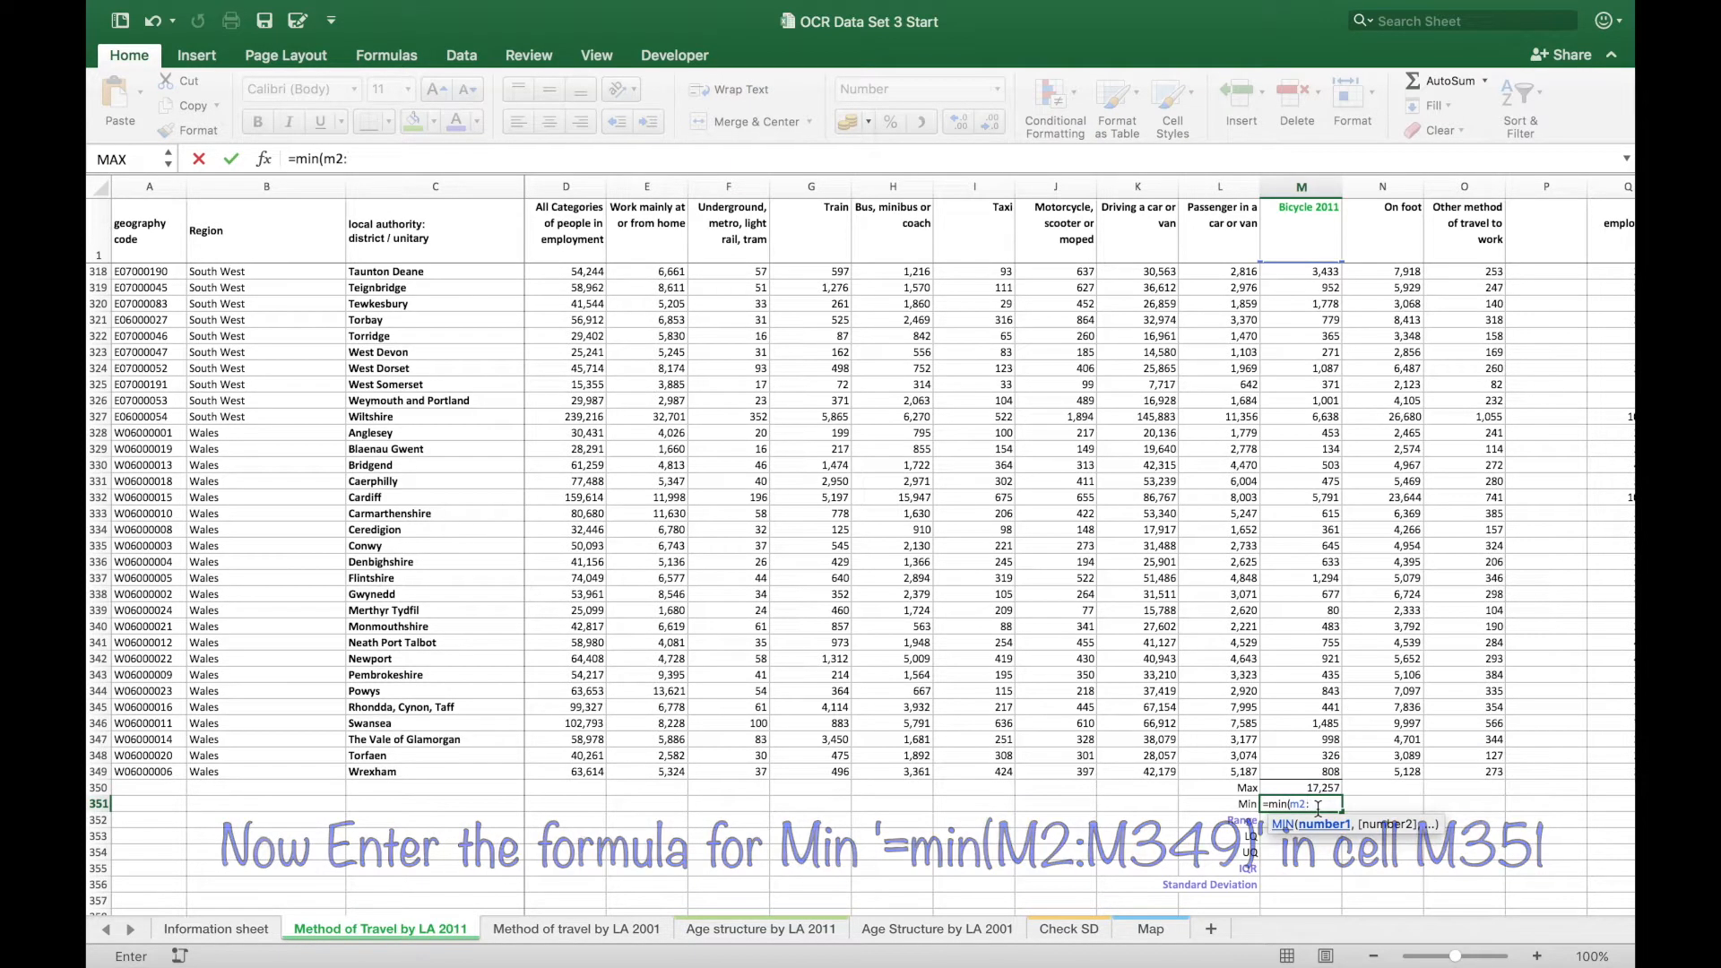
text(m349)
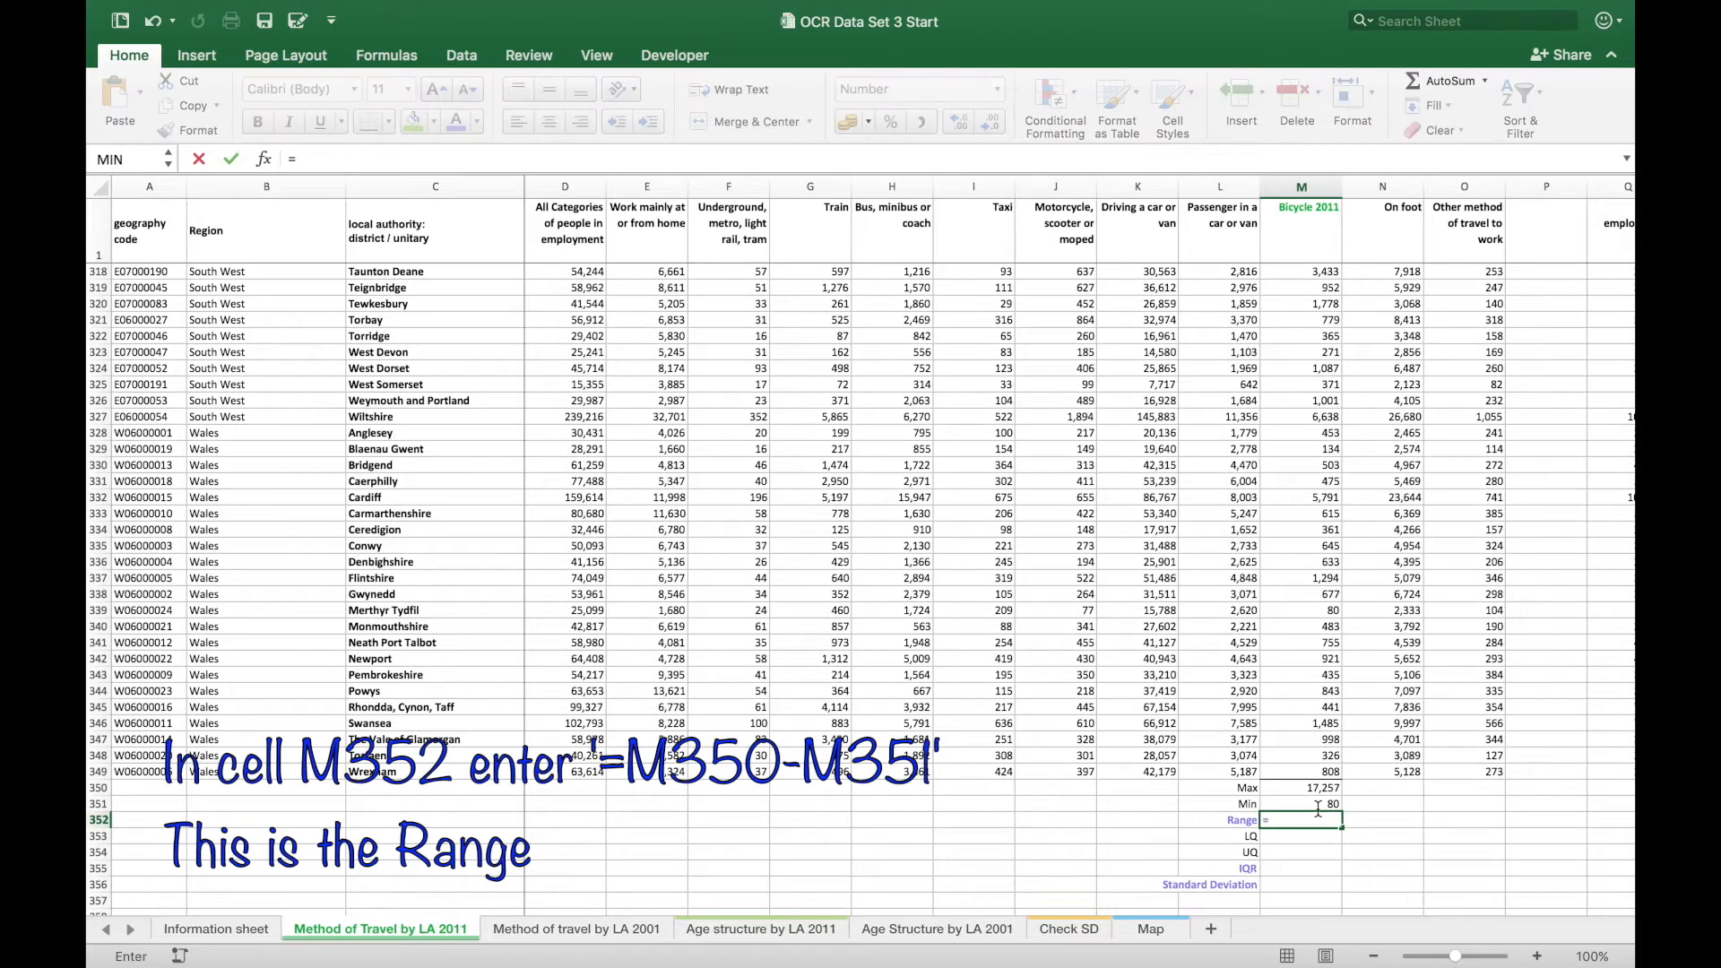
text(=M350-)
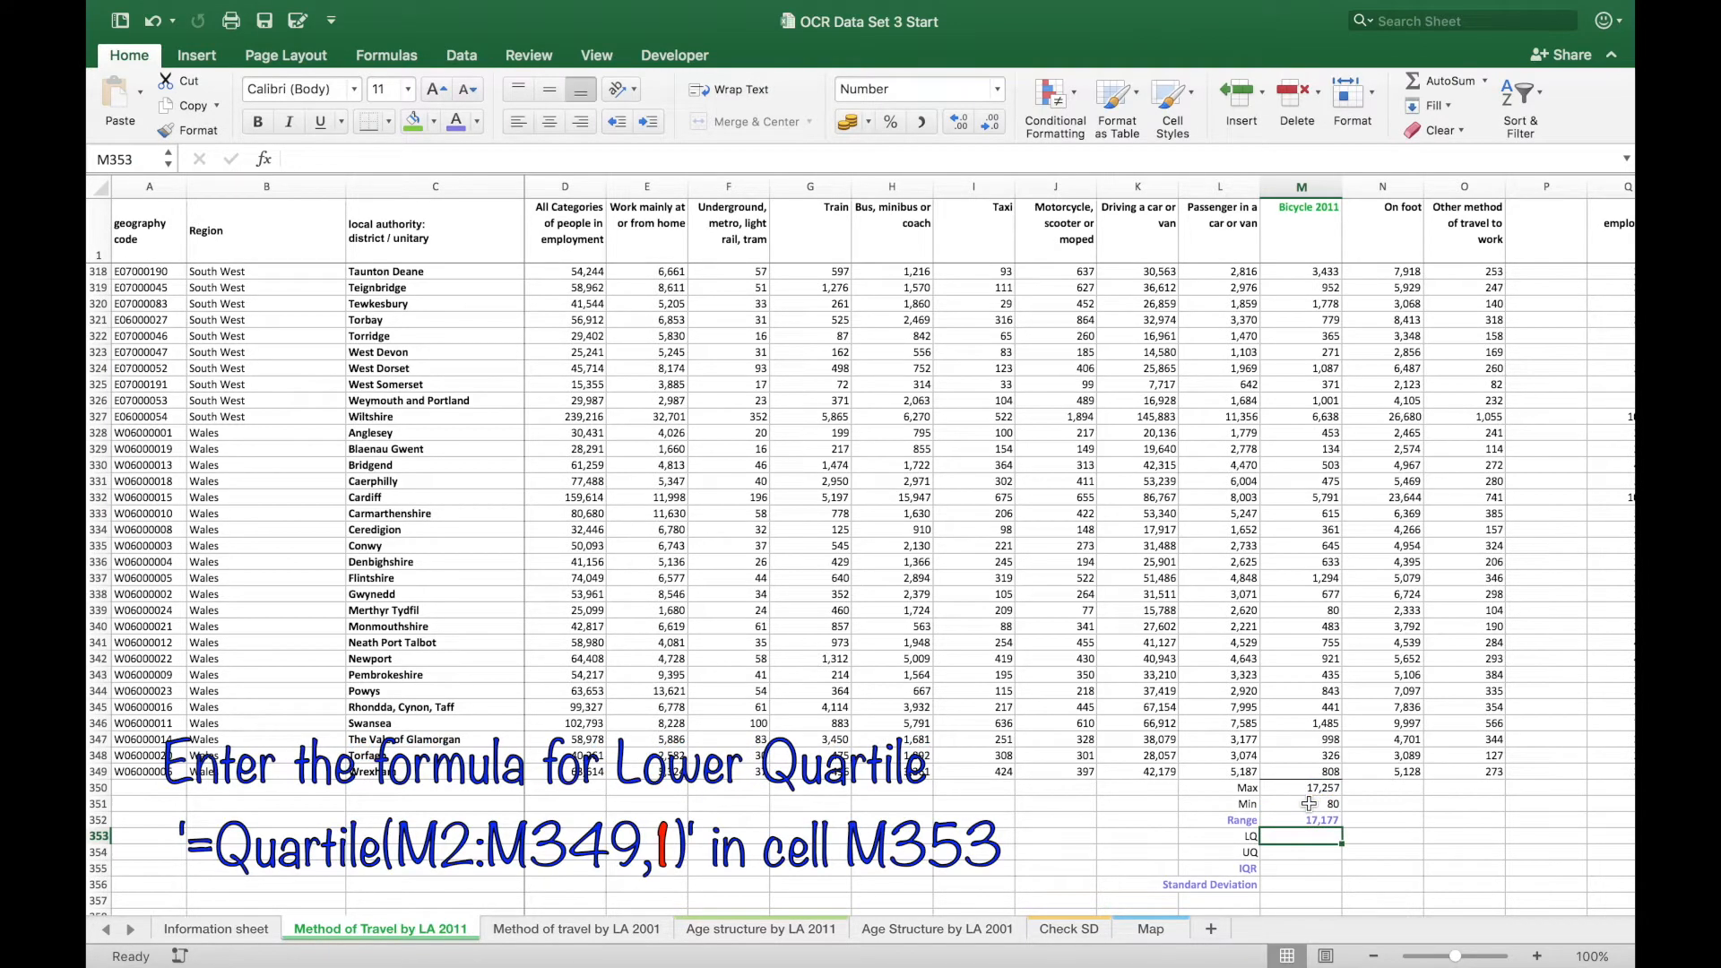
- Enter =QUARTILE(M2:M349,1) giving 786 and =QUARTILE(M2:M349,3) giving 2,473
text(=q)
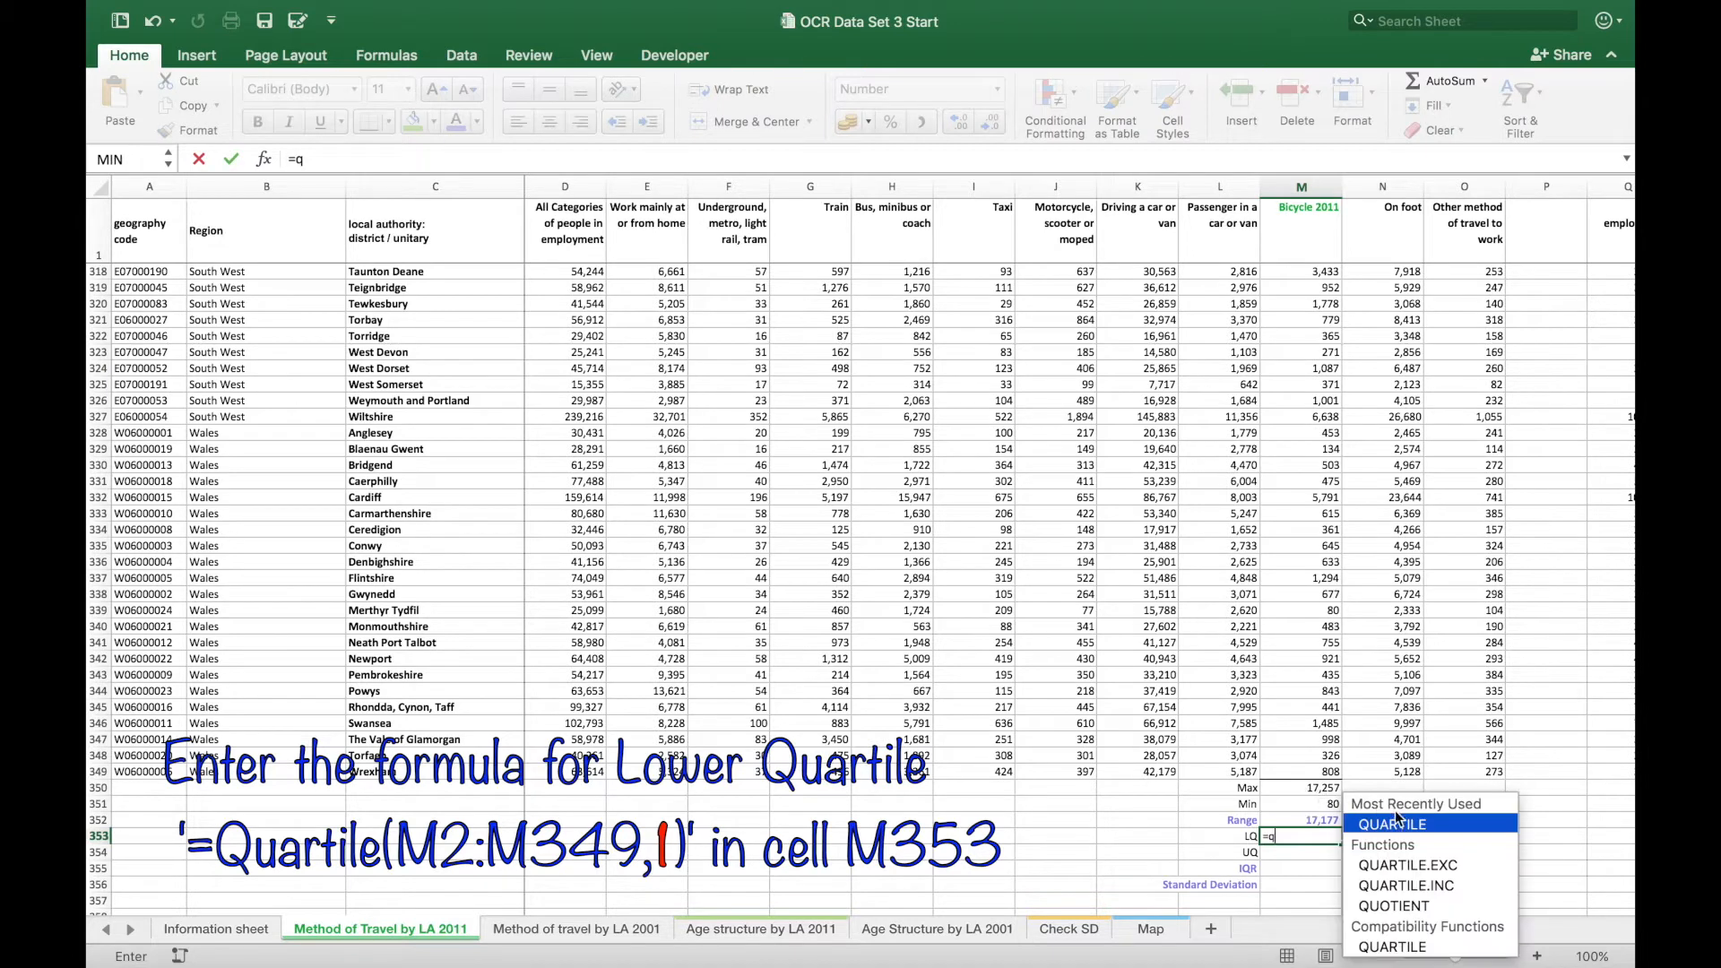
click(1391, 824)
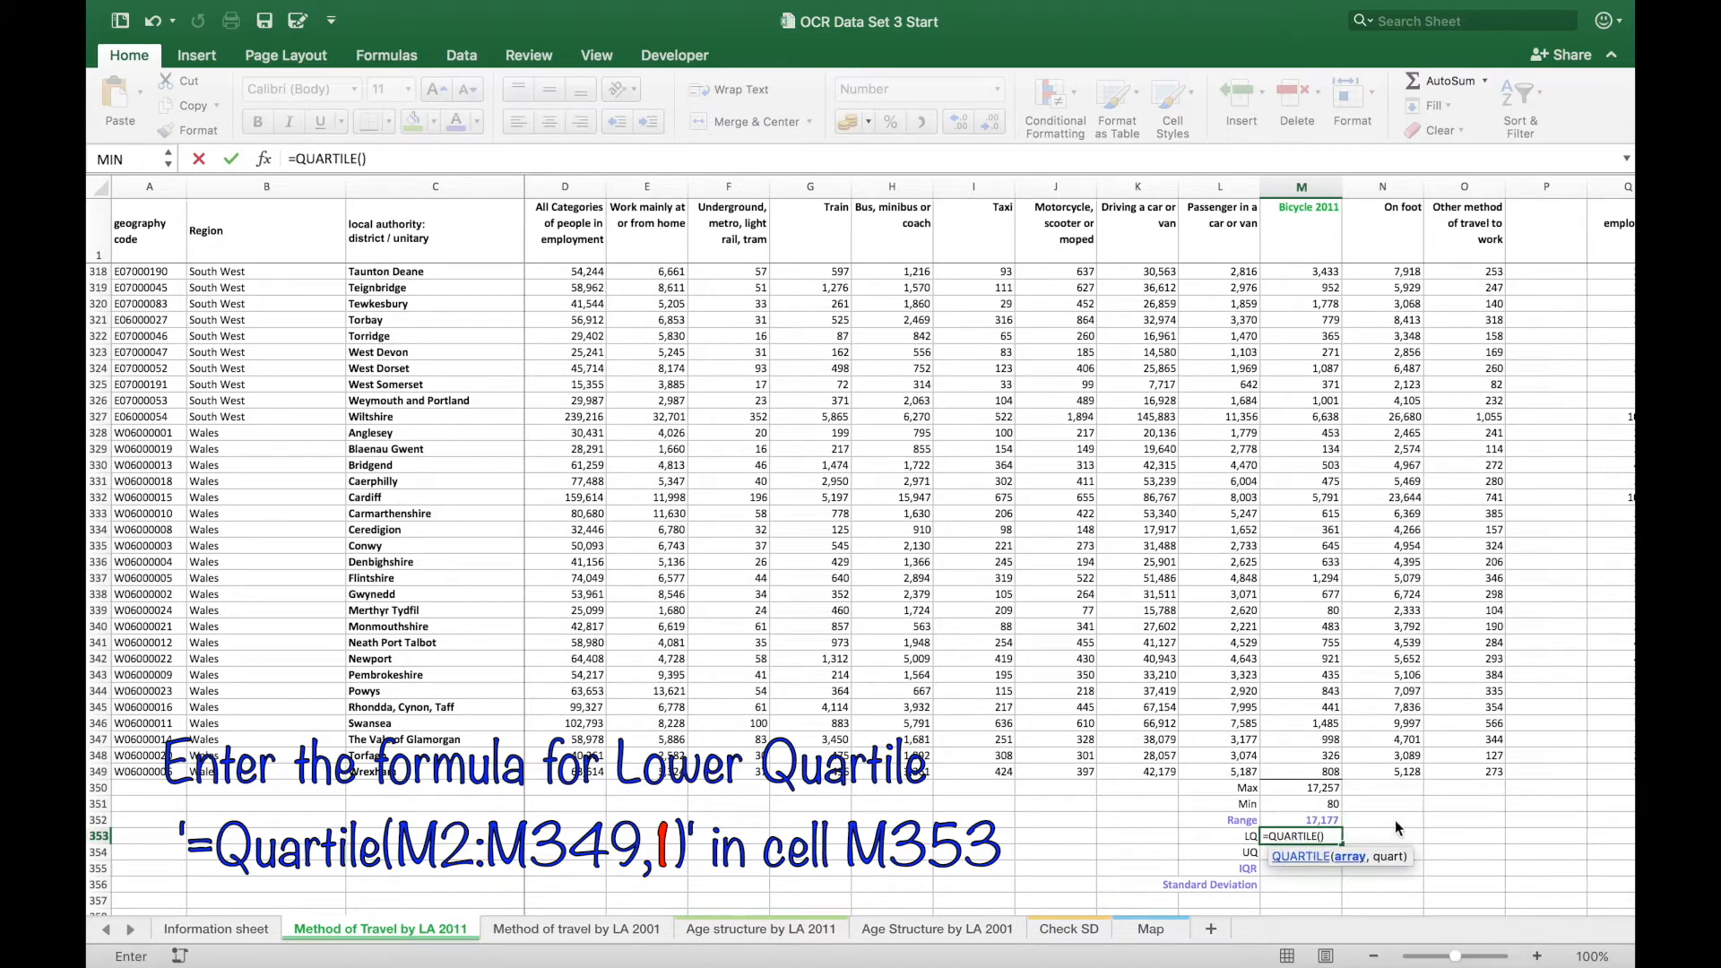
text(m2:m349,)
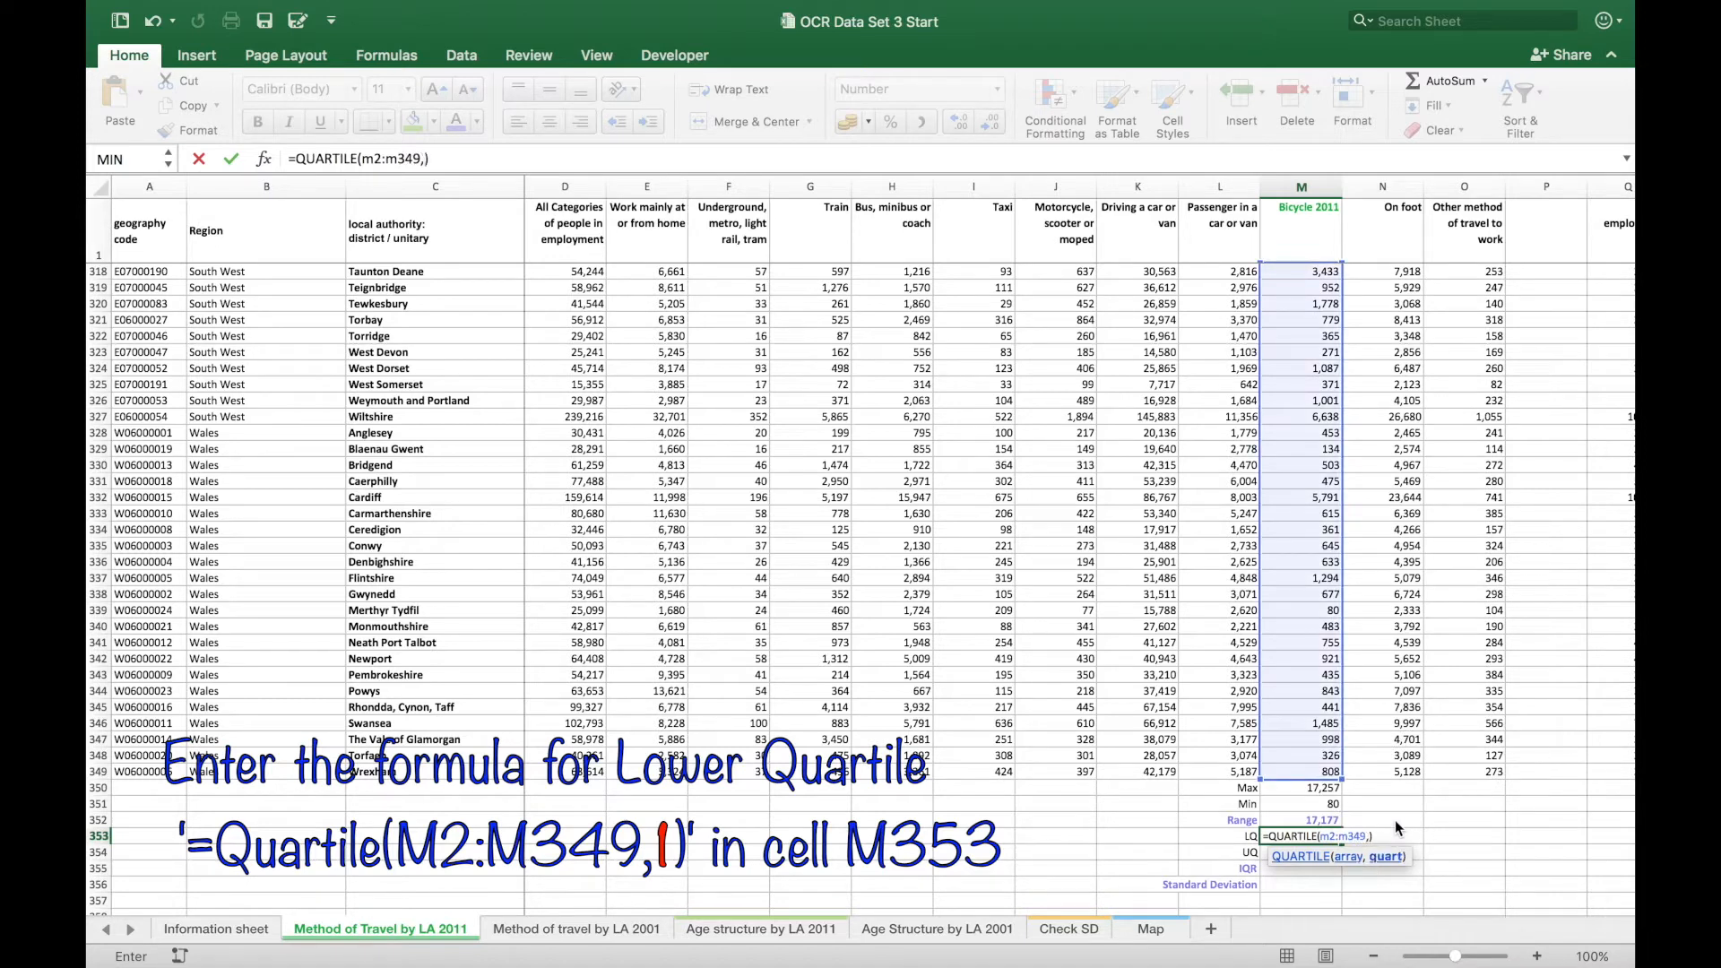
text(1)
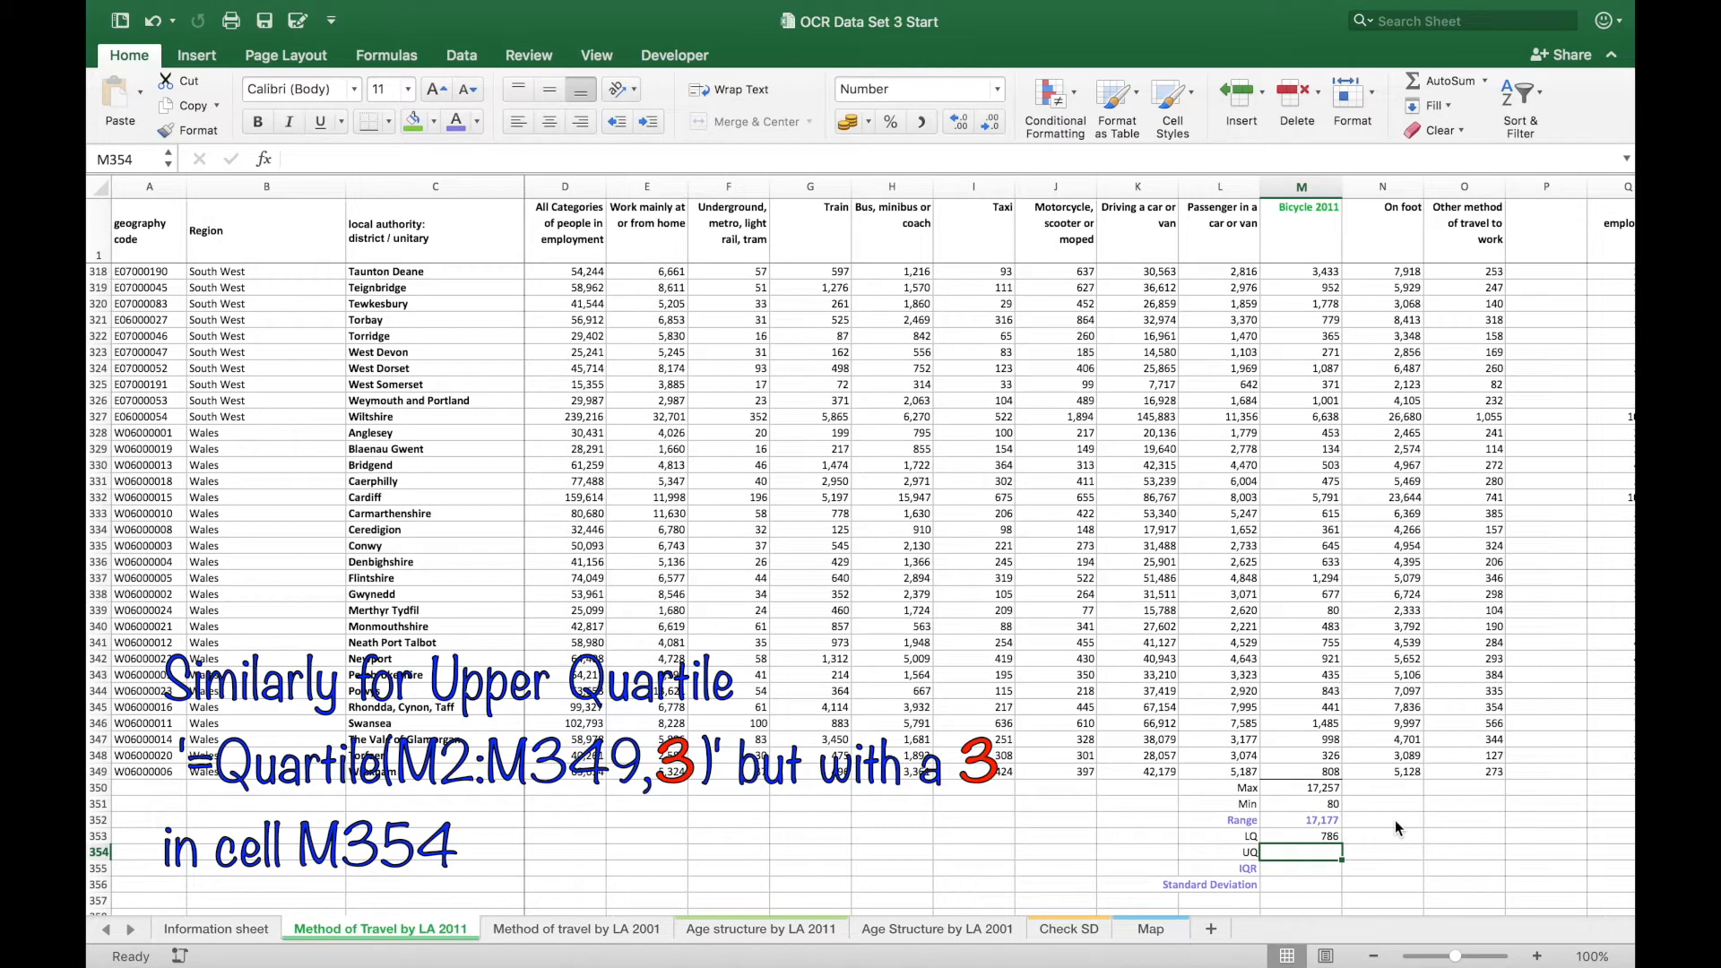
text(=q)
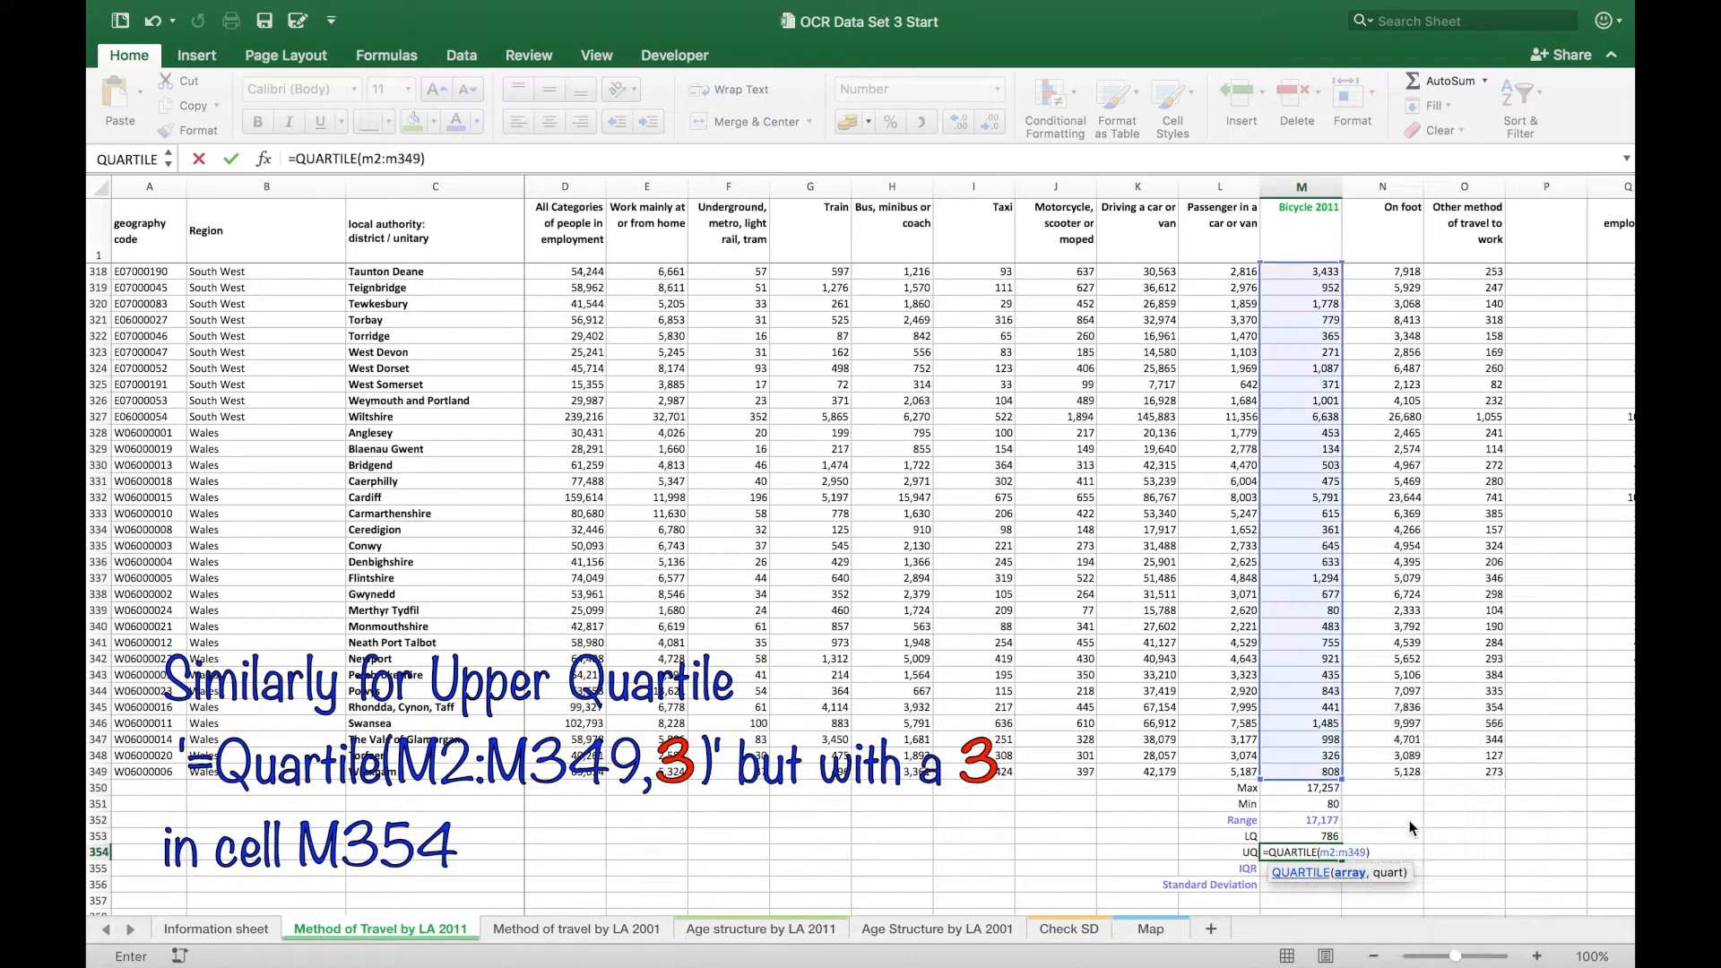
text(,3)
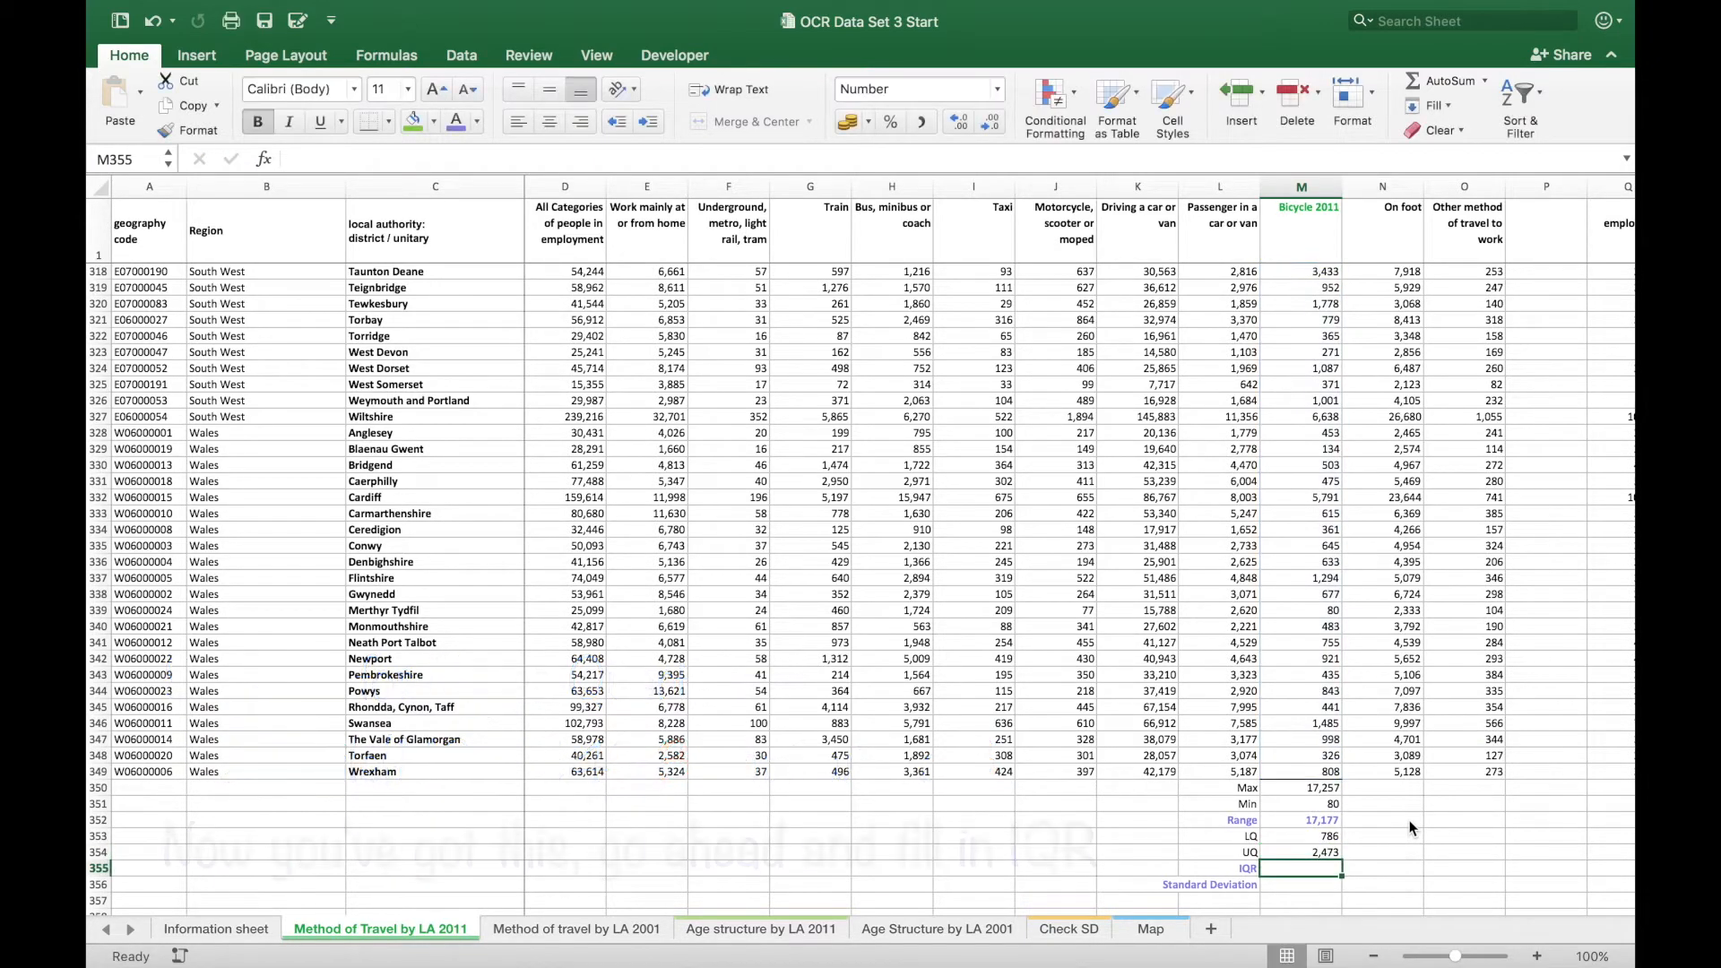
- Enter the IQR =M354-M353 (1,687) and =STDEVP(M2:M349) giving 2,400
text(=)
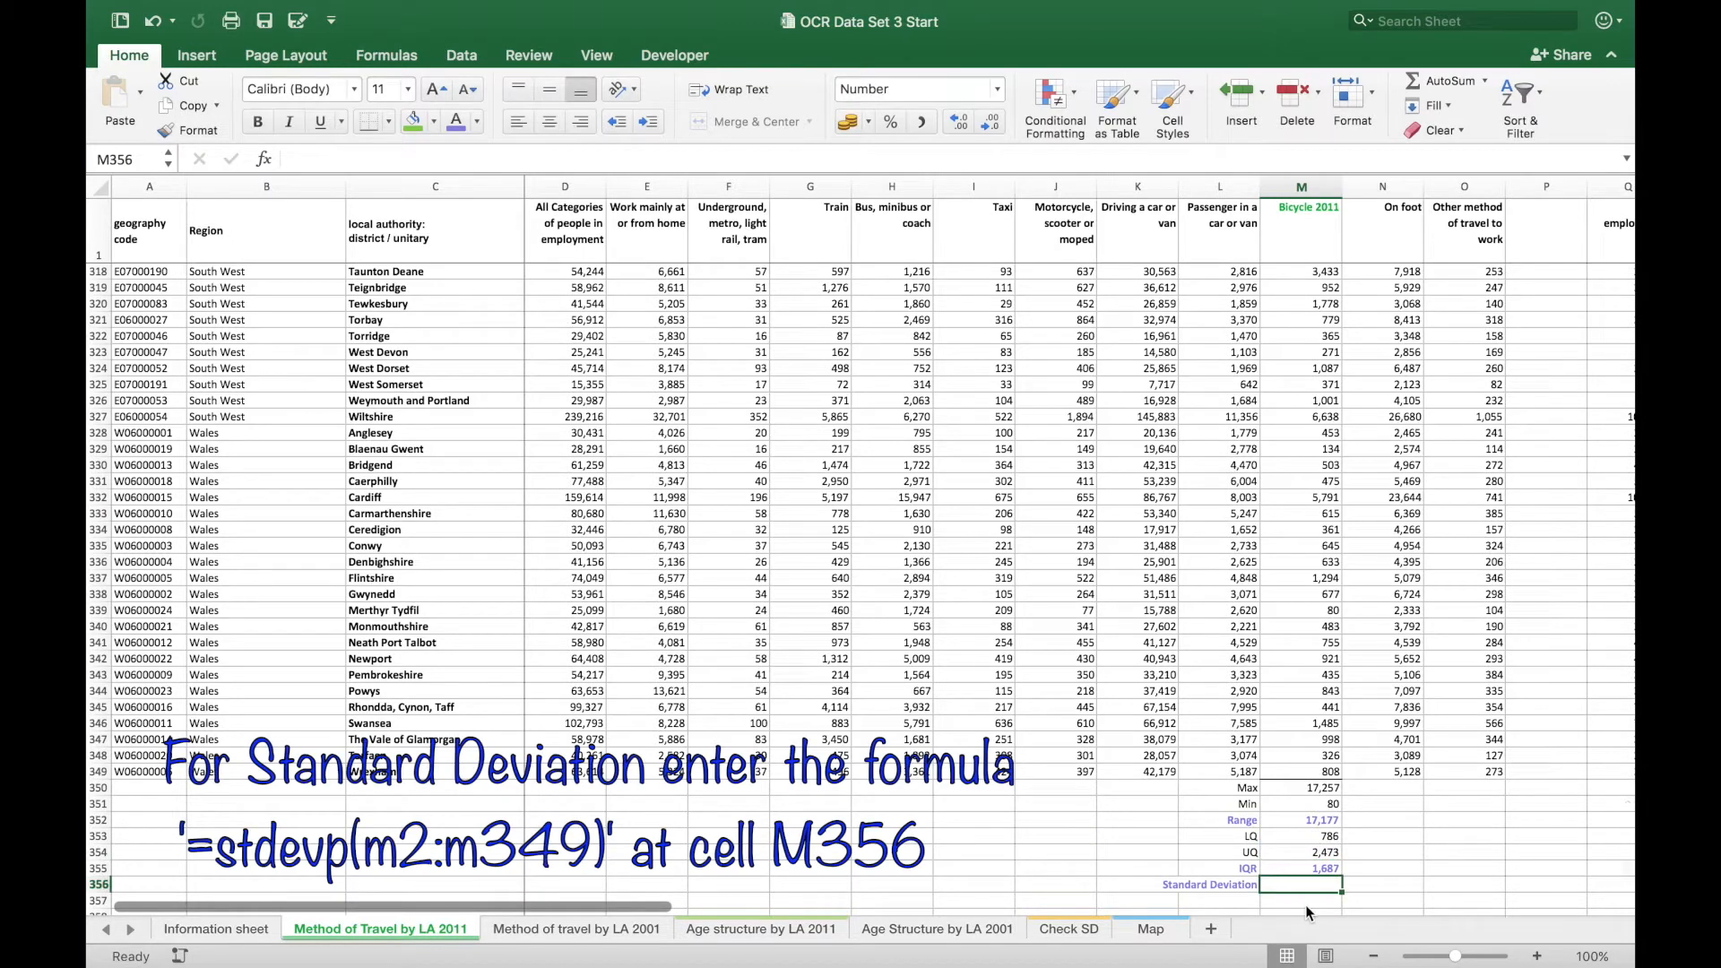
text(=std)
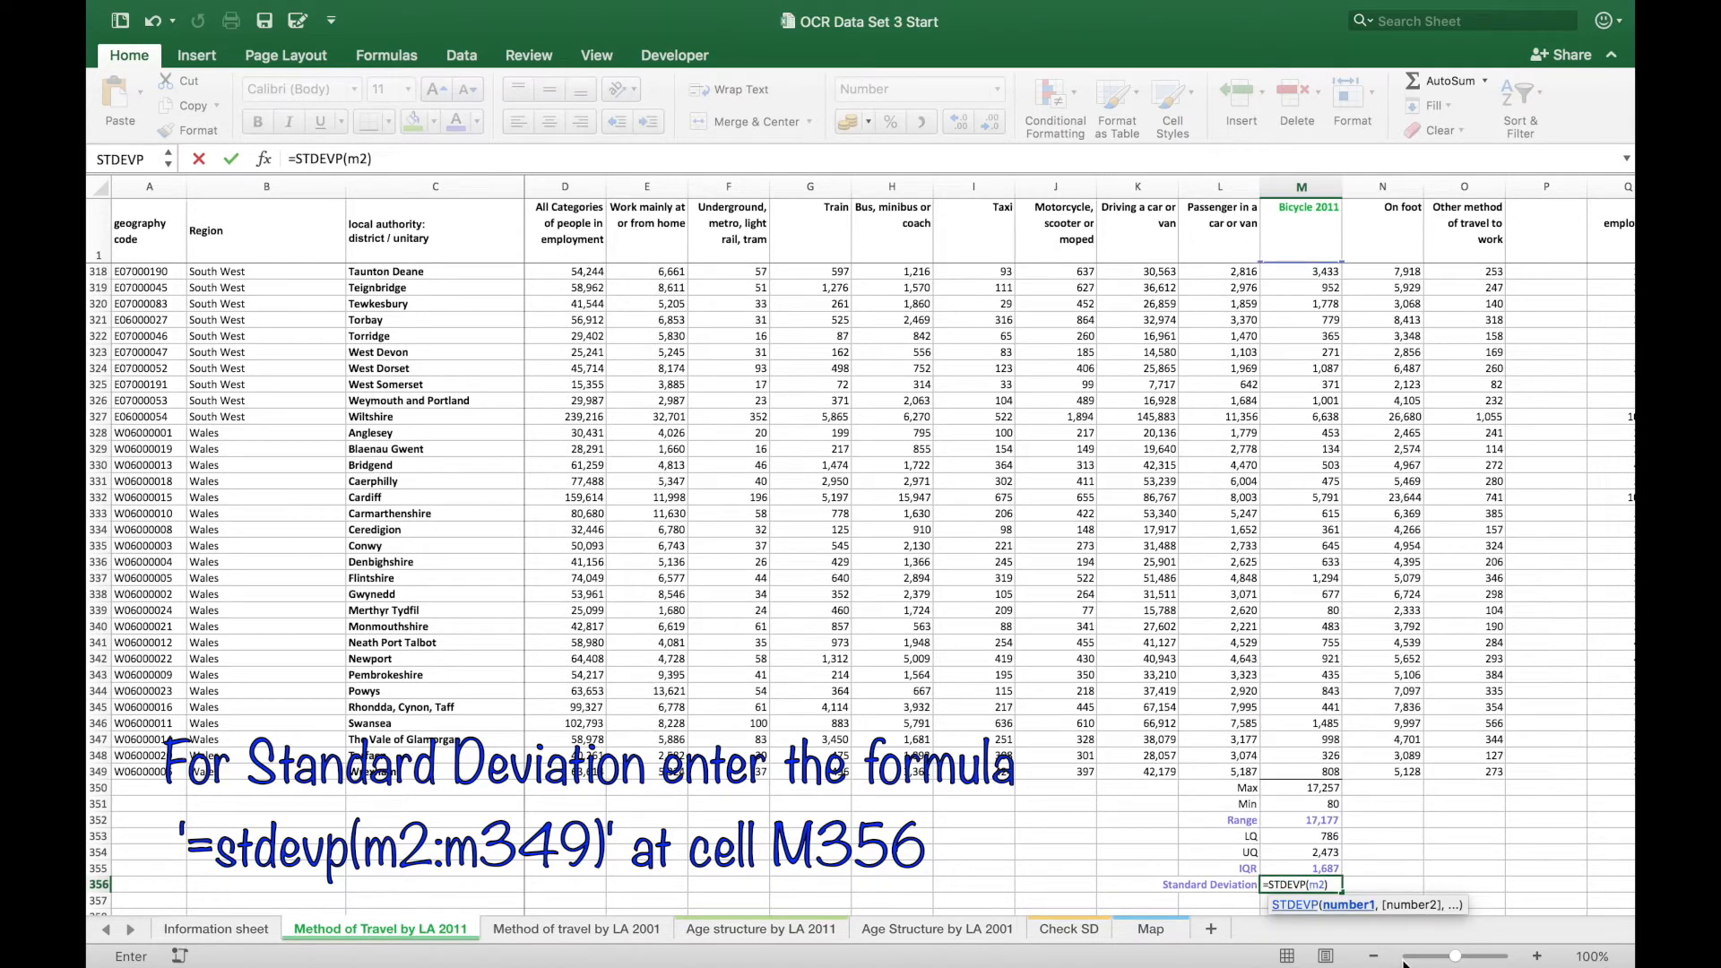
text(:m3)
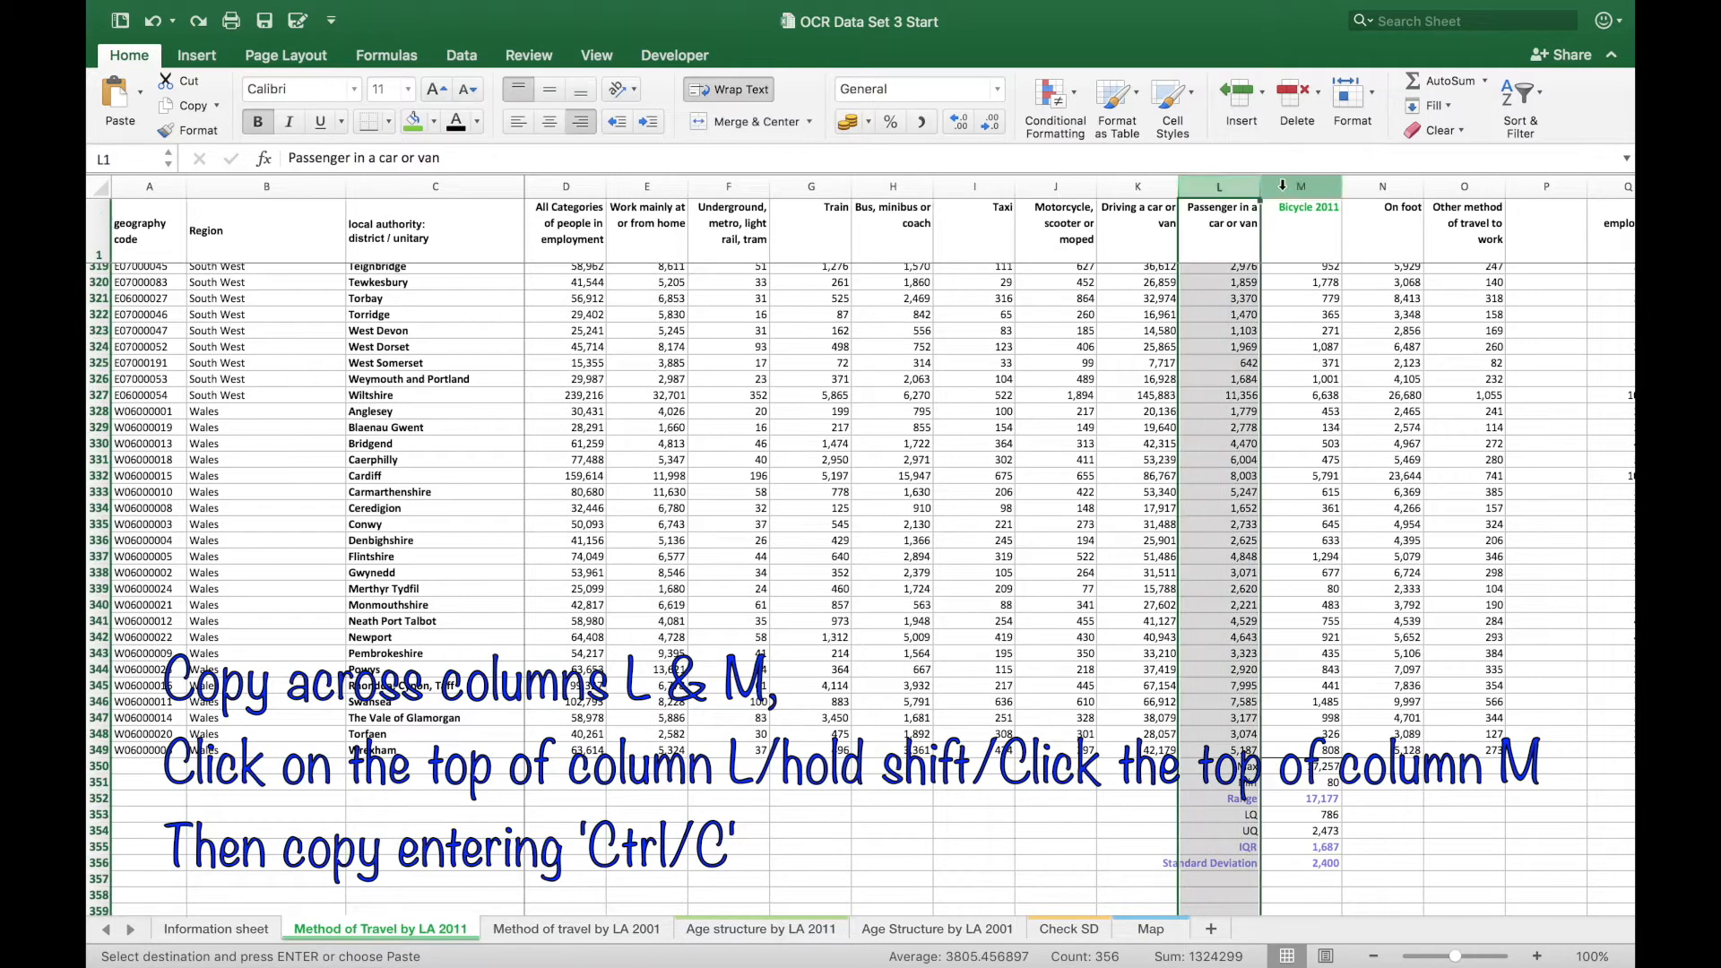
- Copy the Passenger and Bicycle 2011 columns to Check SD and head columns B and C 'x' and 'x-mean'
click(1301, 184)
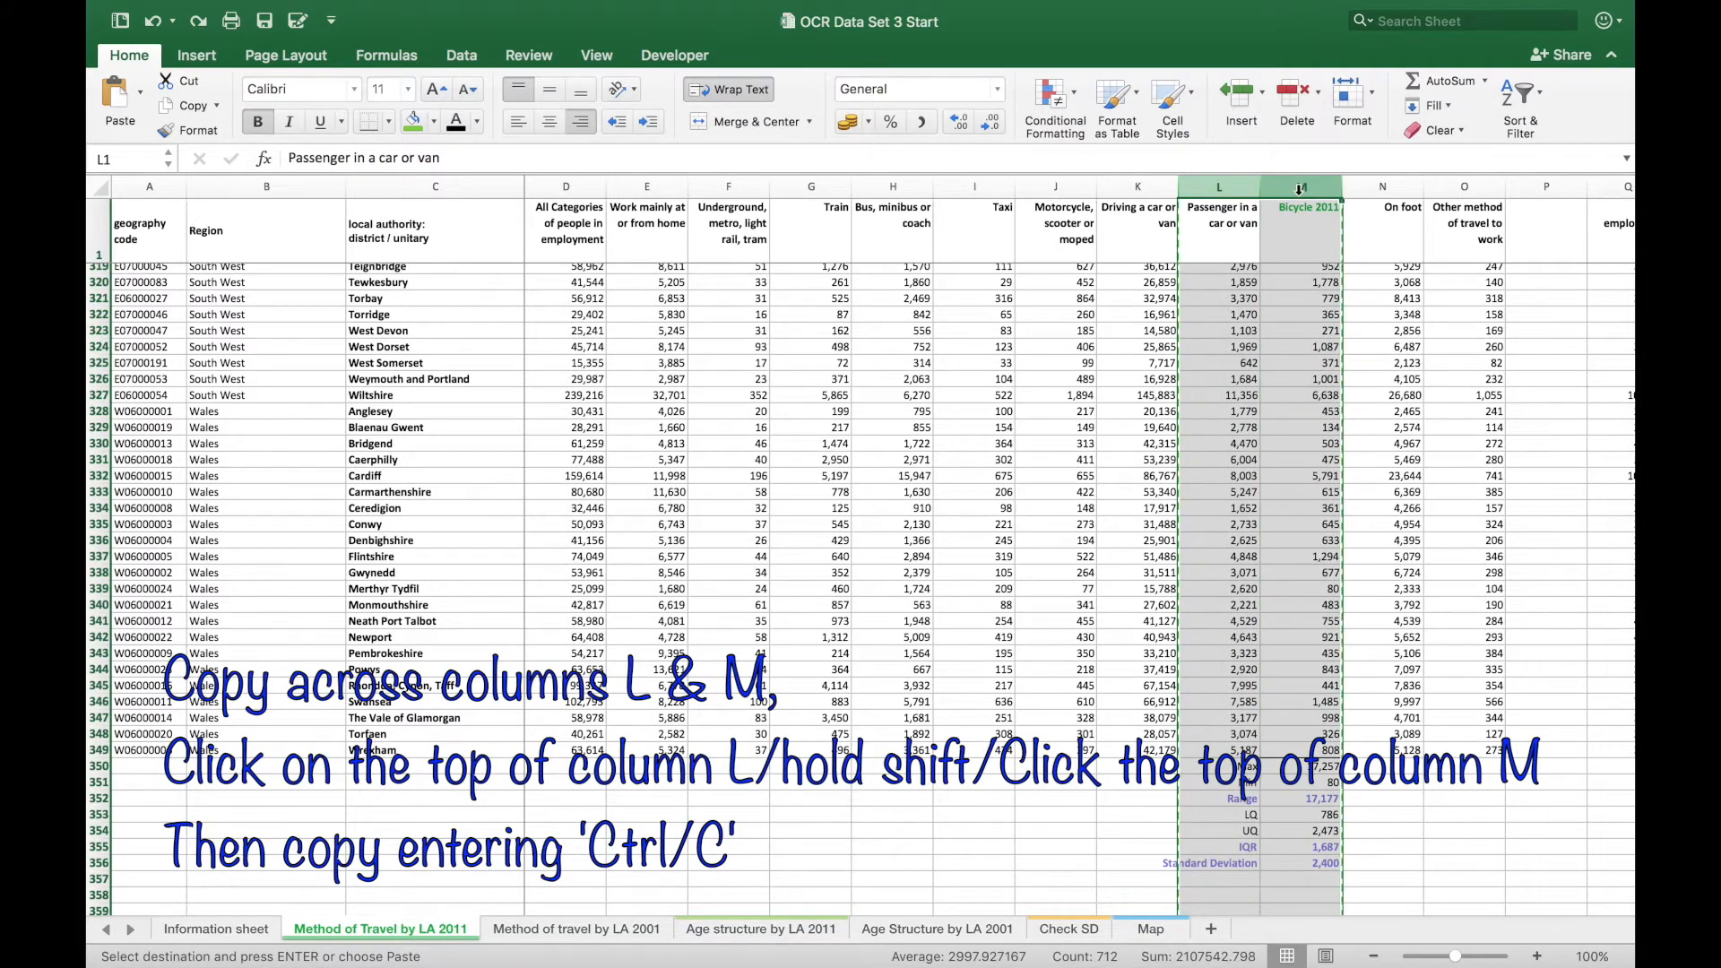
click(1064, 929)
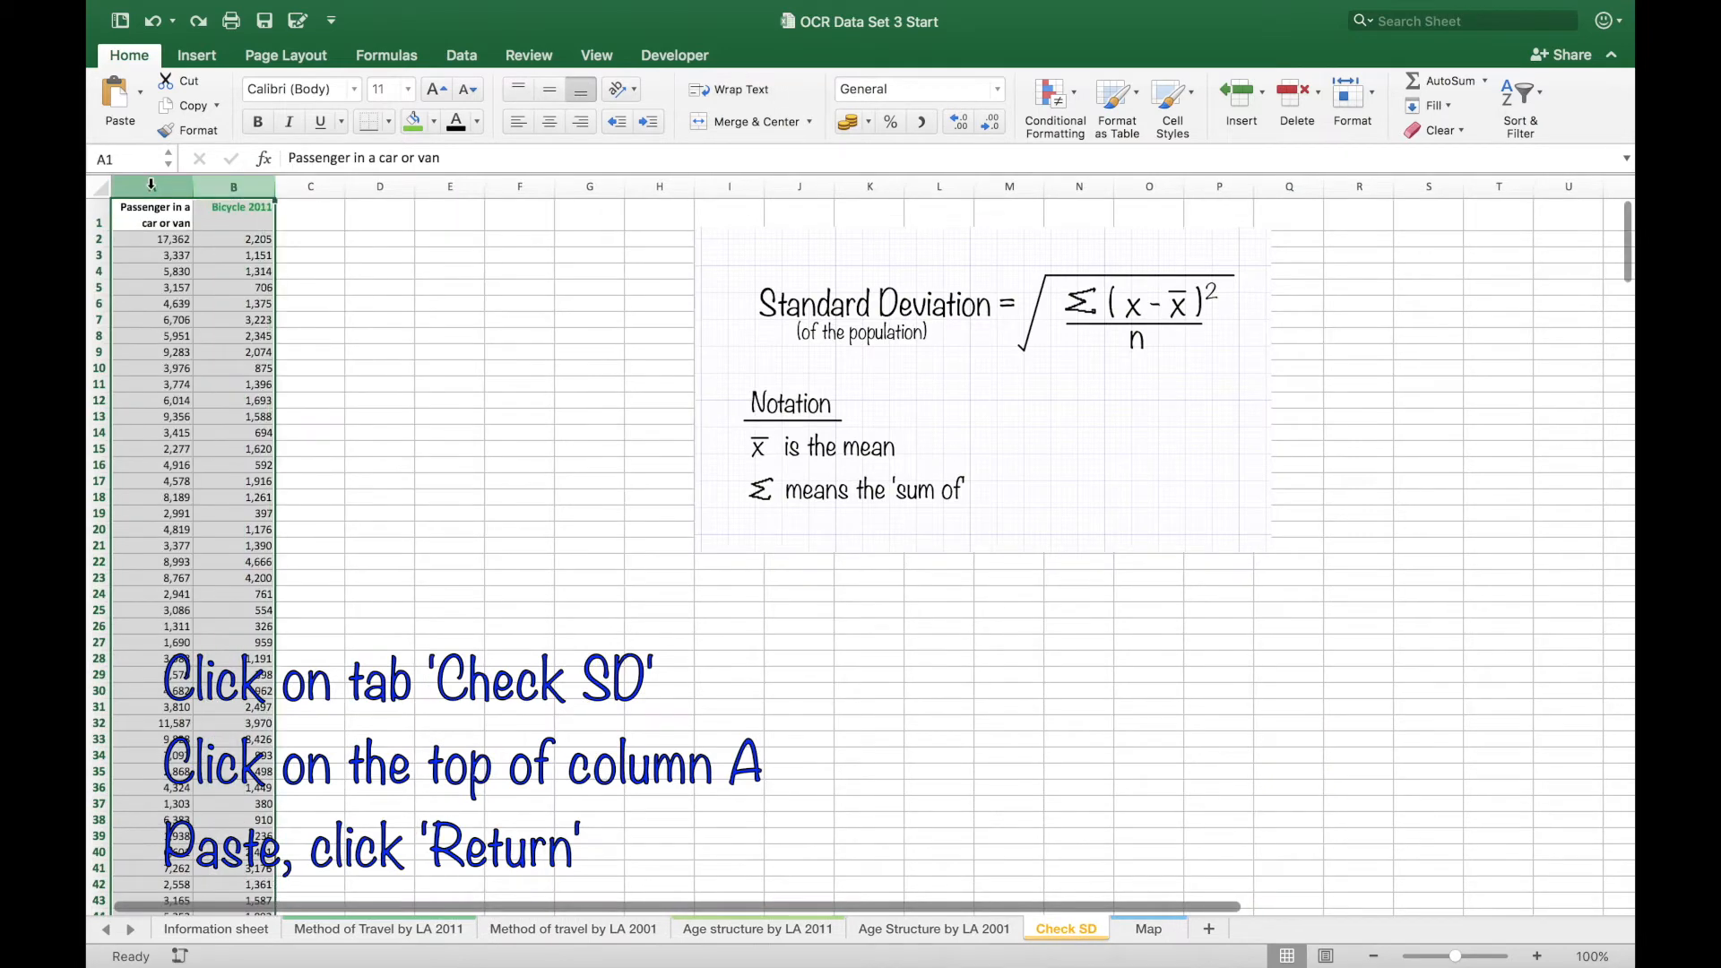
click(233, 185)
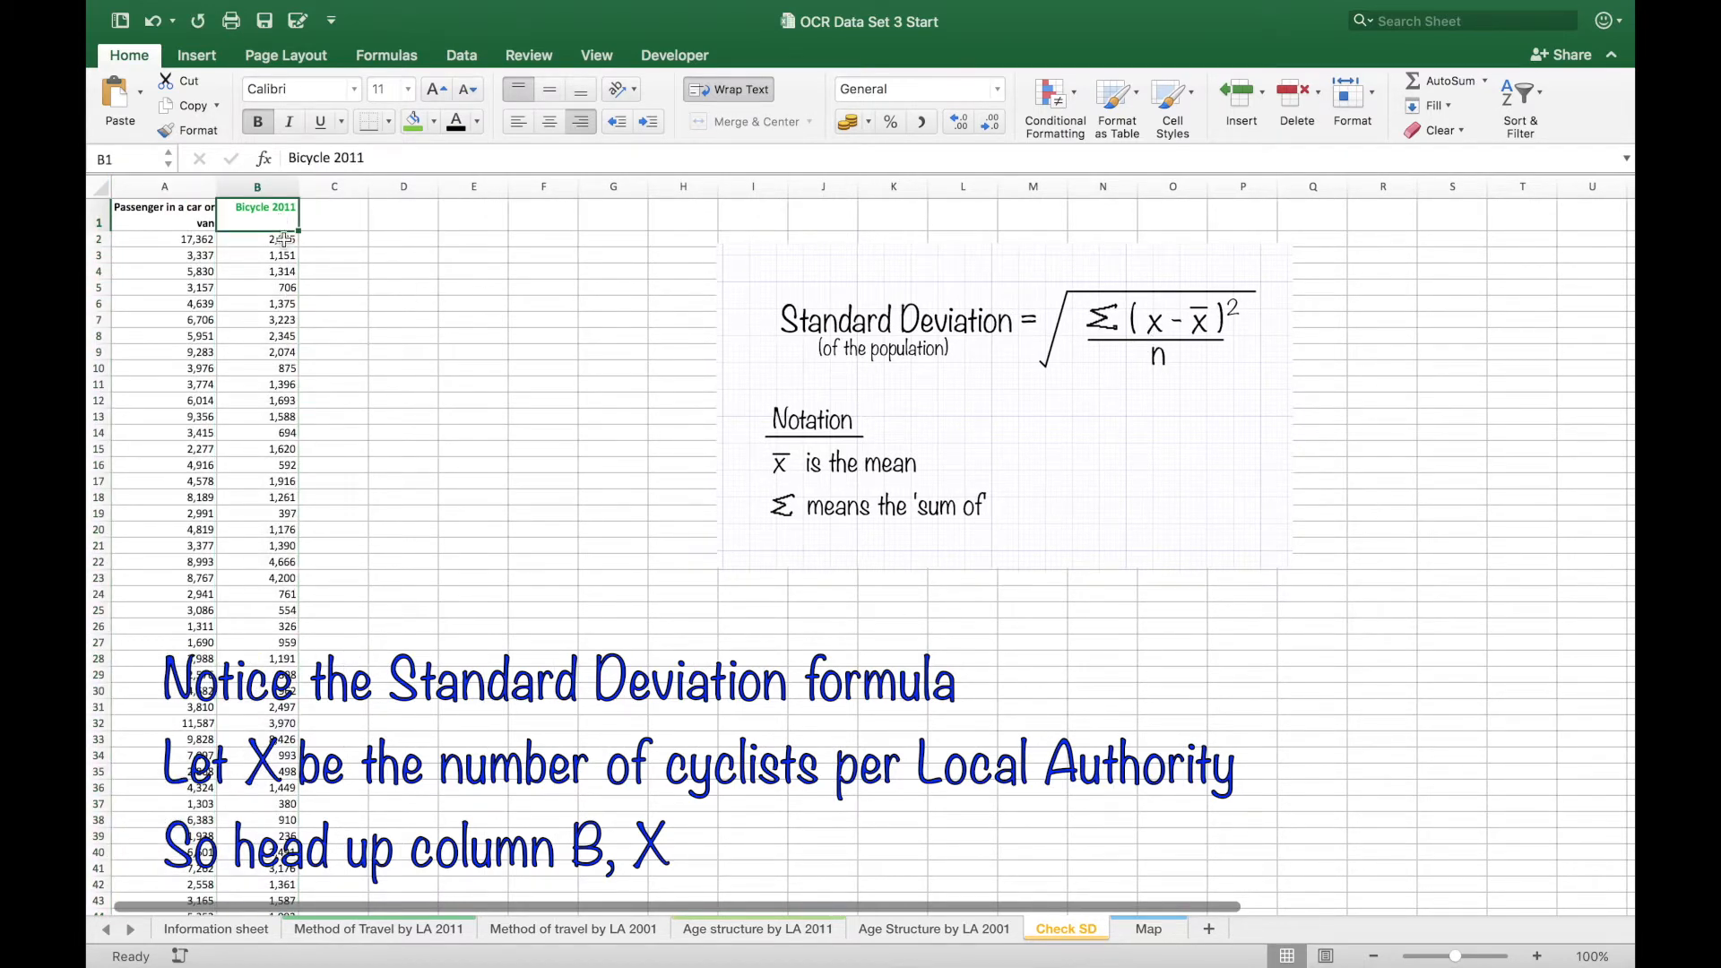
text(x)
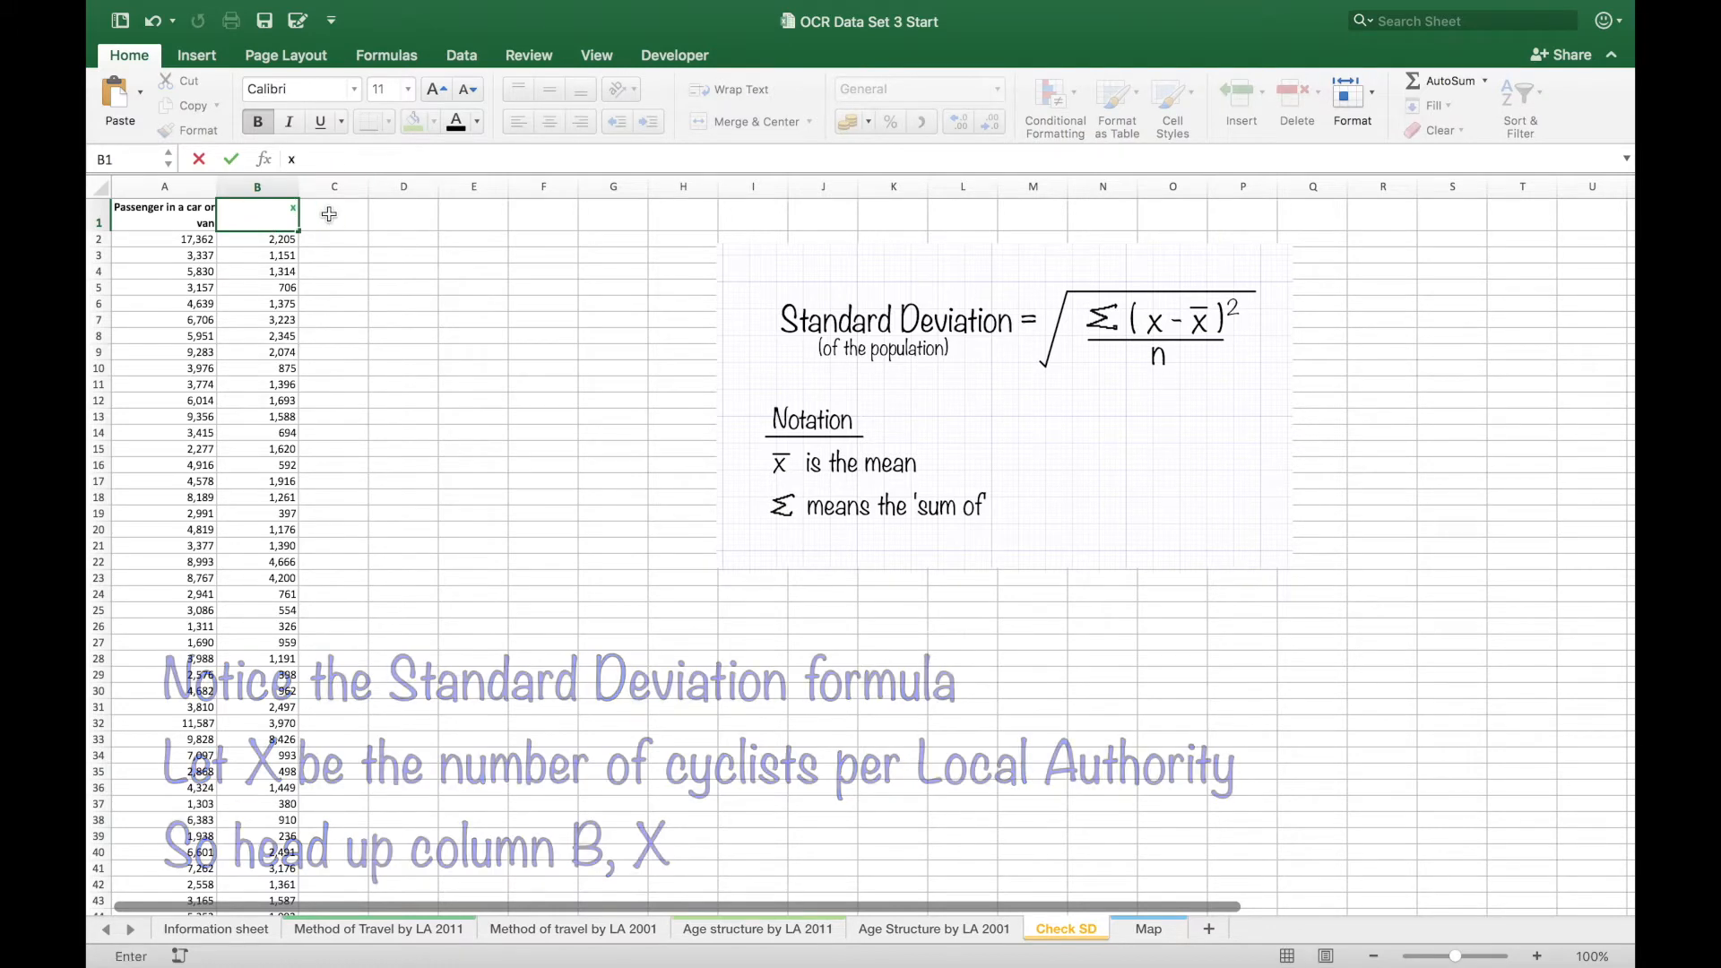
click(333, 213)
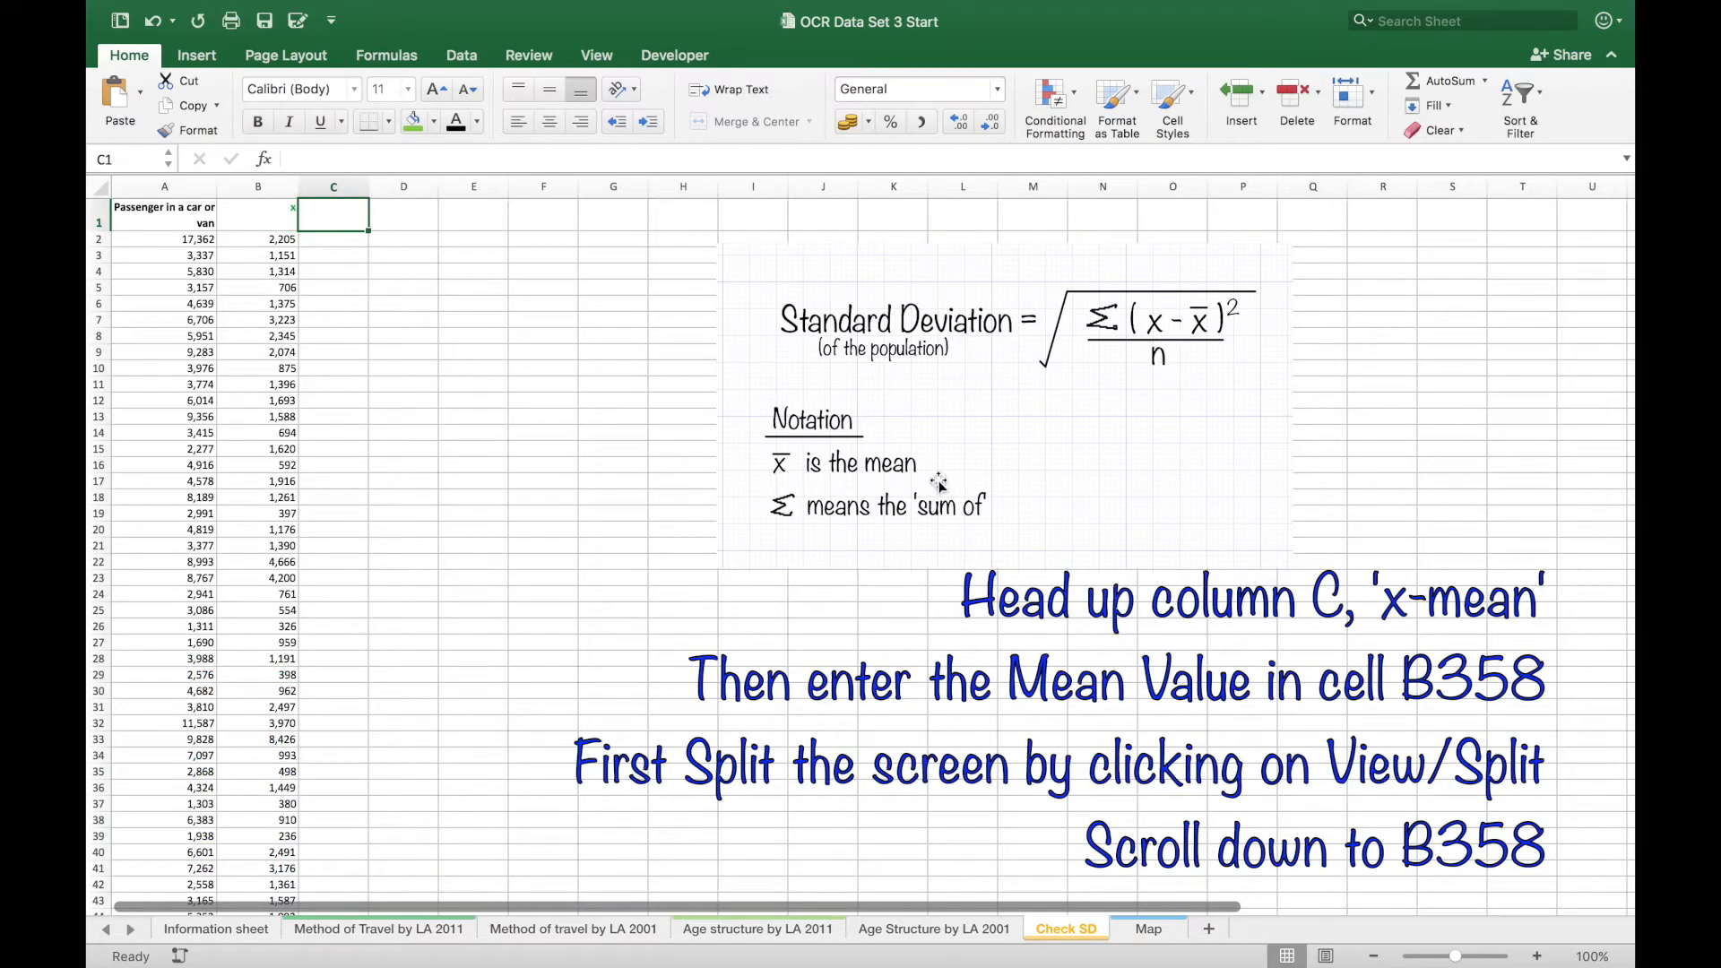
text(x-mean)
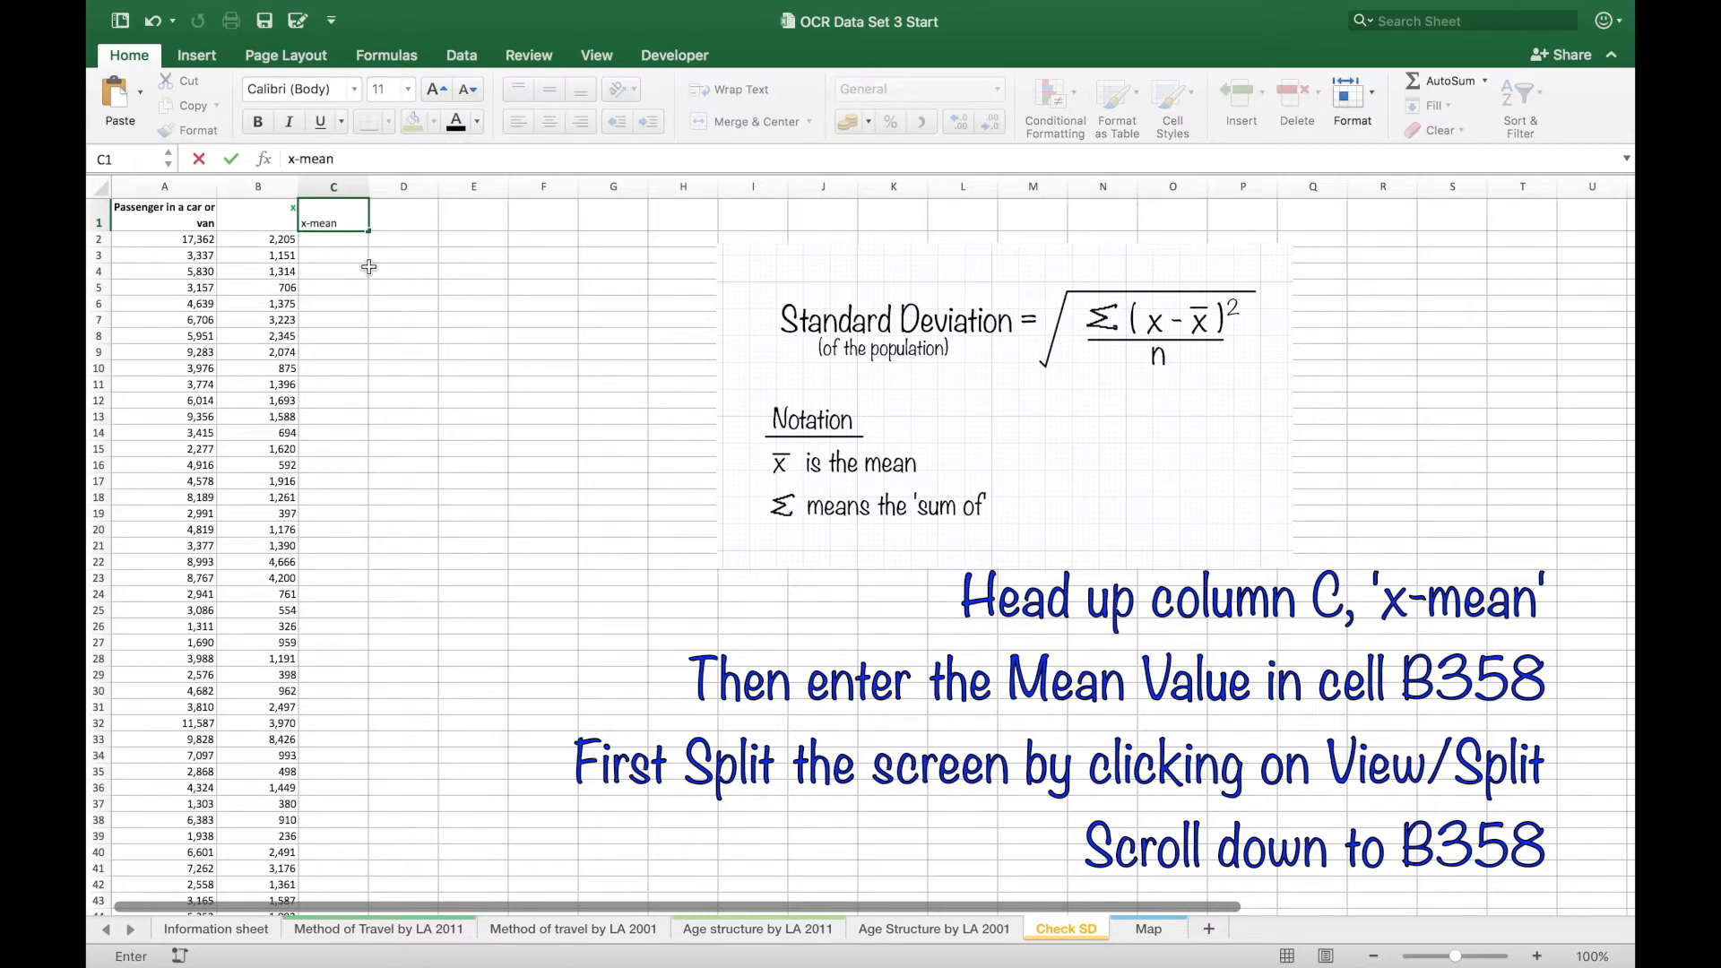
click(595, 56)
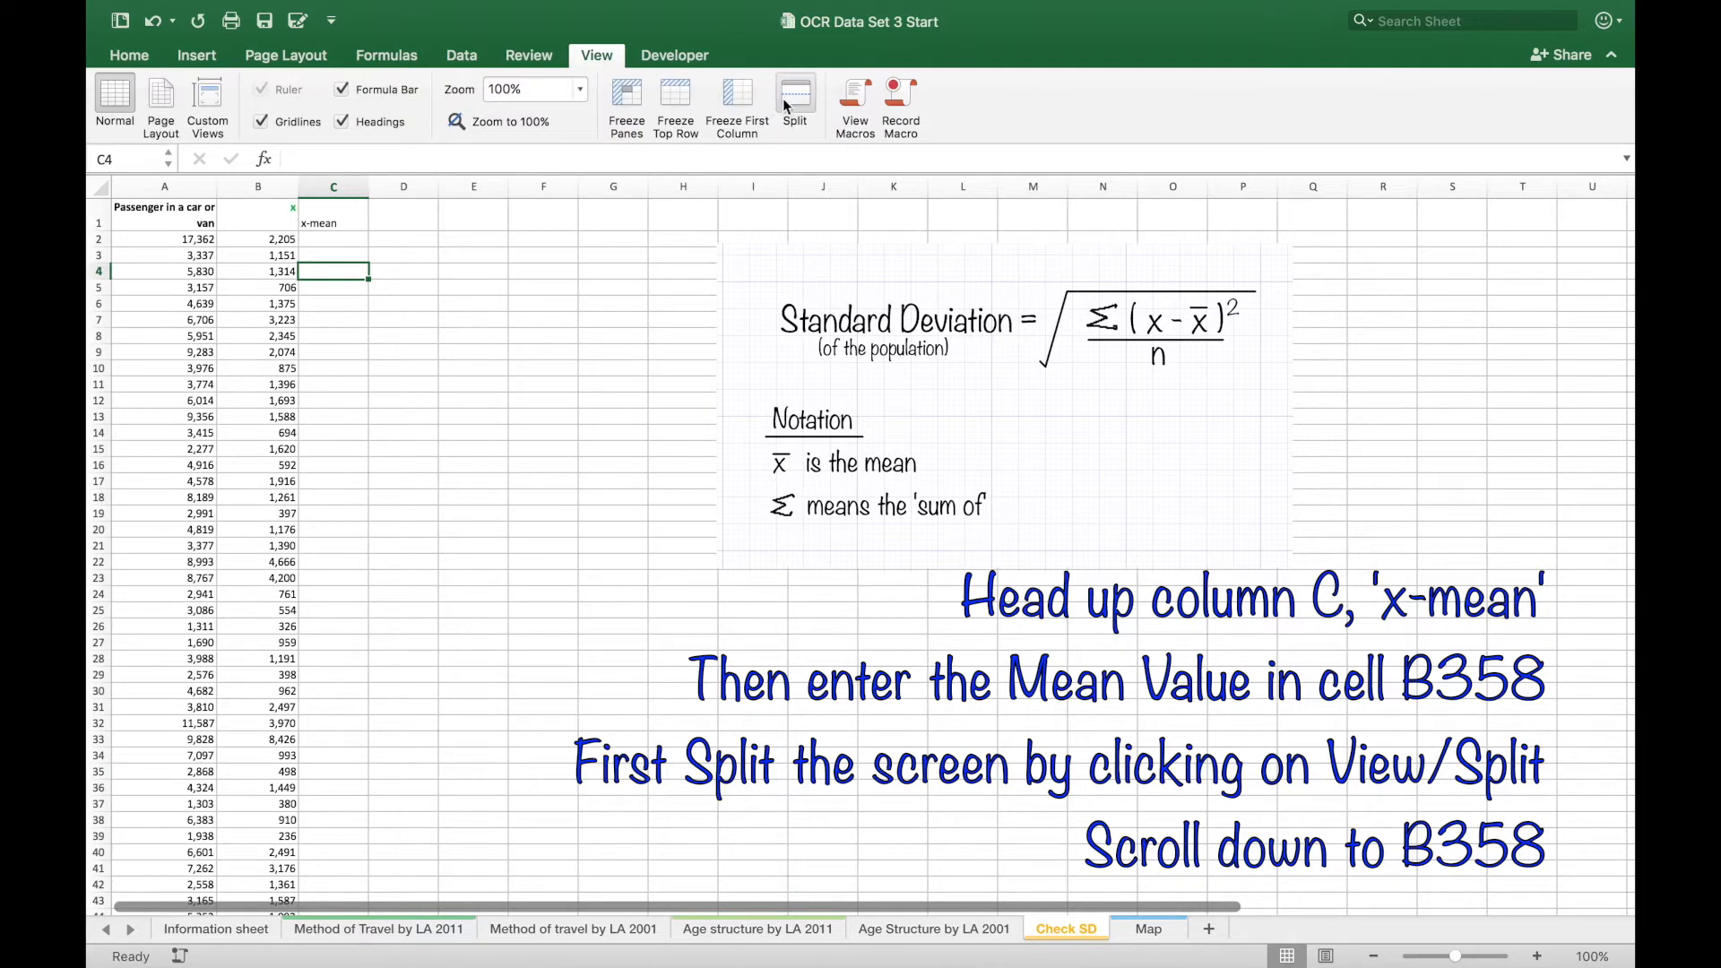
- Split the panes, label the mean 2,130 at B358 and enter =B2-$B$358 in C2 giving 75
click(794, 104)
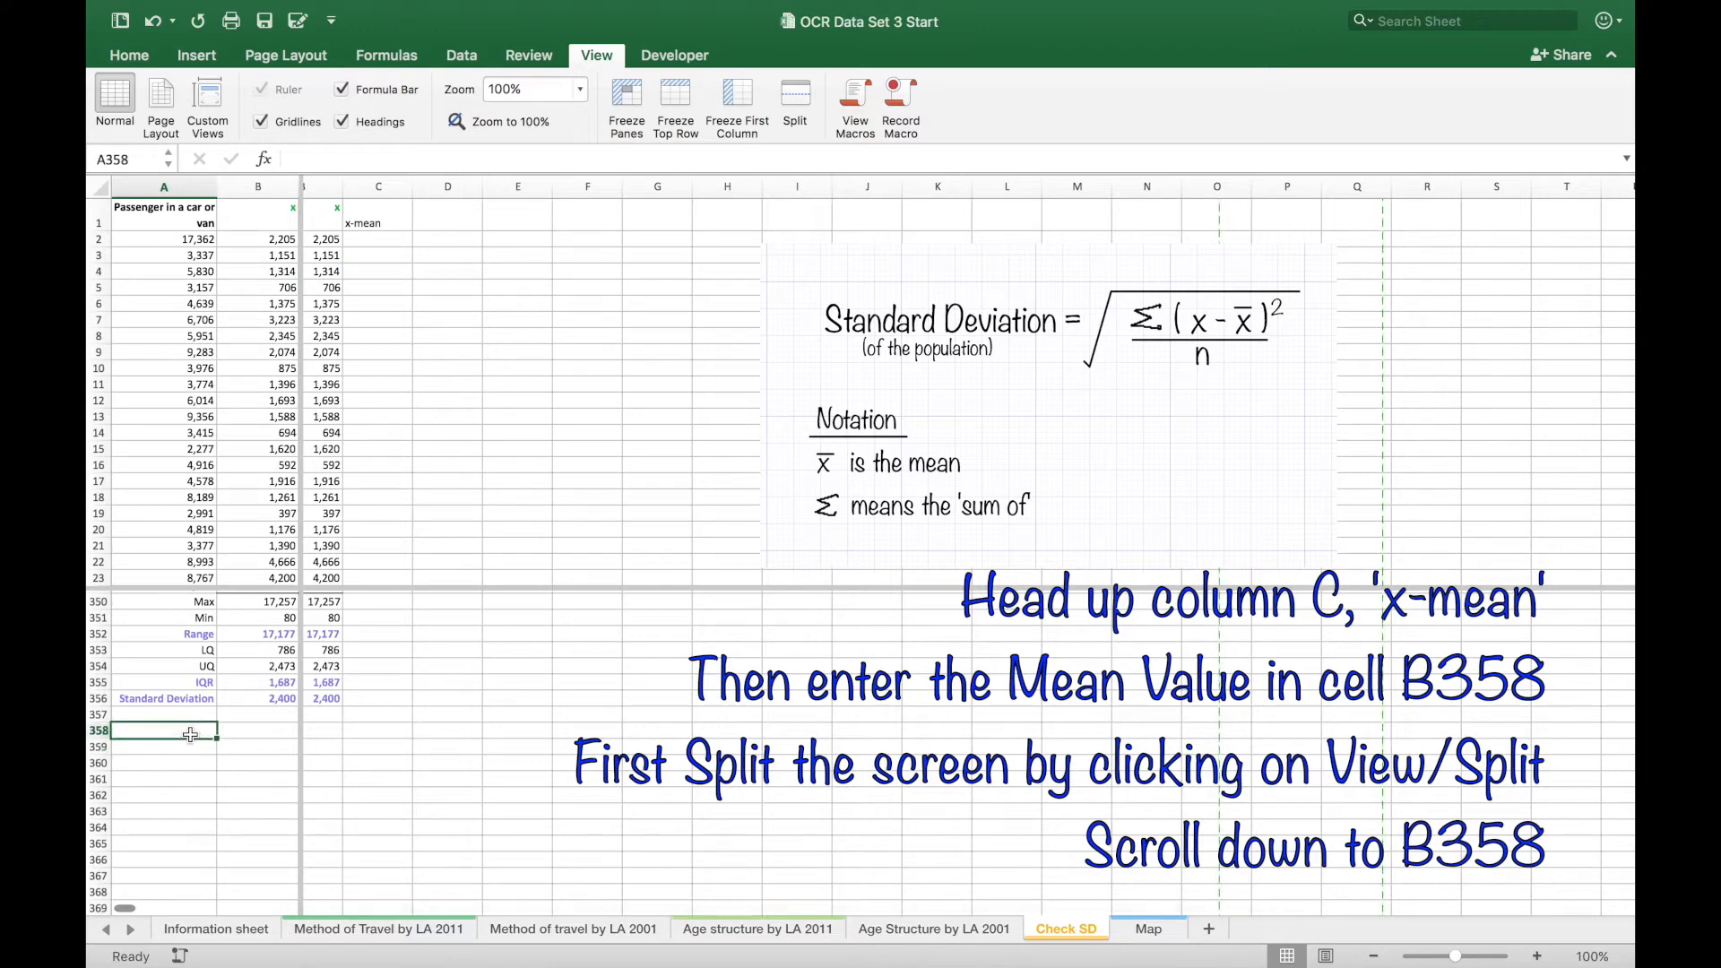
text(Mean)
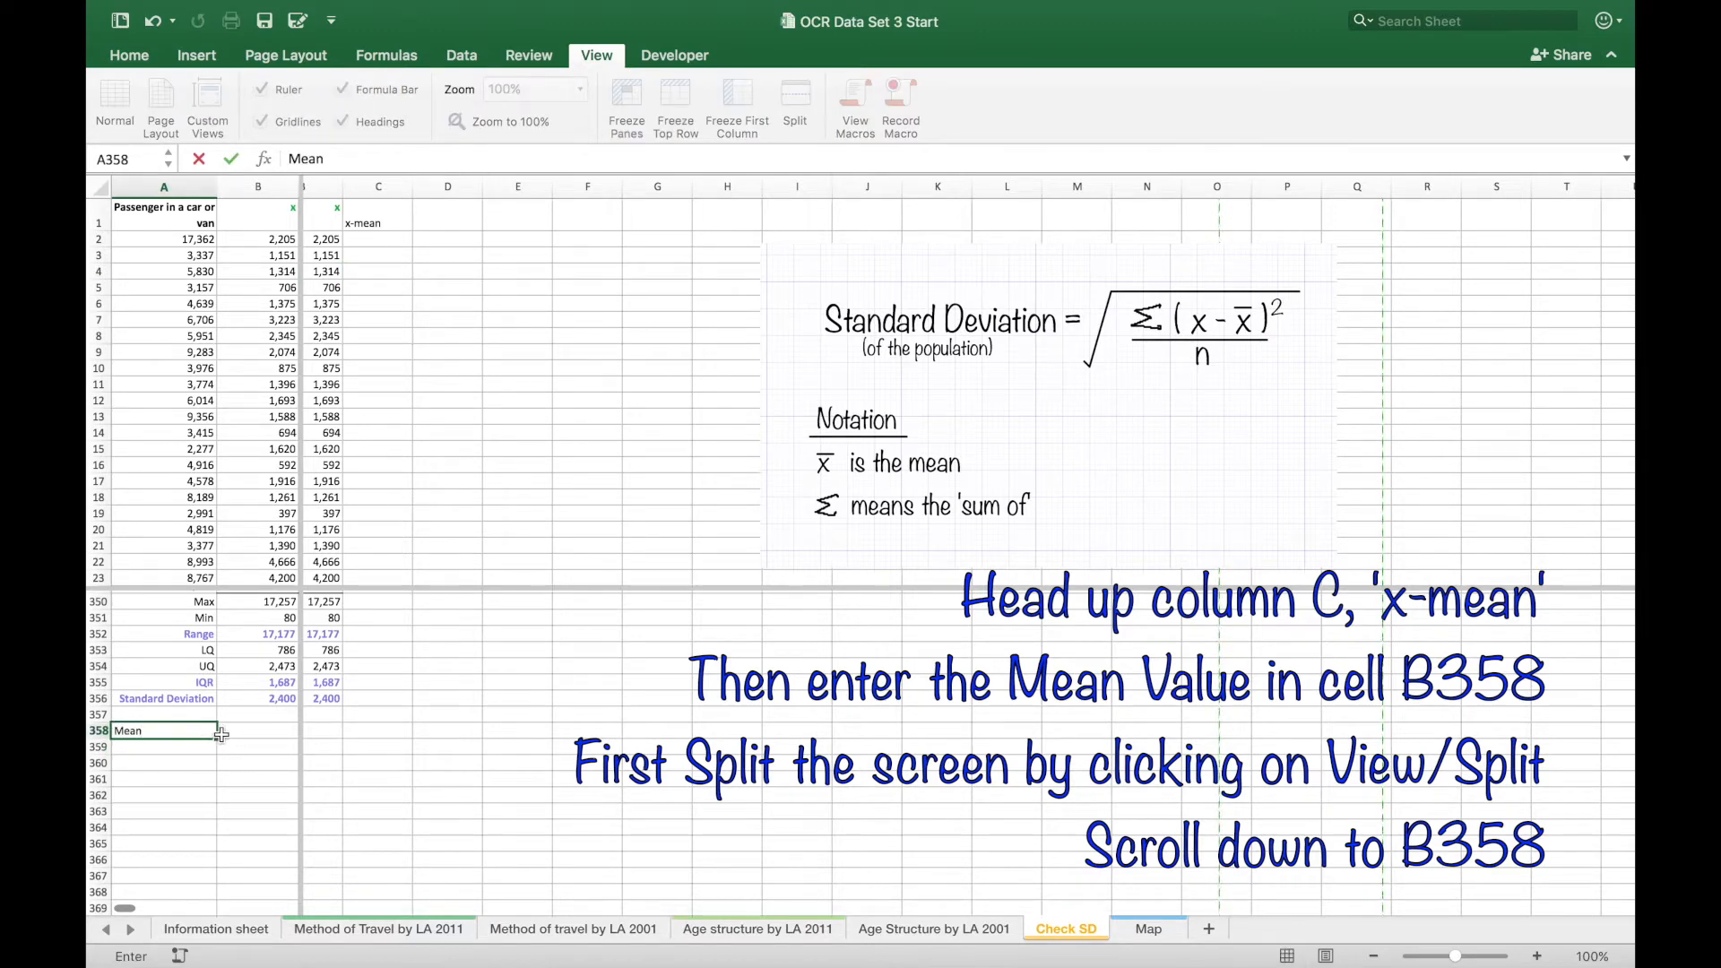
text(=a)
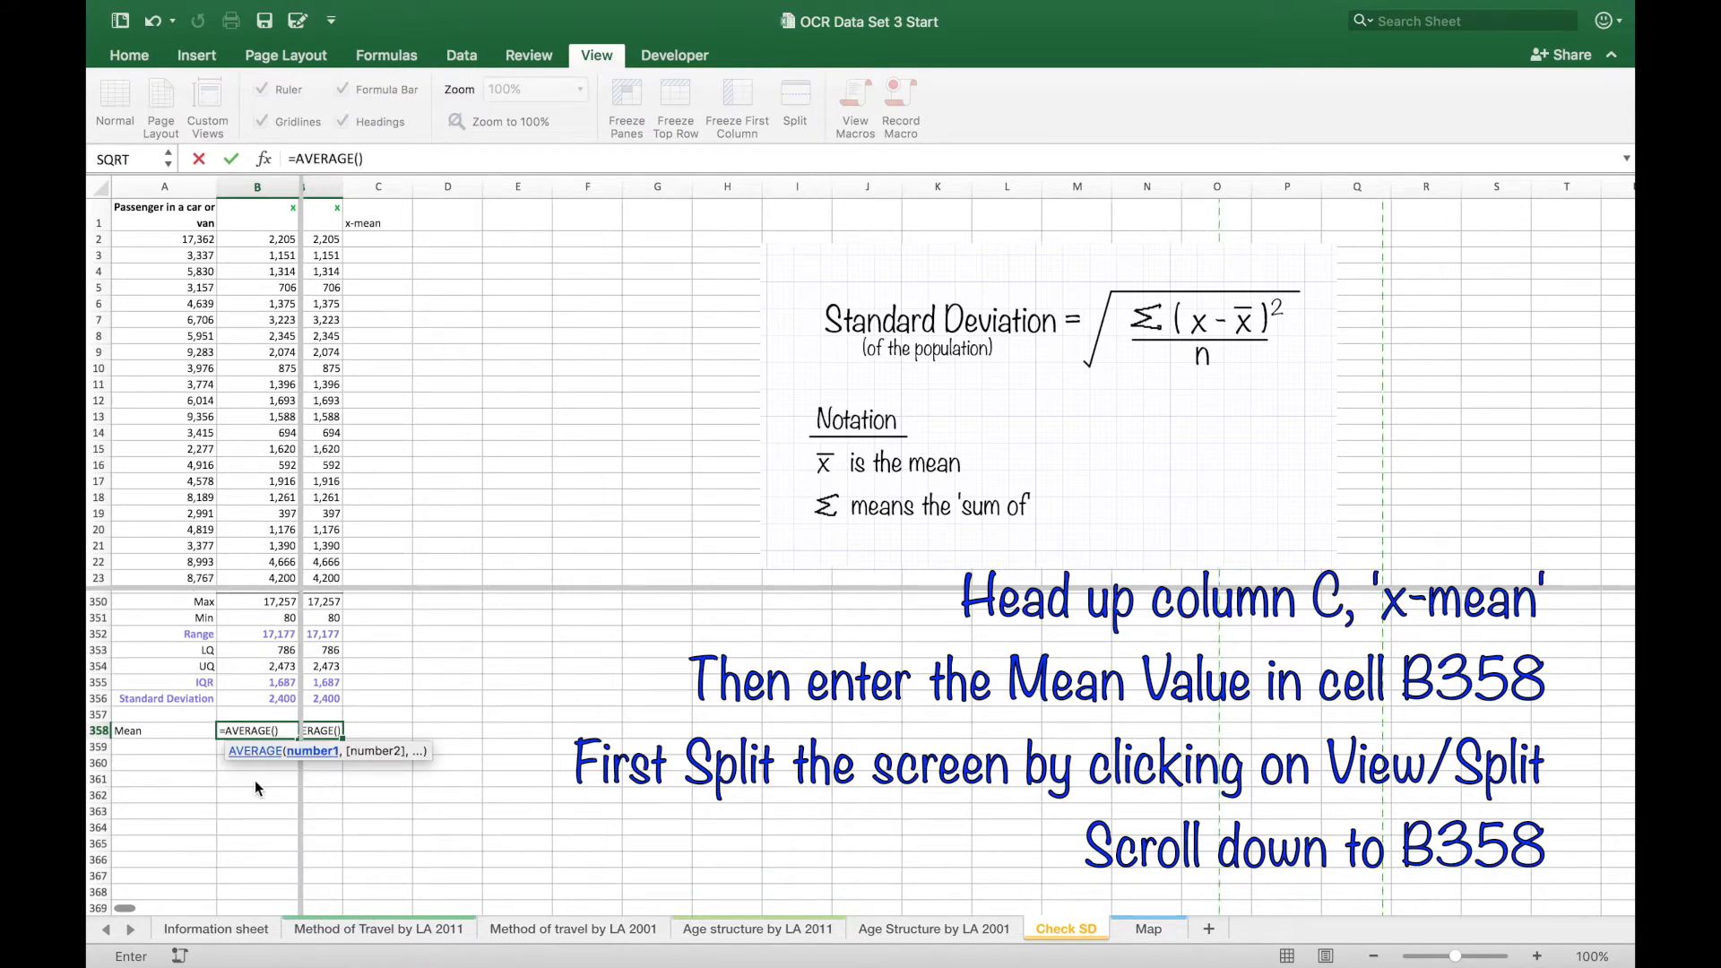
text(b)
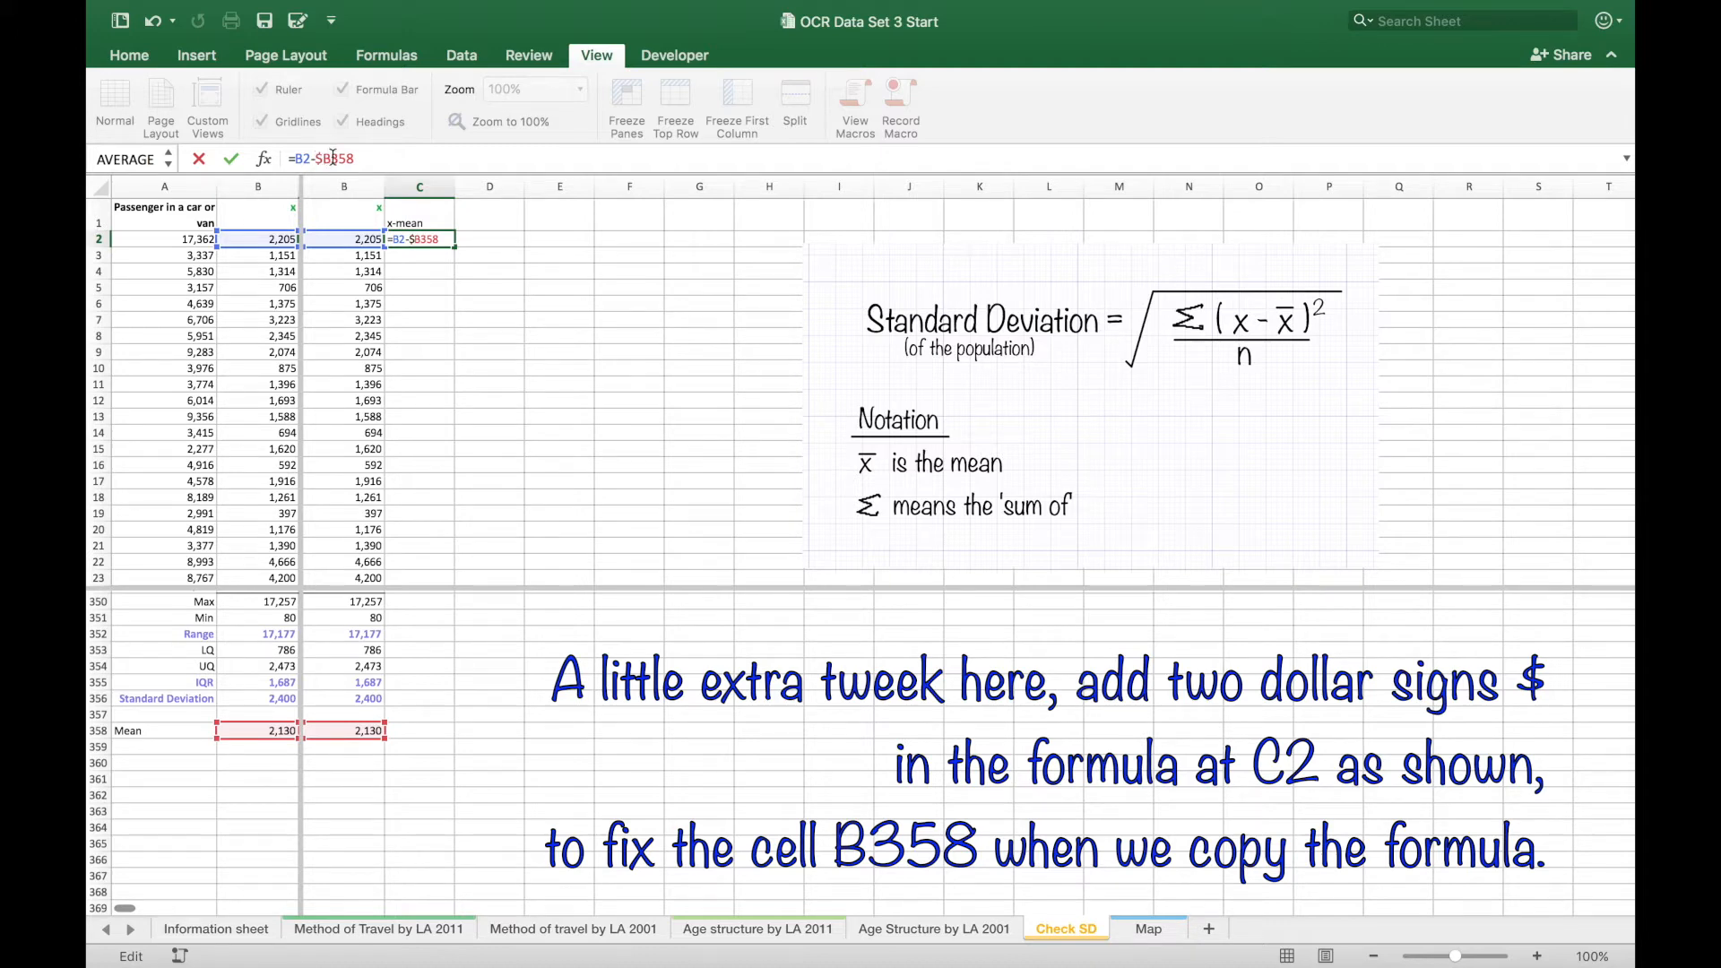
text($)
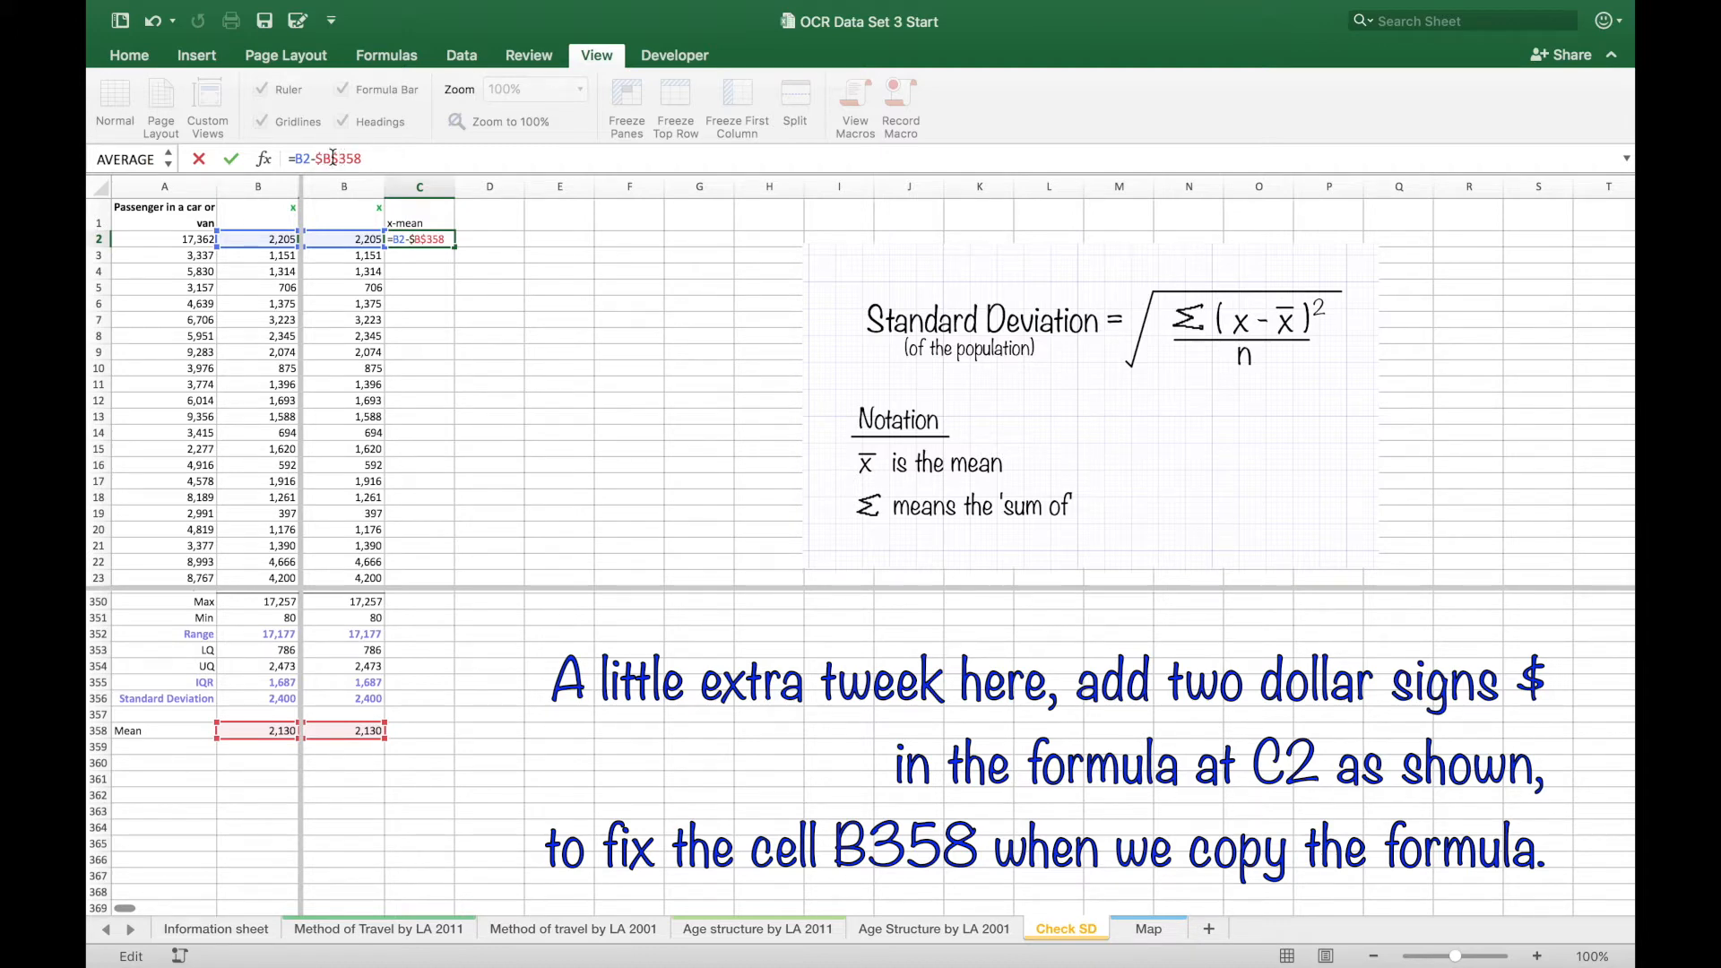
key(Enter)
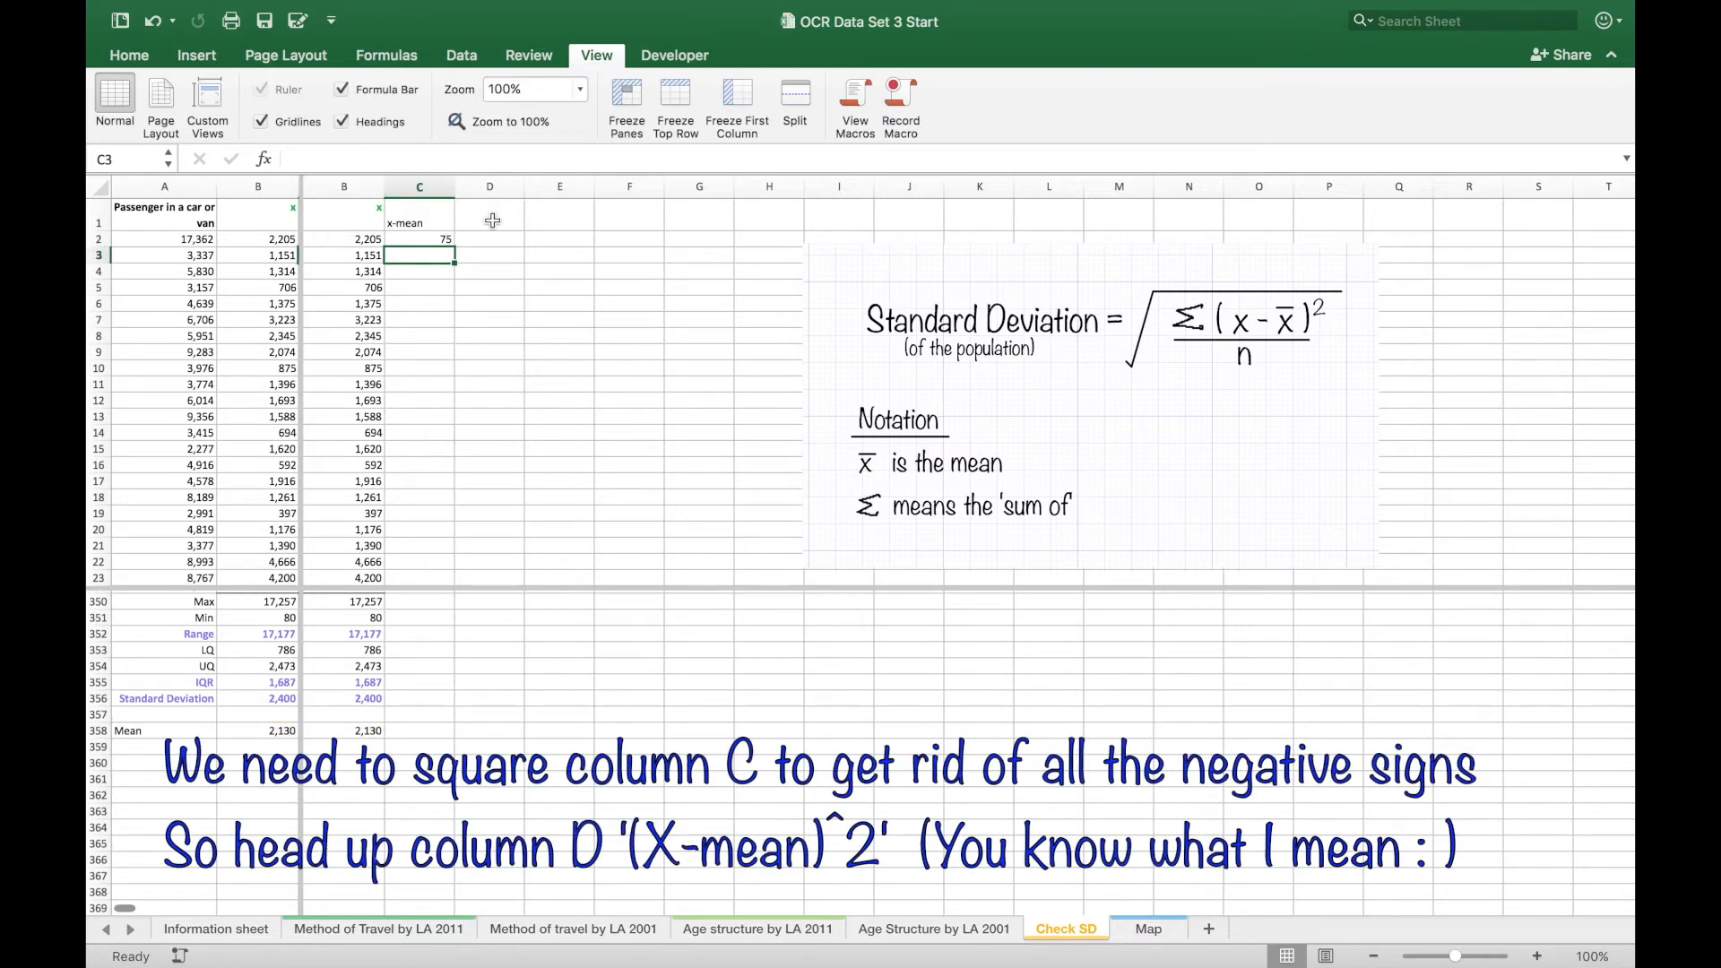
- Head D1 with (x-mean)² using a superscript 2 via Format Cells
click(489, 212)
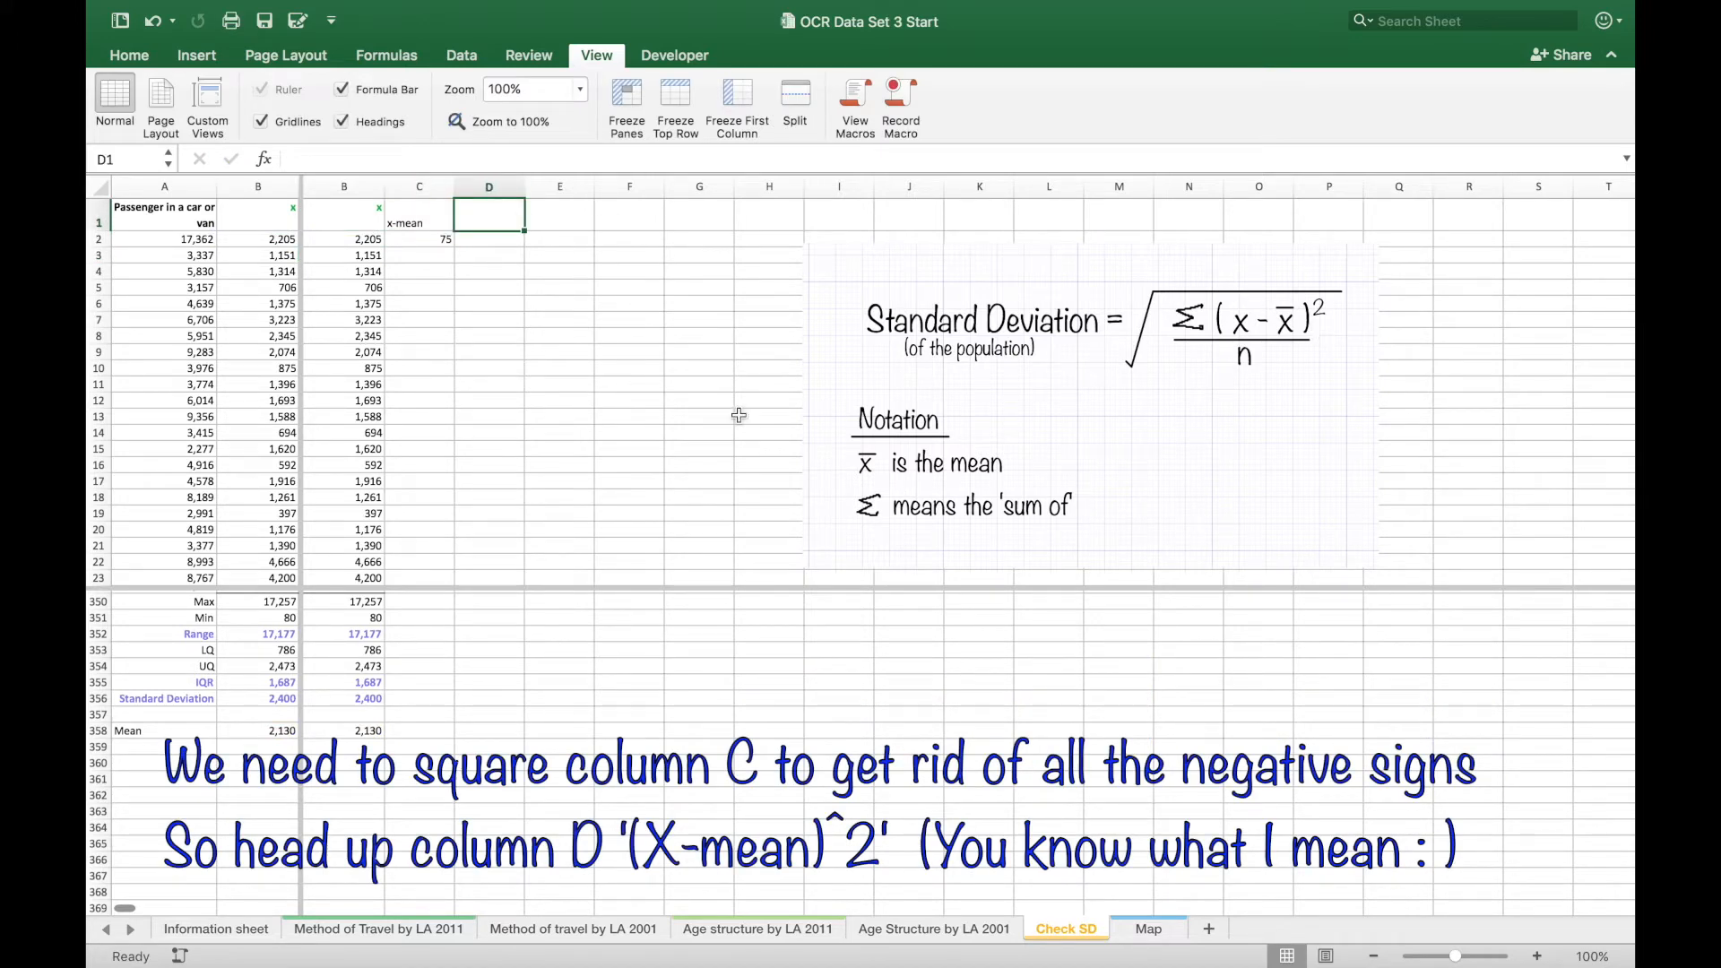
mouse_move(622, 398)
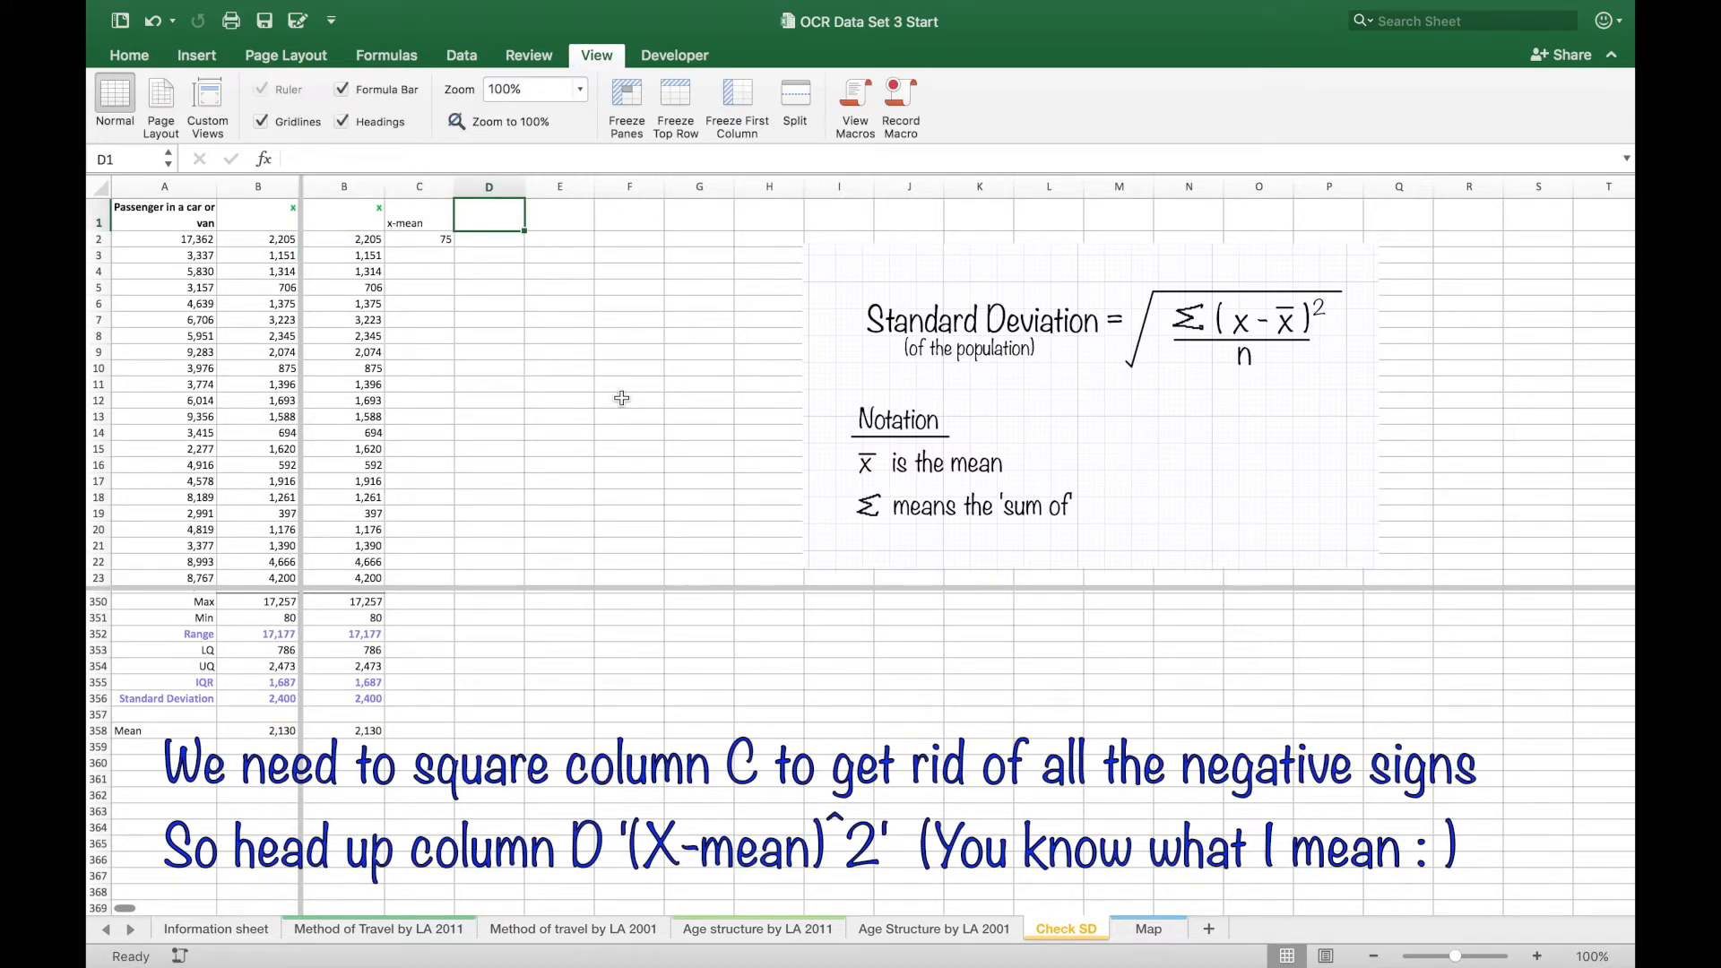
text((x-)
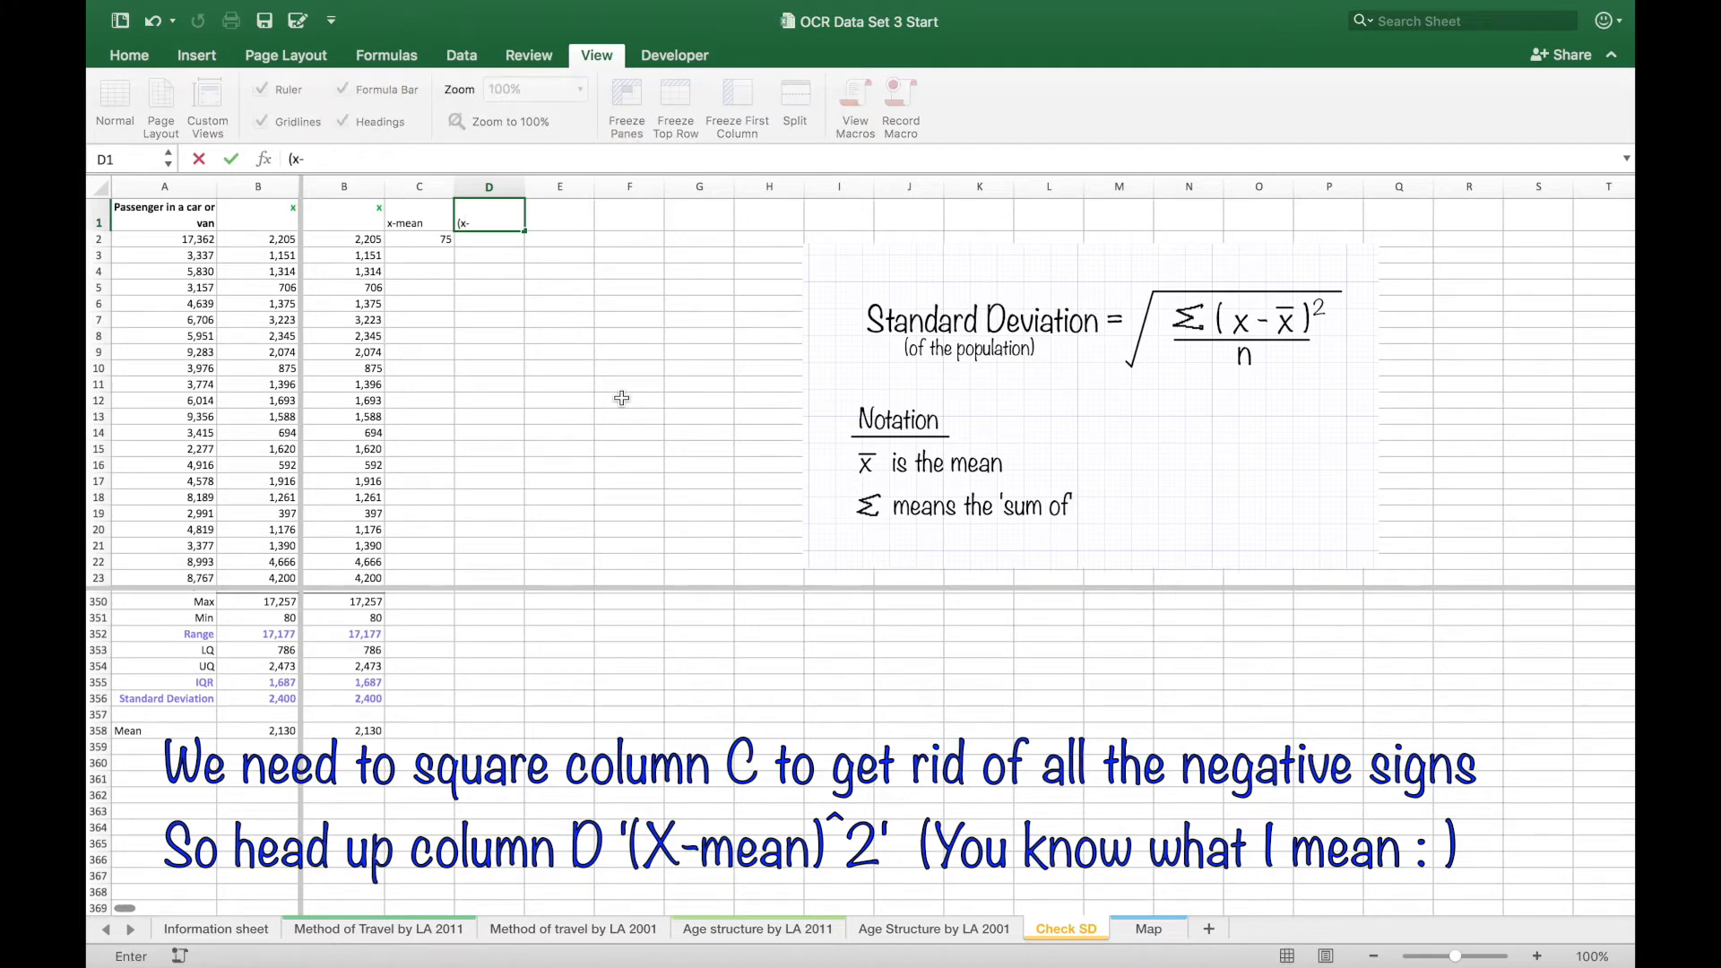
text(mean)2)
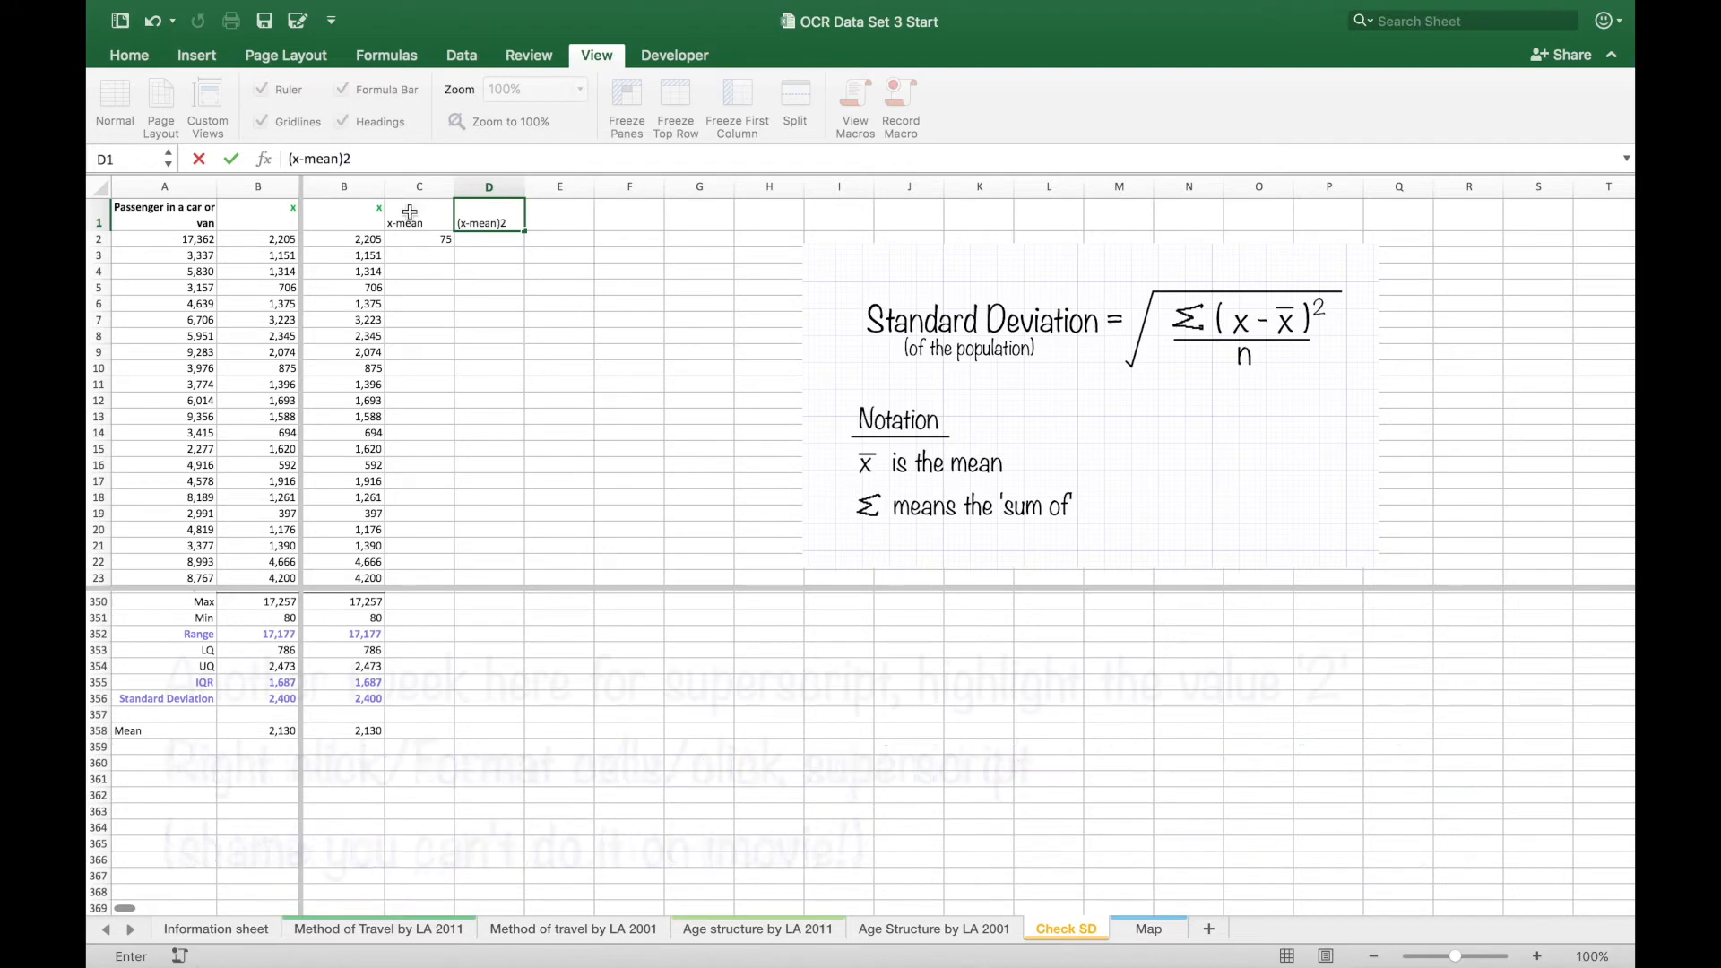
right_click(347, 158)
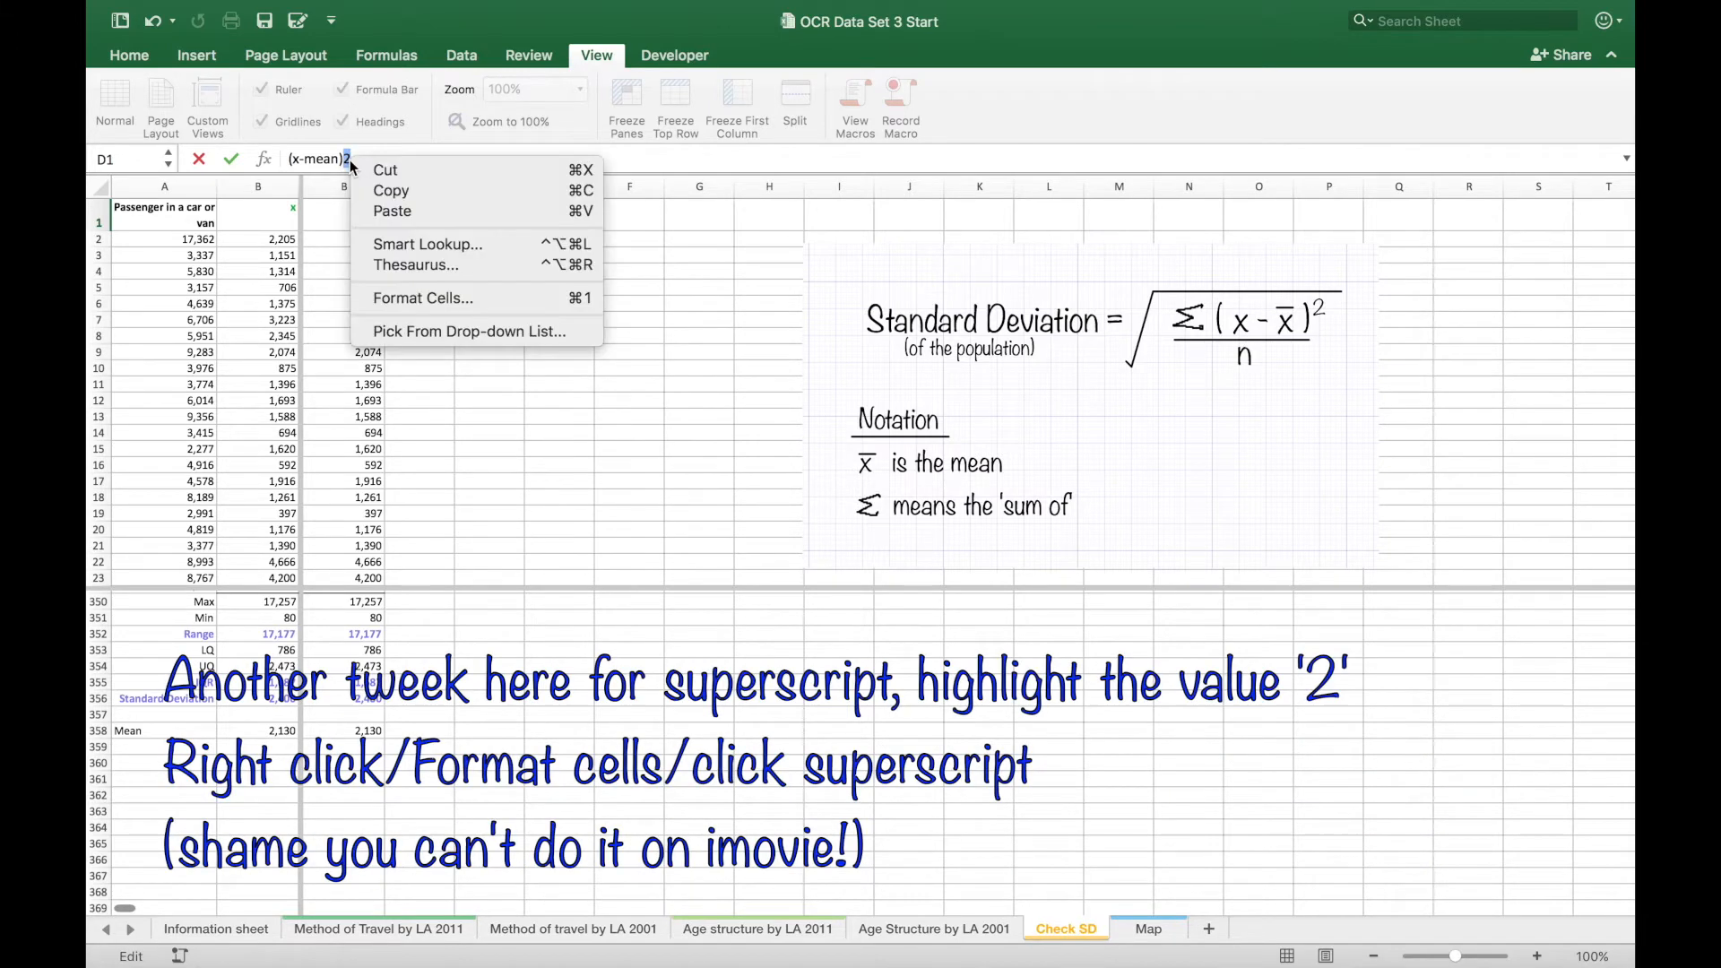
click(421, 297)
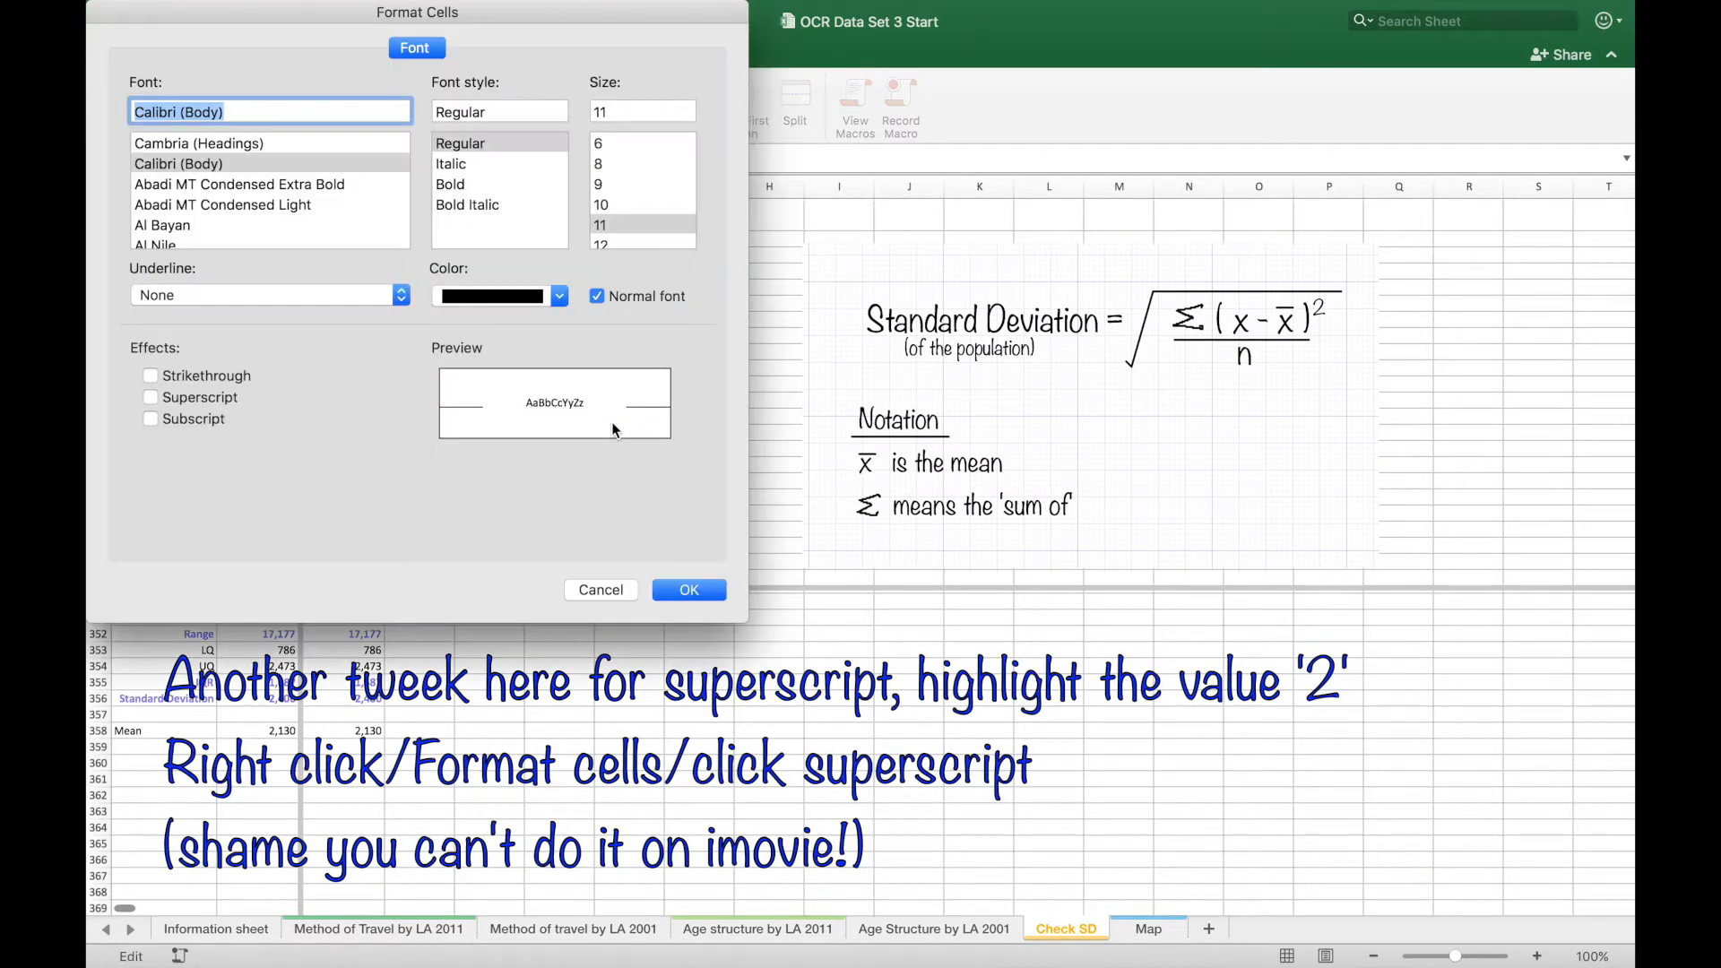
click(151, 396)
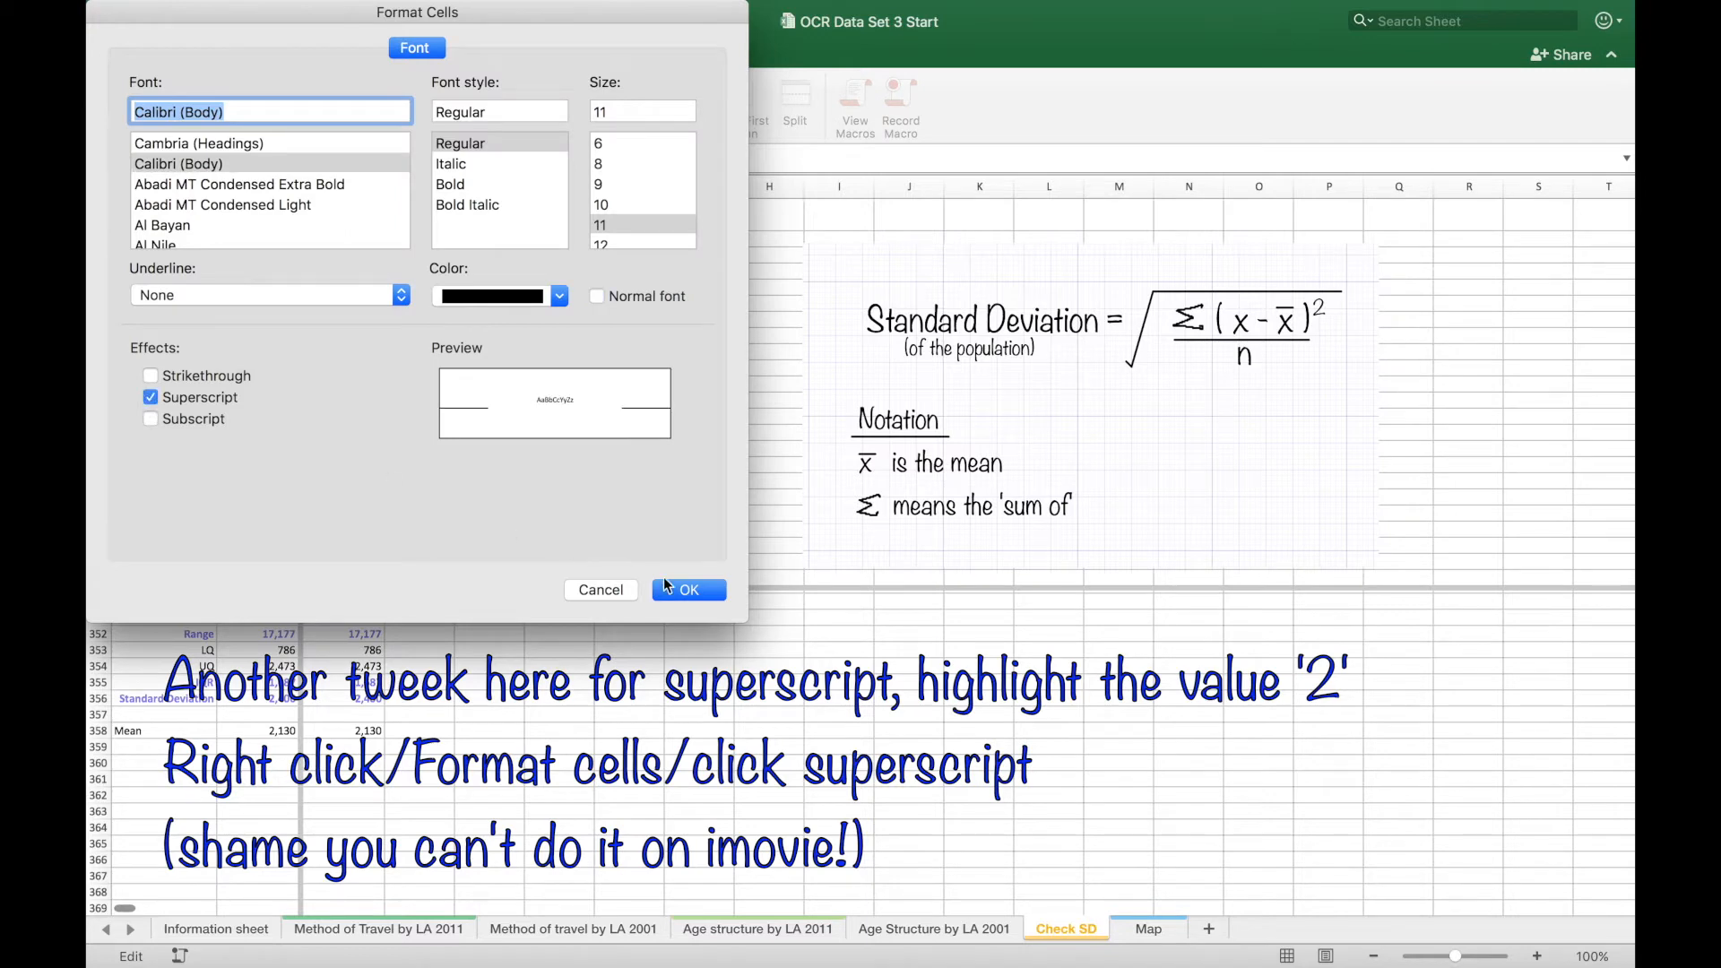
click(688, 589)
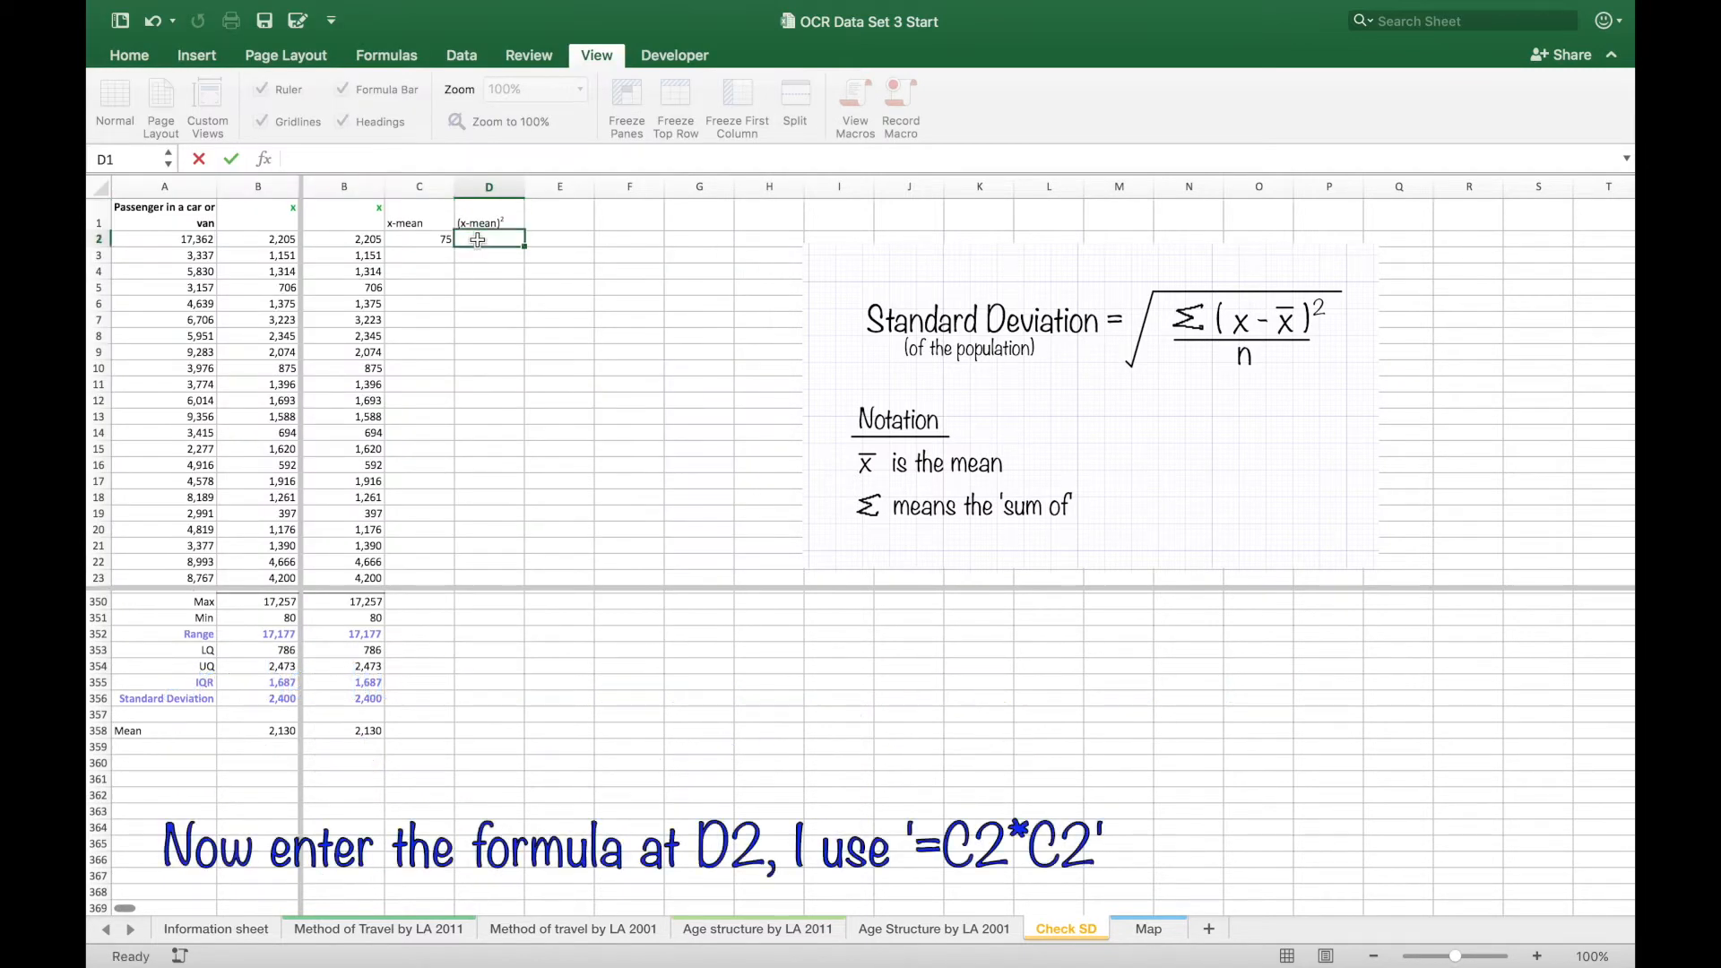
- Enter =C2*C2 in D2 and fill C2:D2 down to row 349
text(=C2)
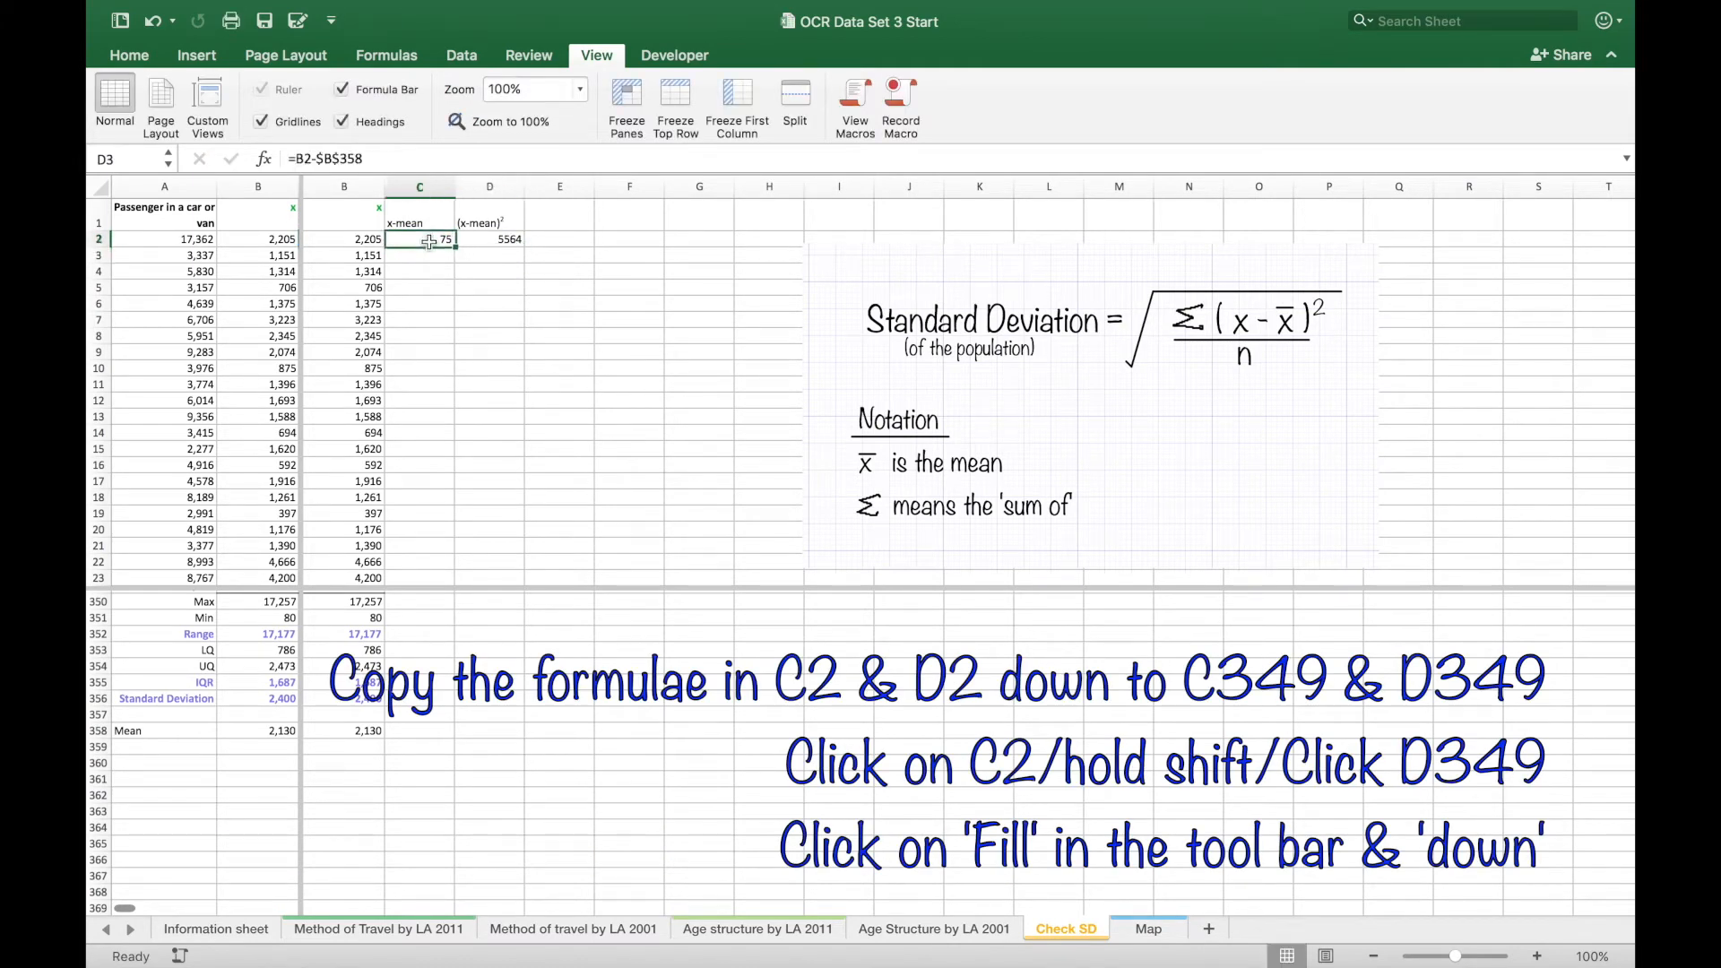
drag(419, 239, 489, 238)
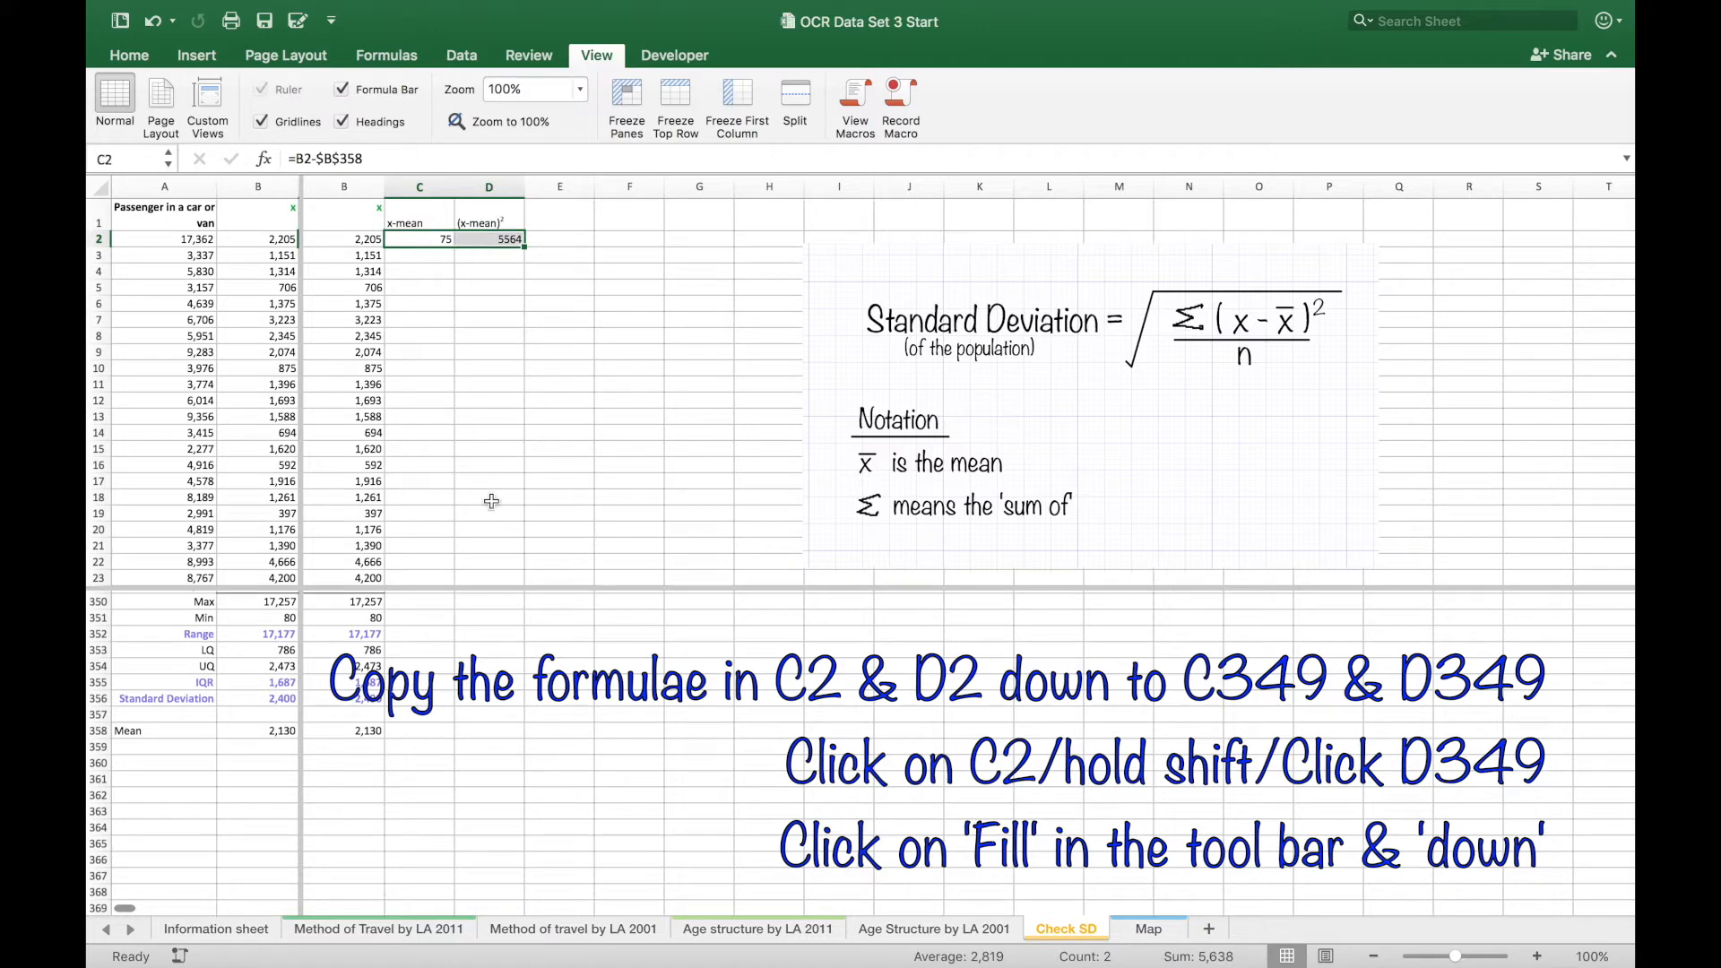
scroll(down, 3)
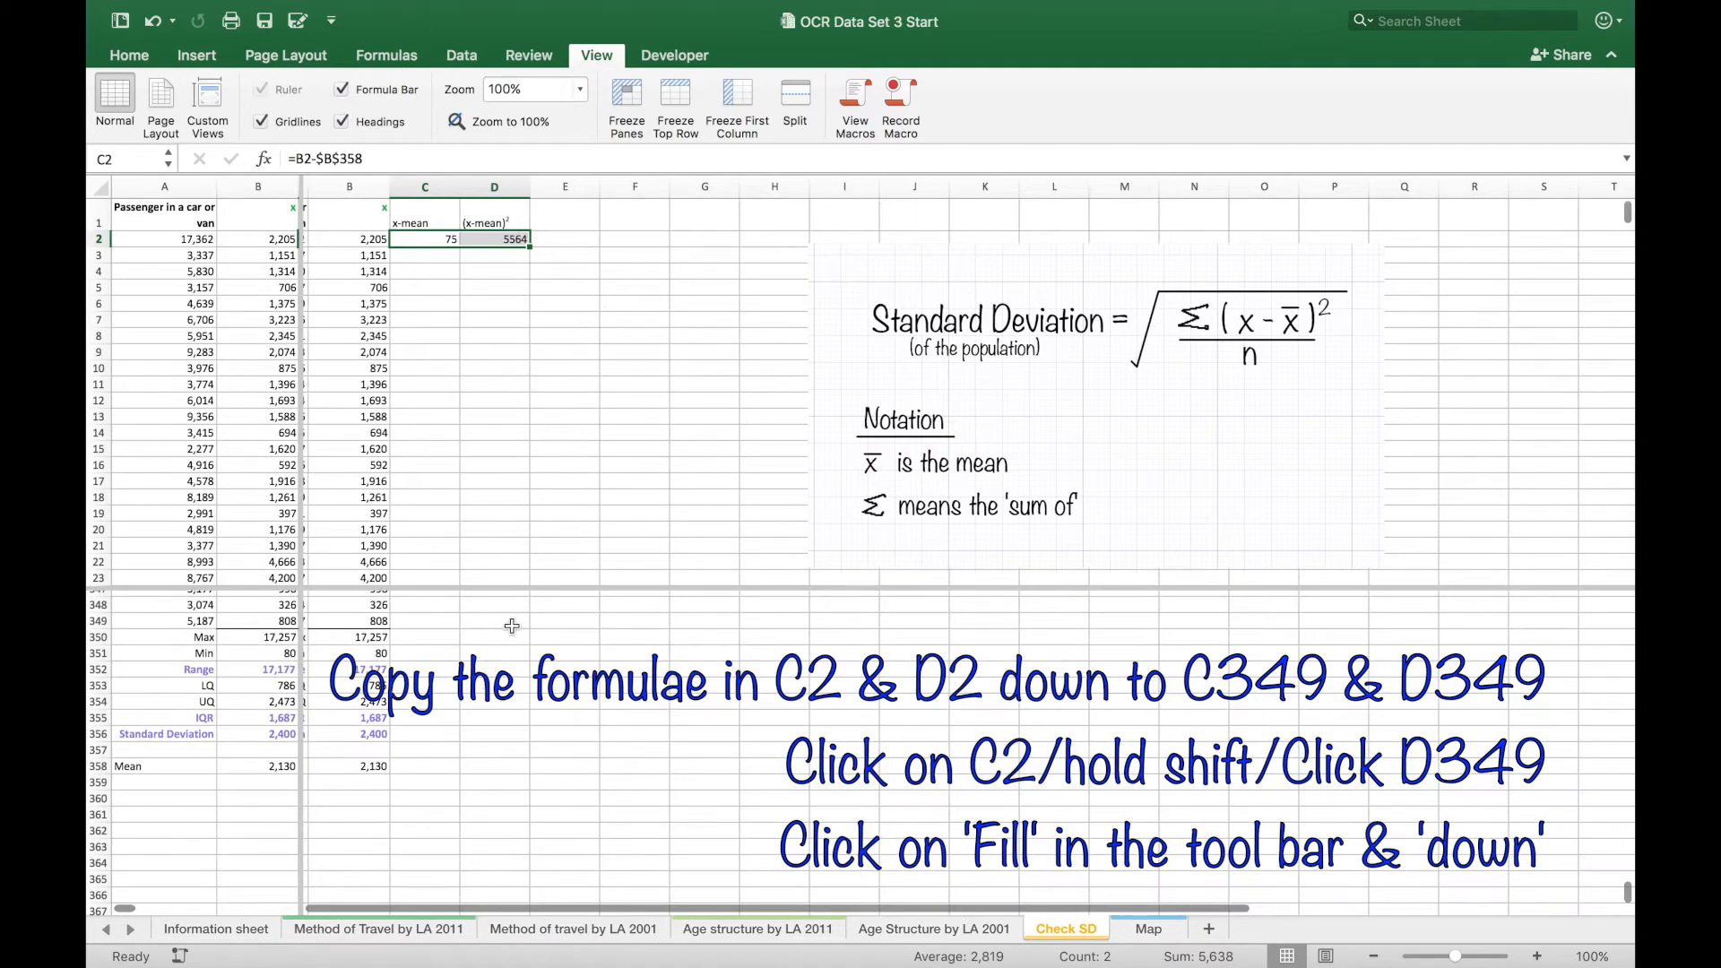
click(495, 620)
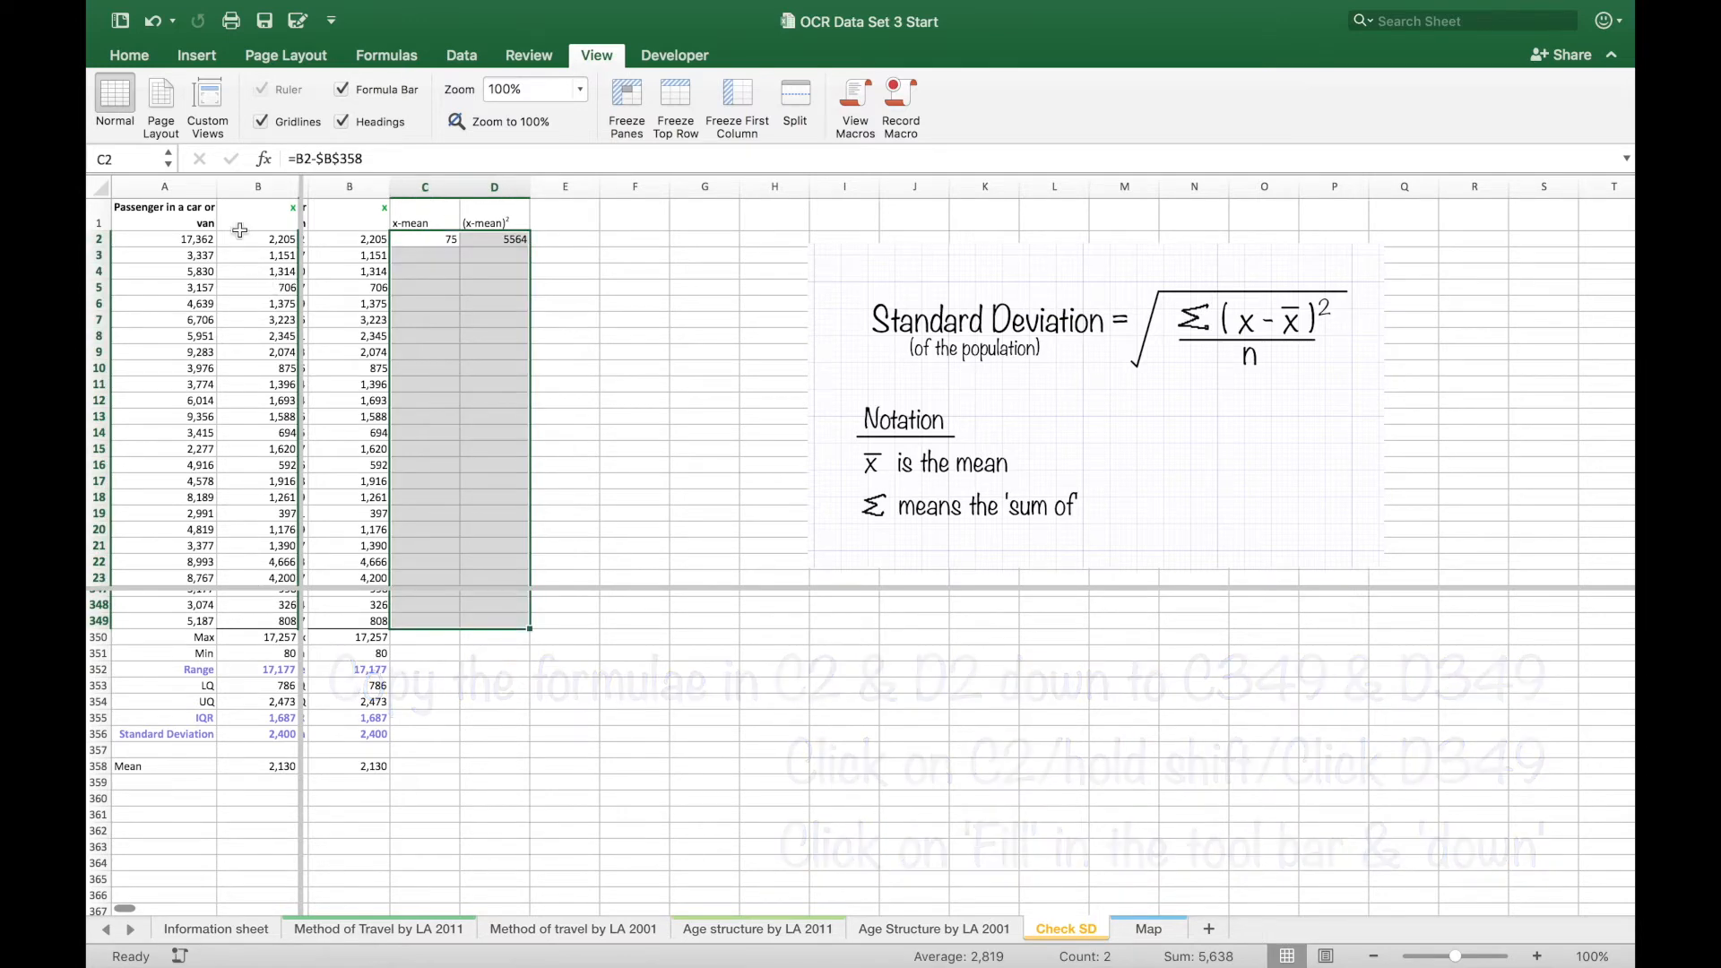
click(129, 56)
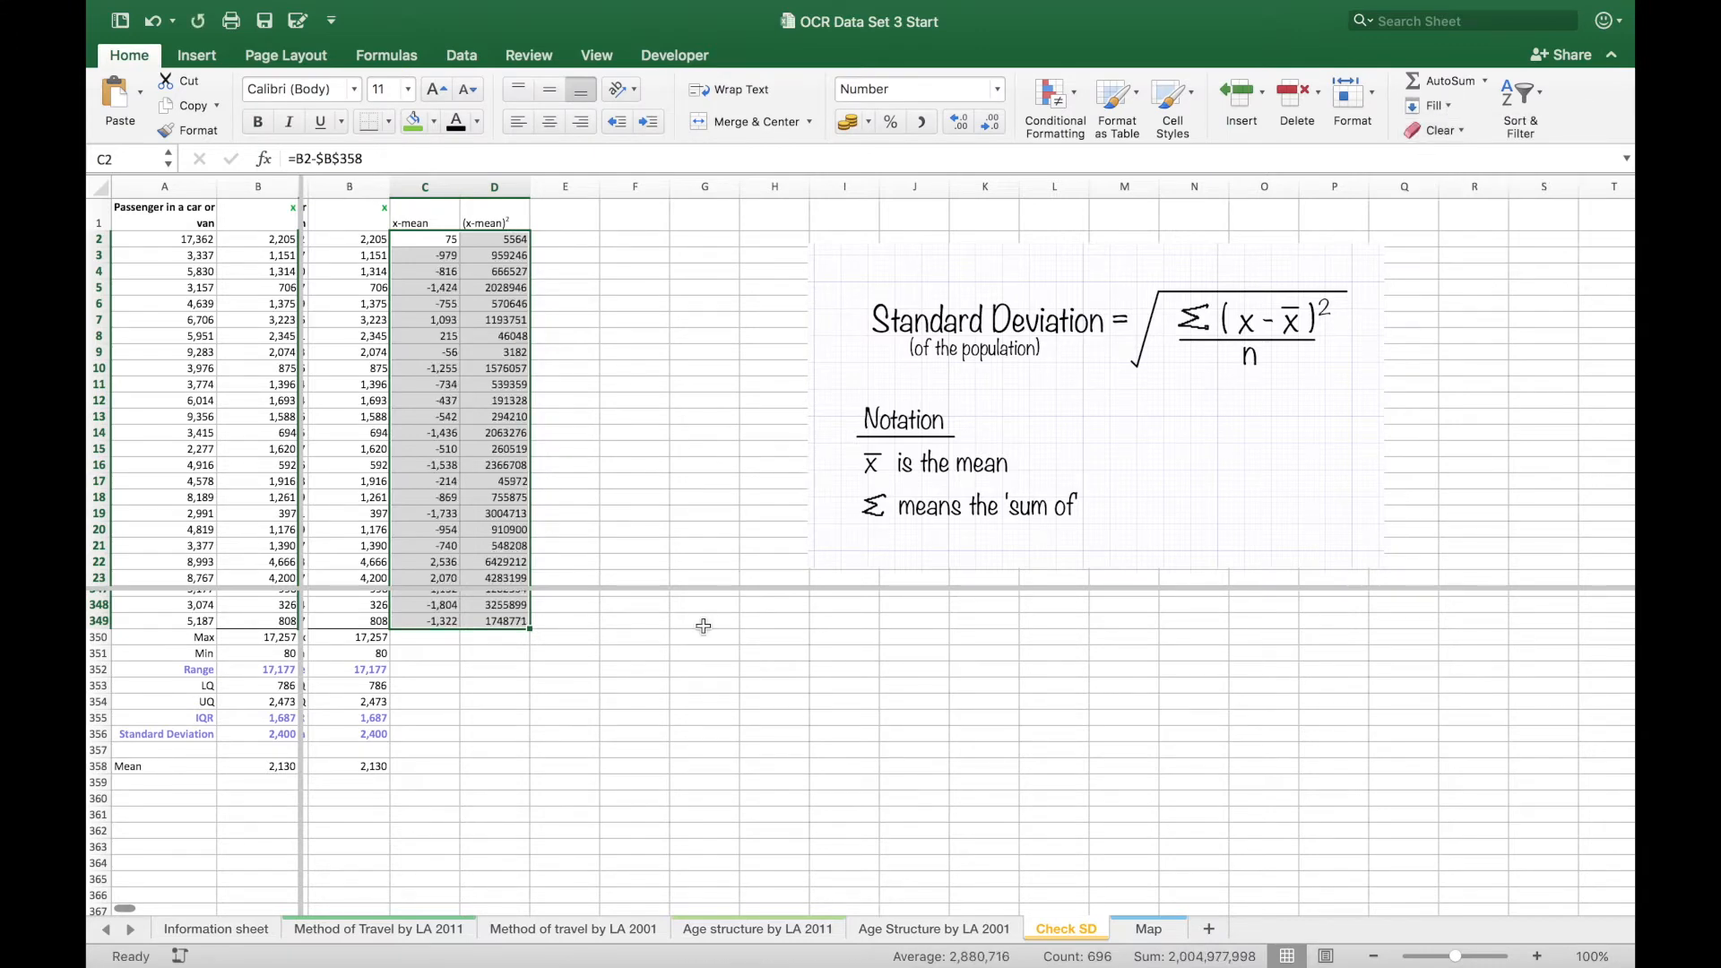
click(495, 636)
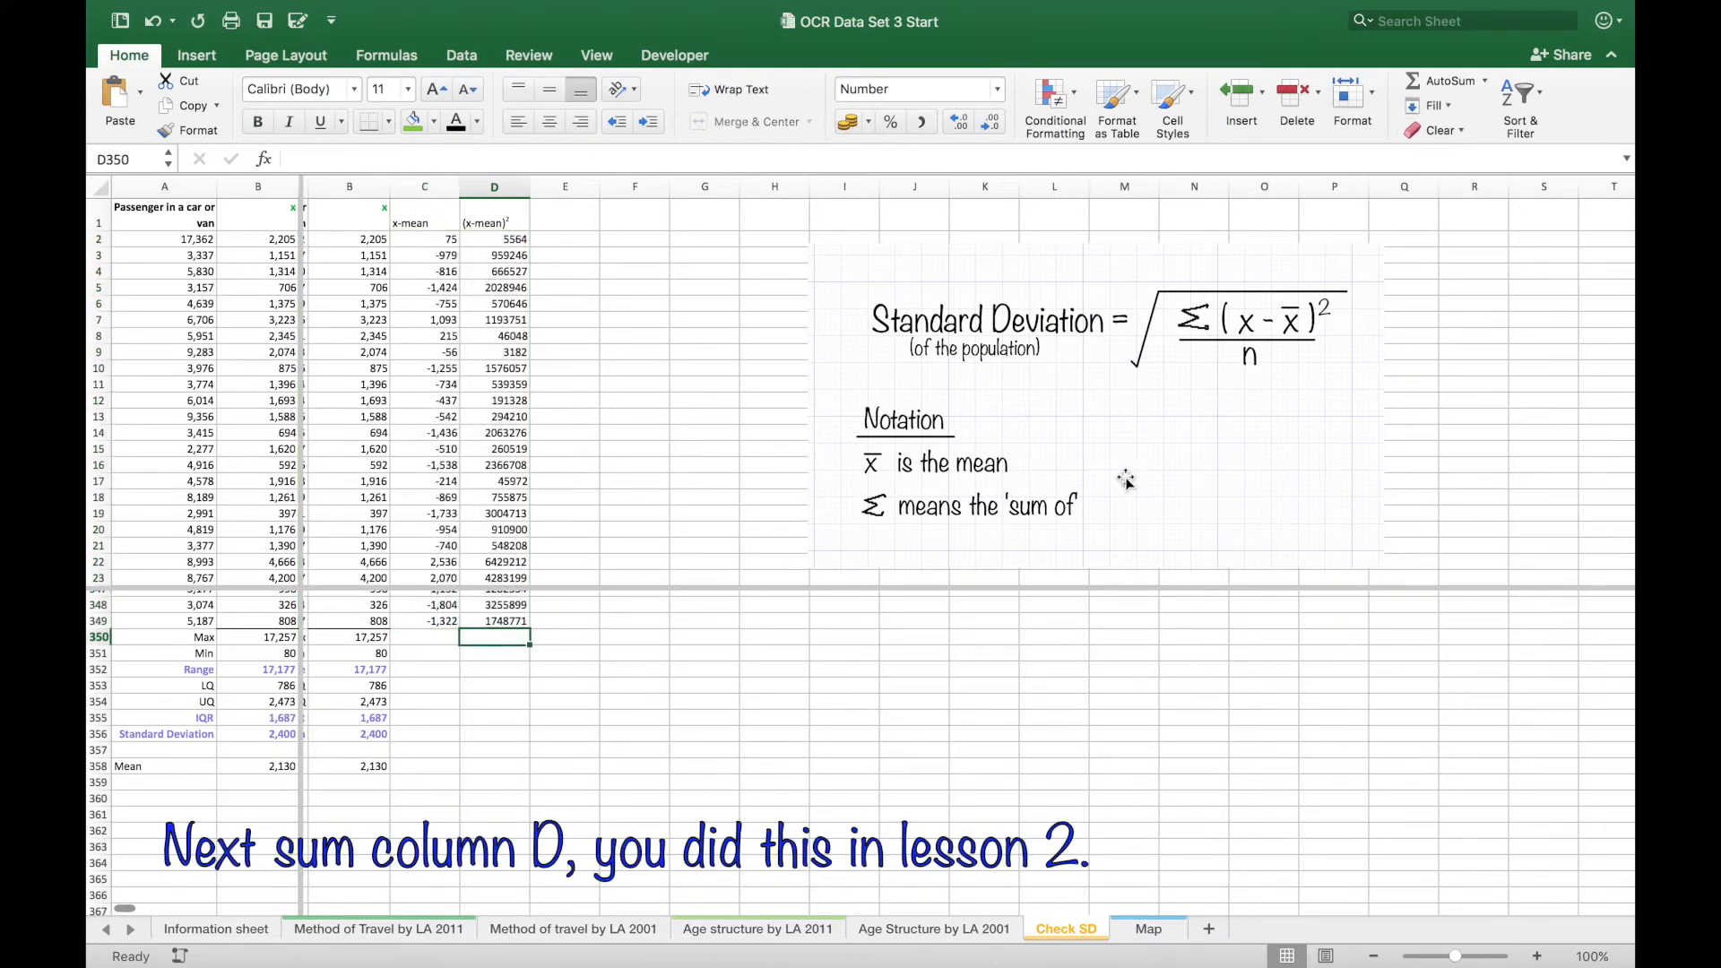
mouse_move(580, 703)
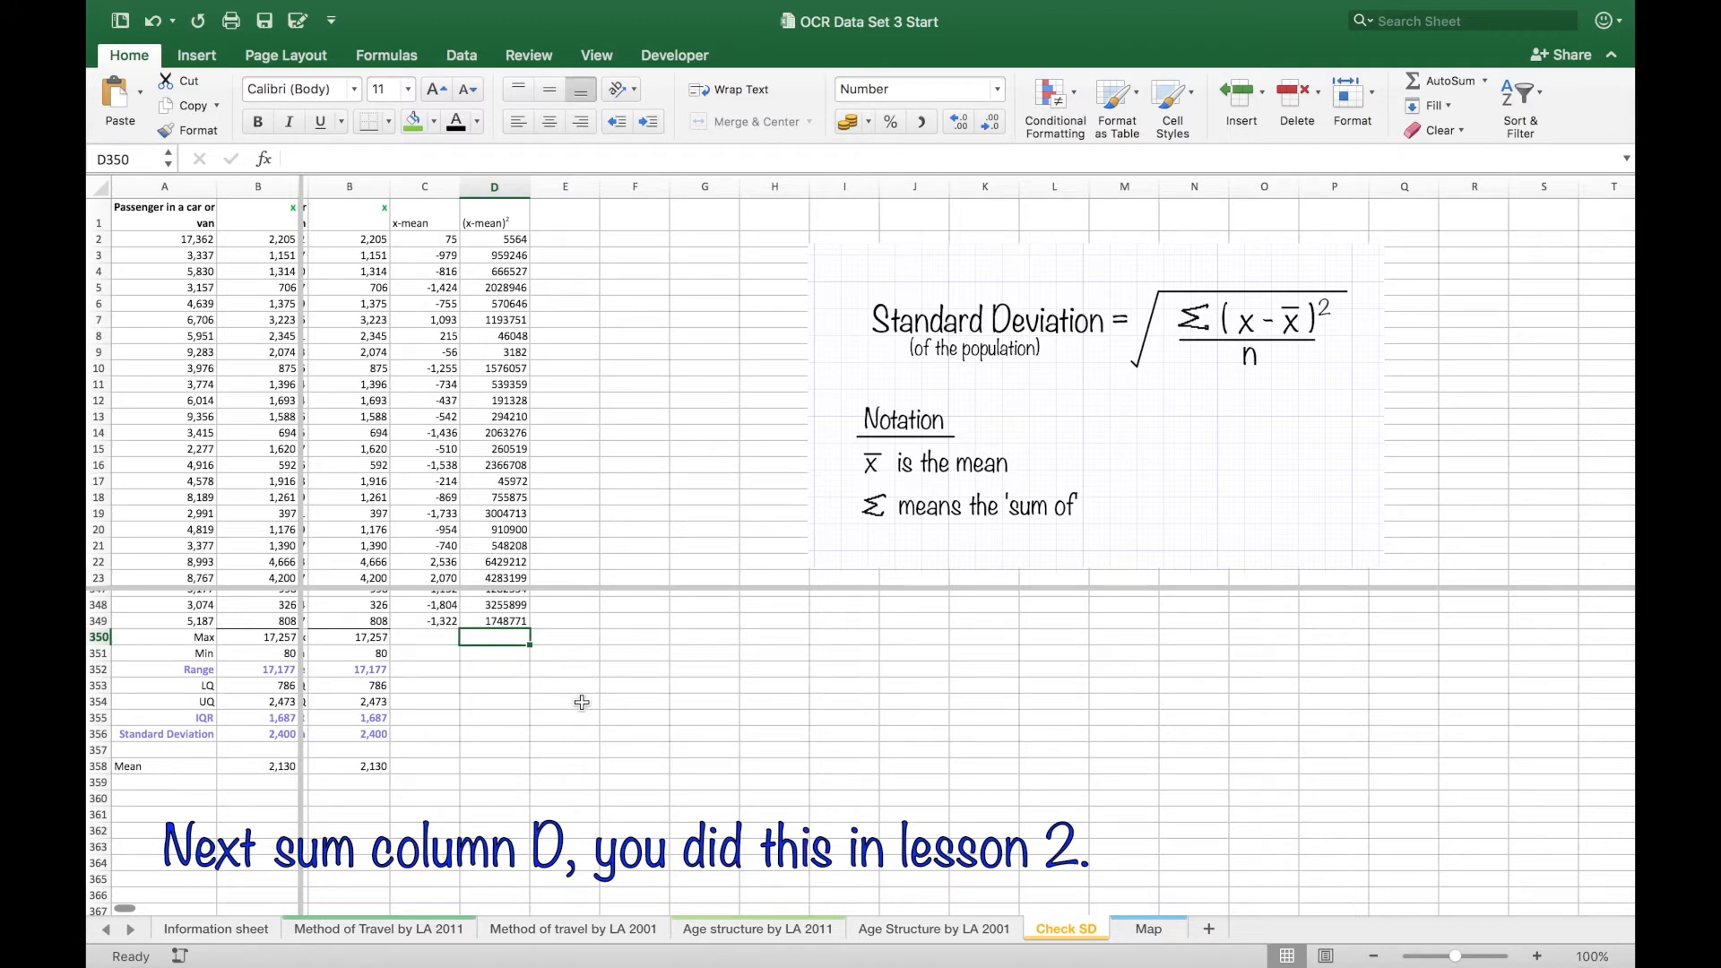
click(1450, 81)
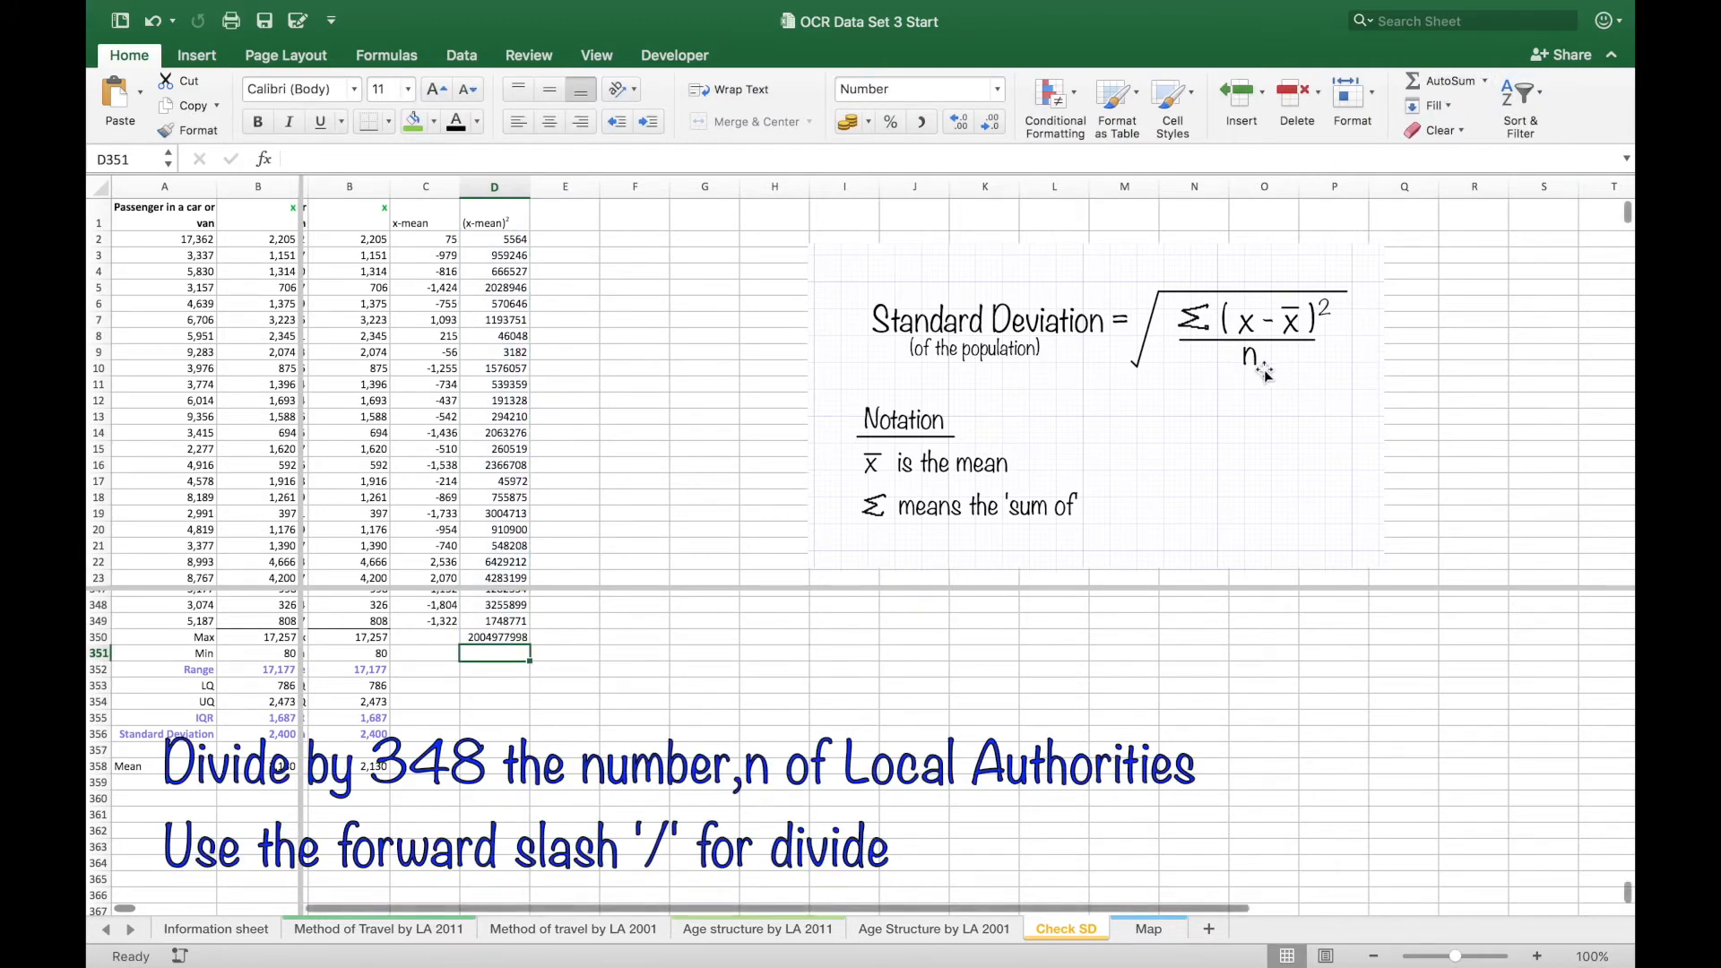
text(=)
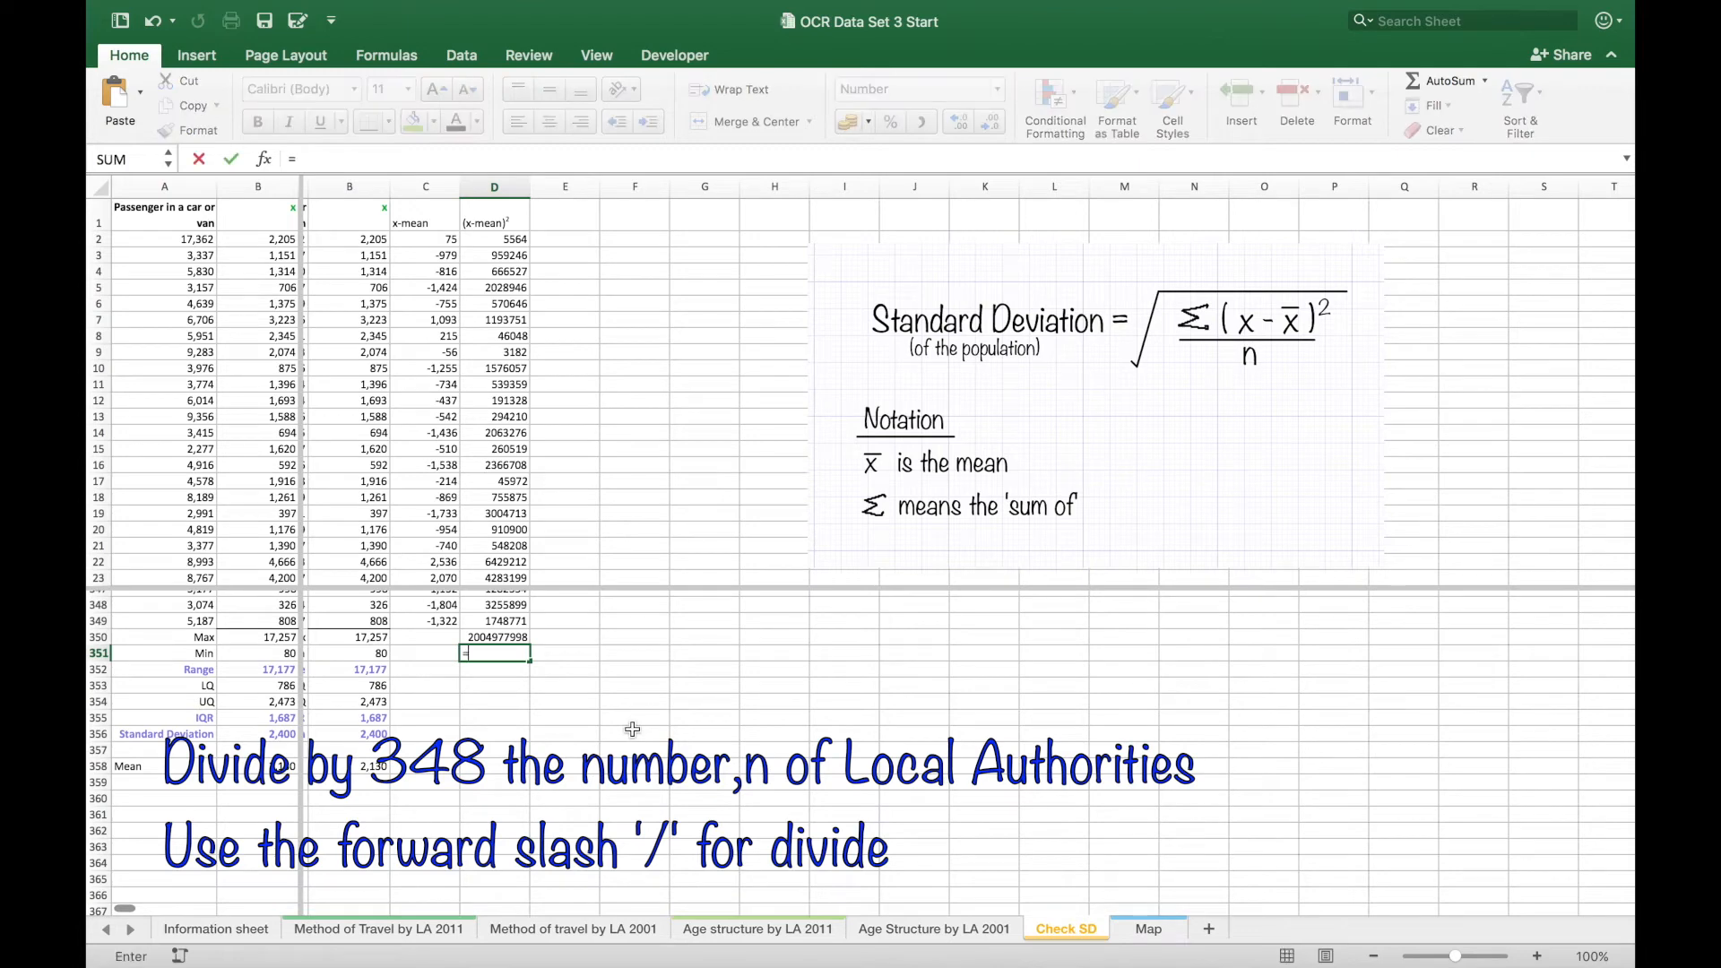
text(=D350/)
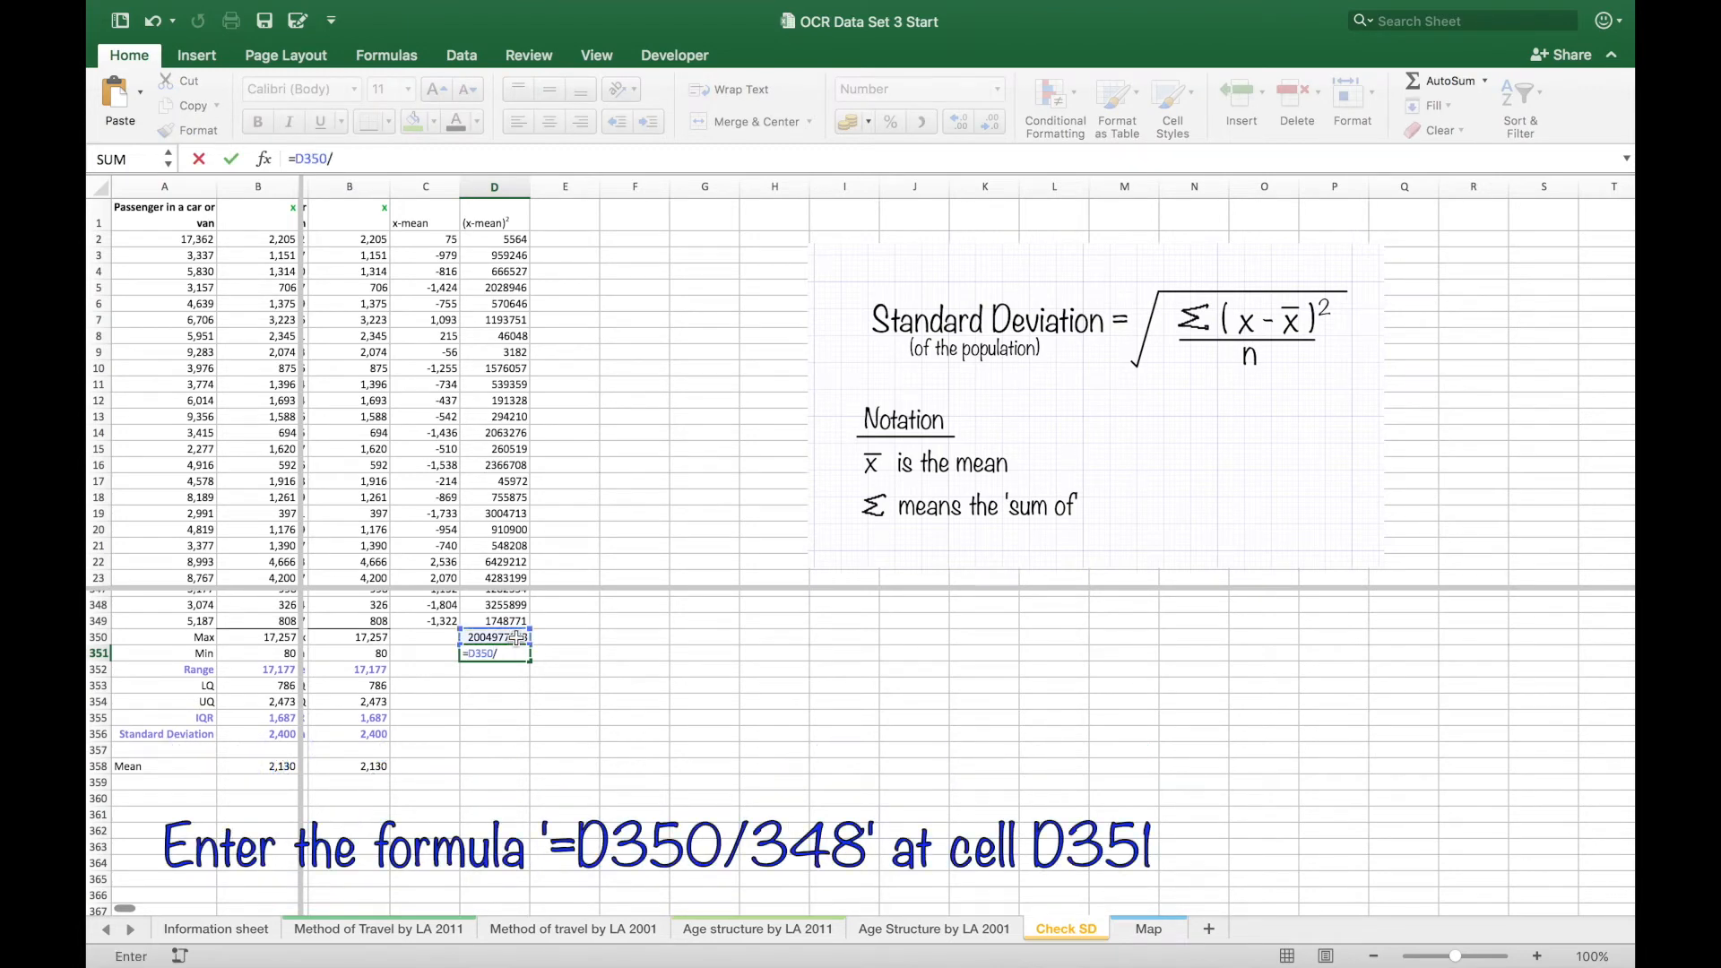
text(348)
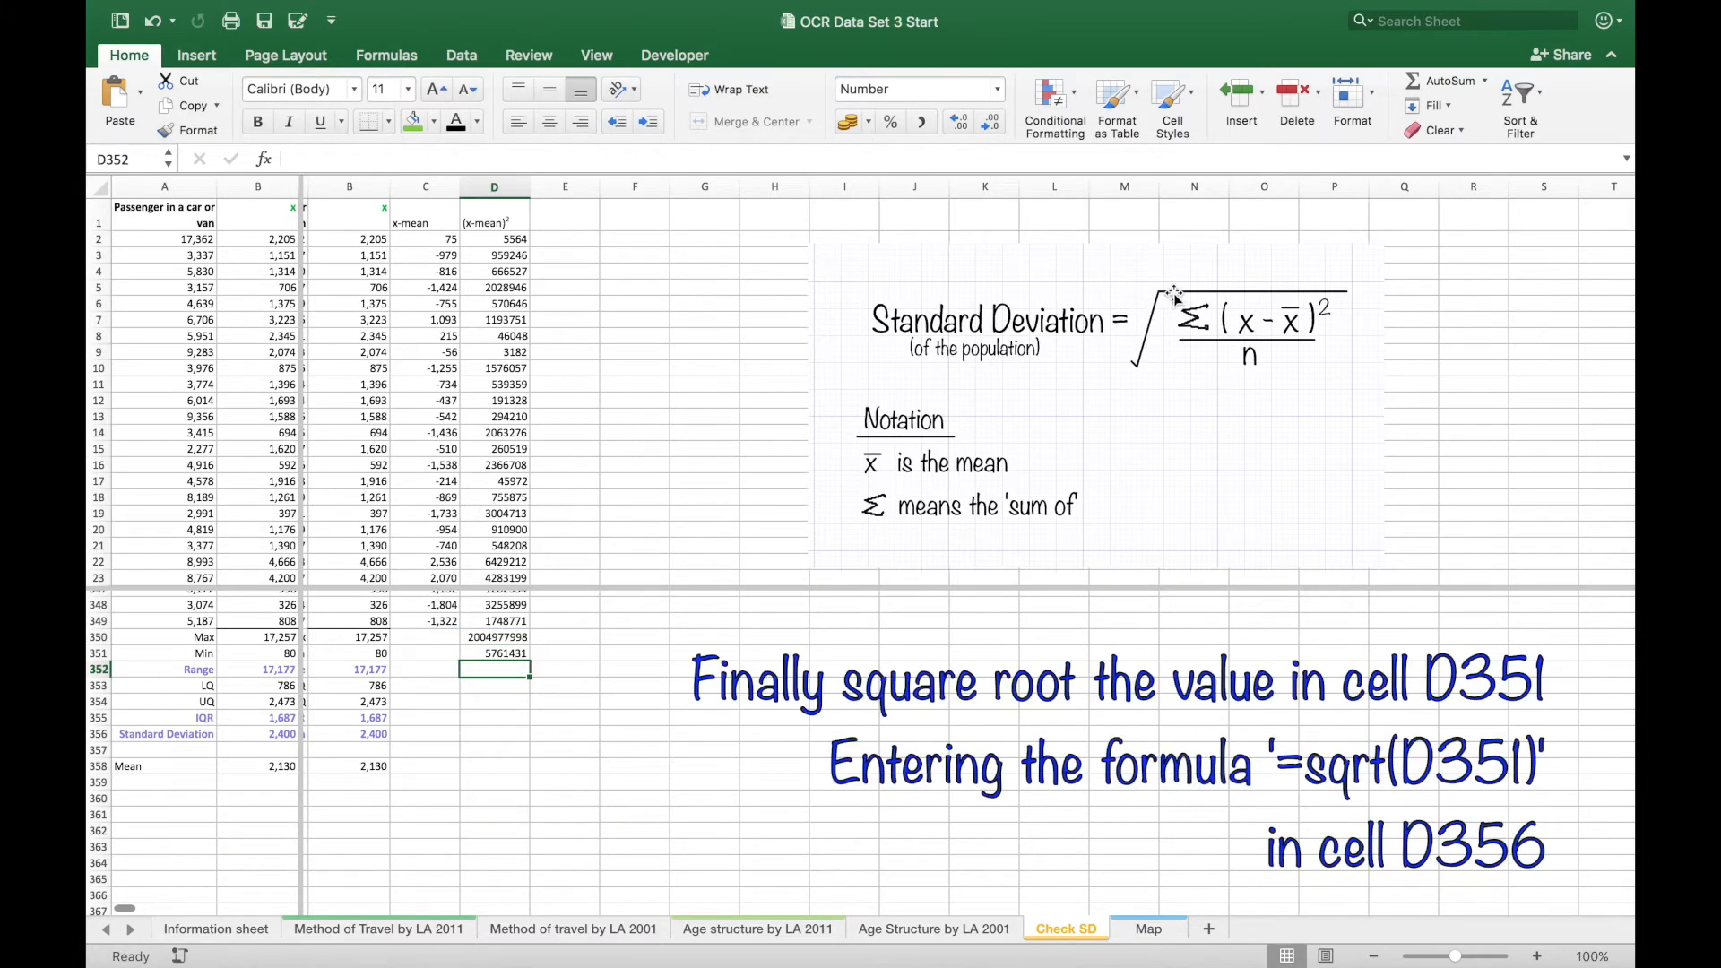
- Enter =SQRT(D351) in D356 giving 2400 and note Hooray!!! in E356
click(493, 733)
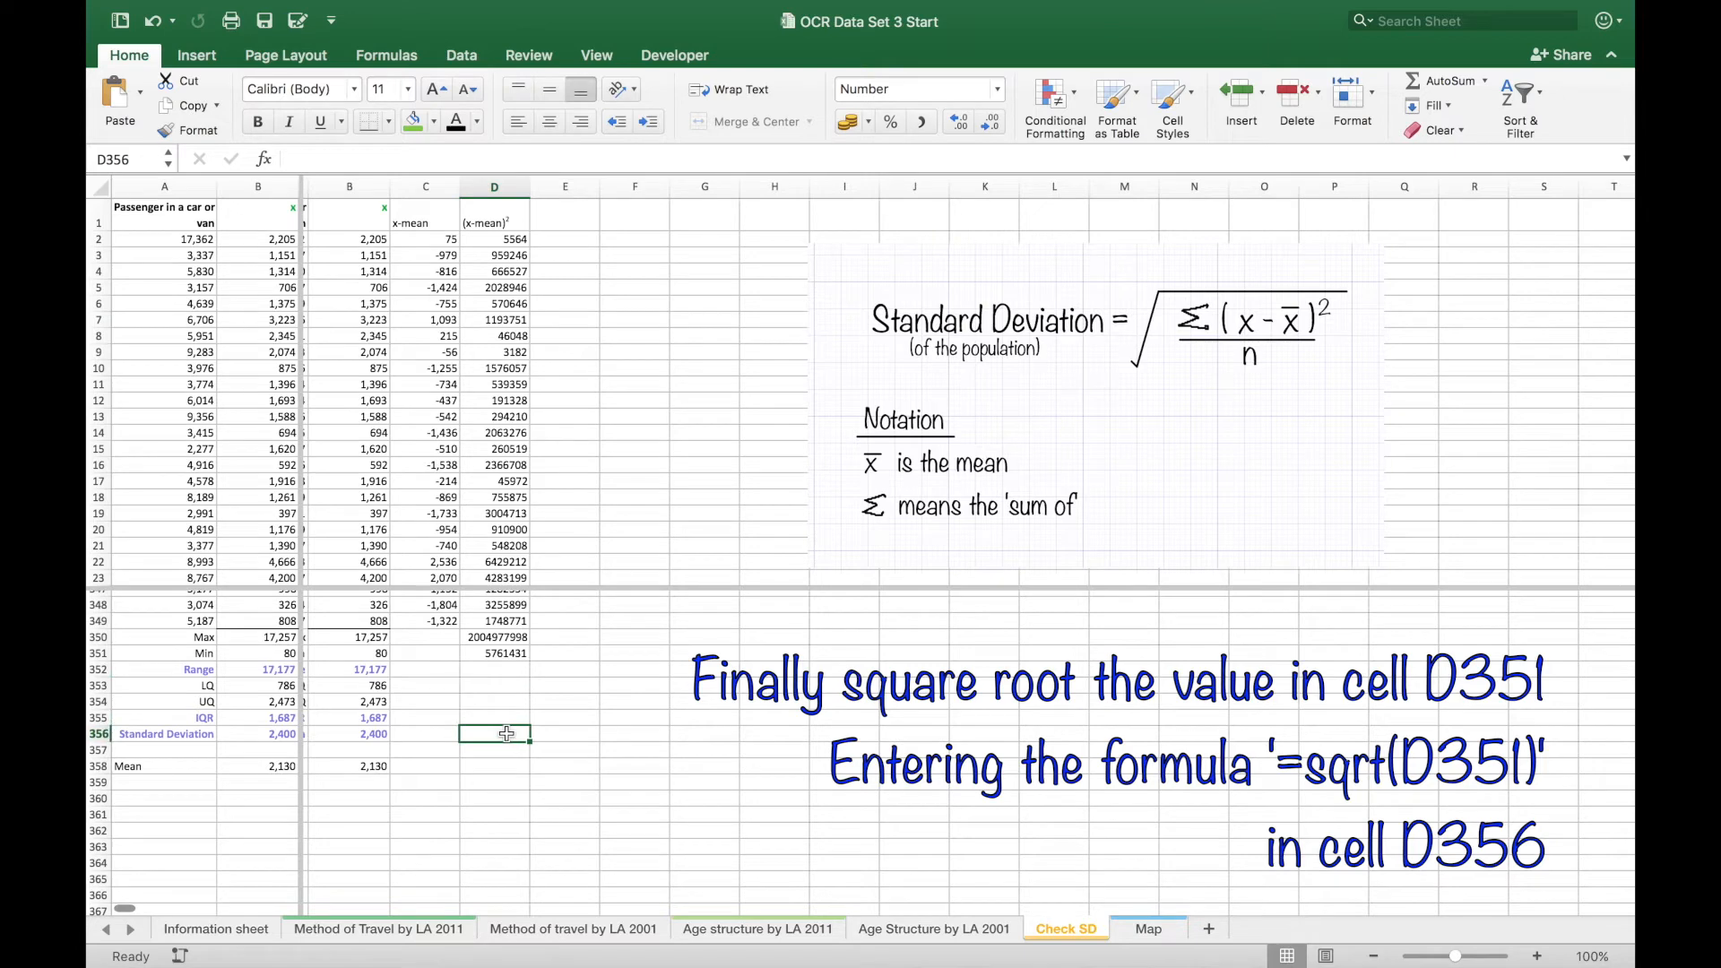
text(=sqrt)
click(564, 733)
text(H)
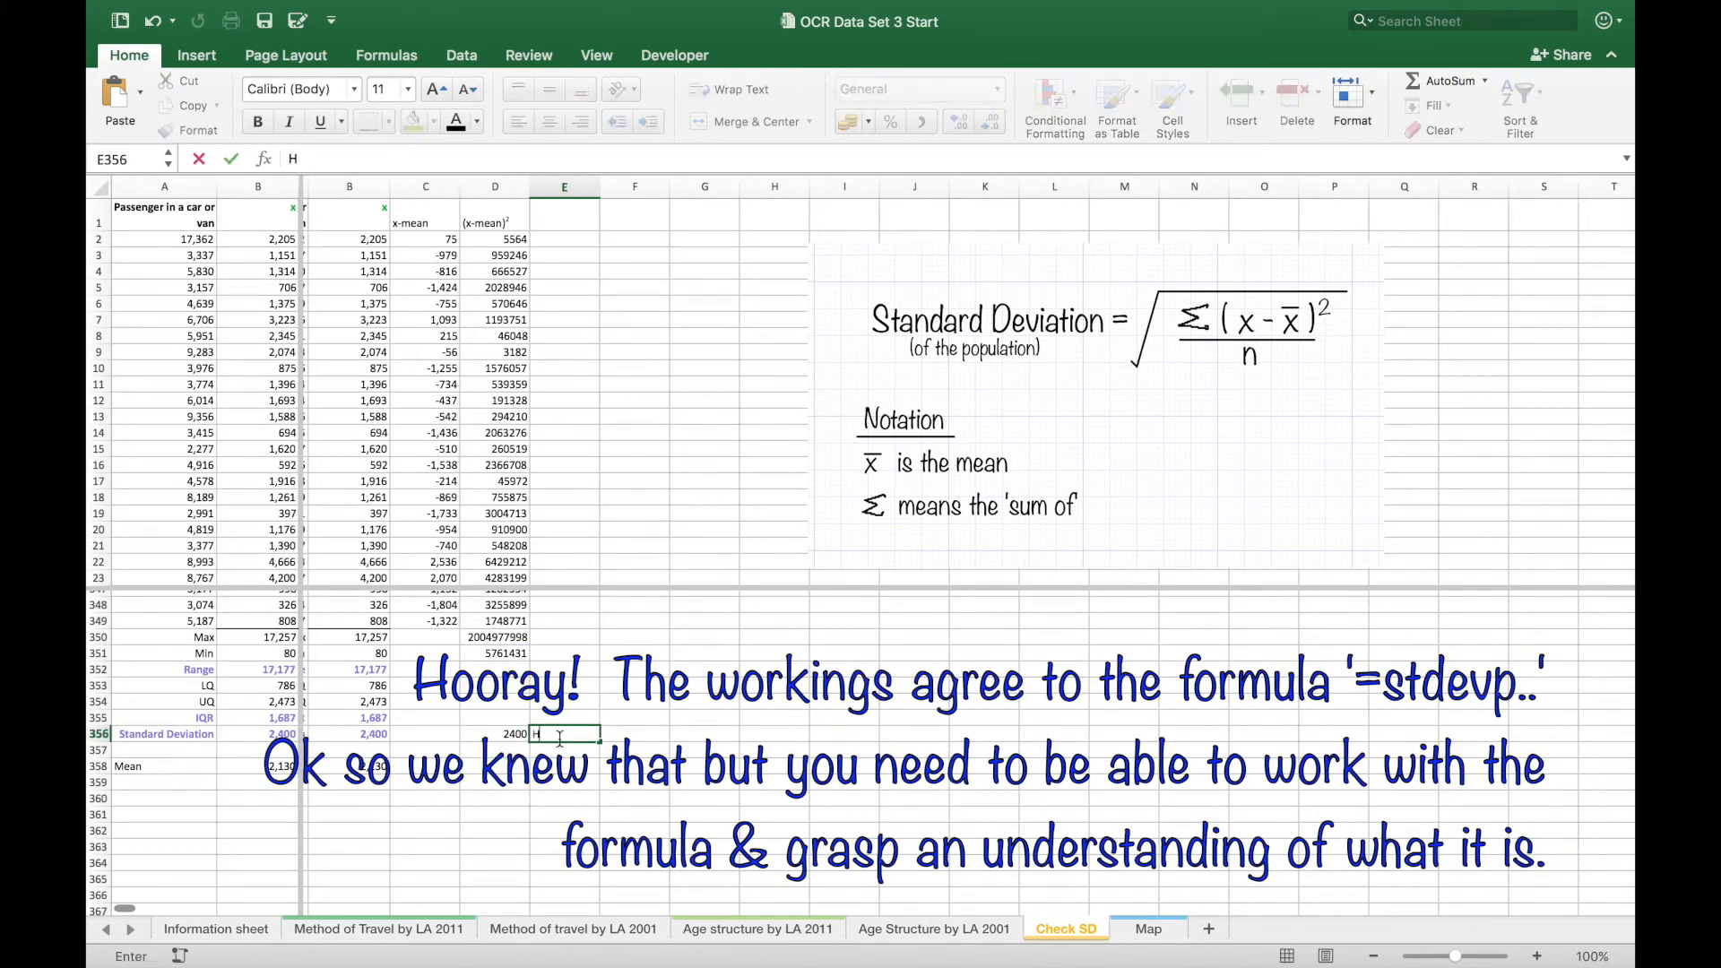
text(ooray!!!)
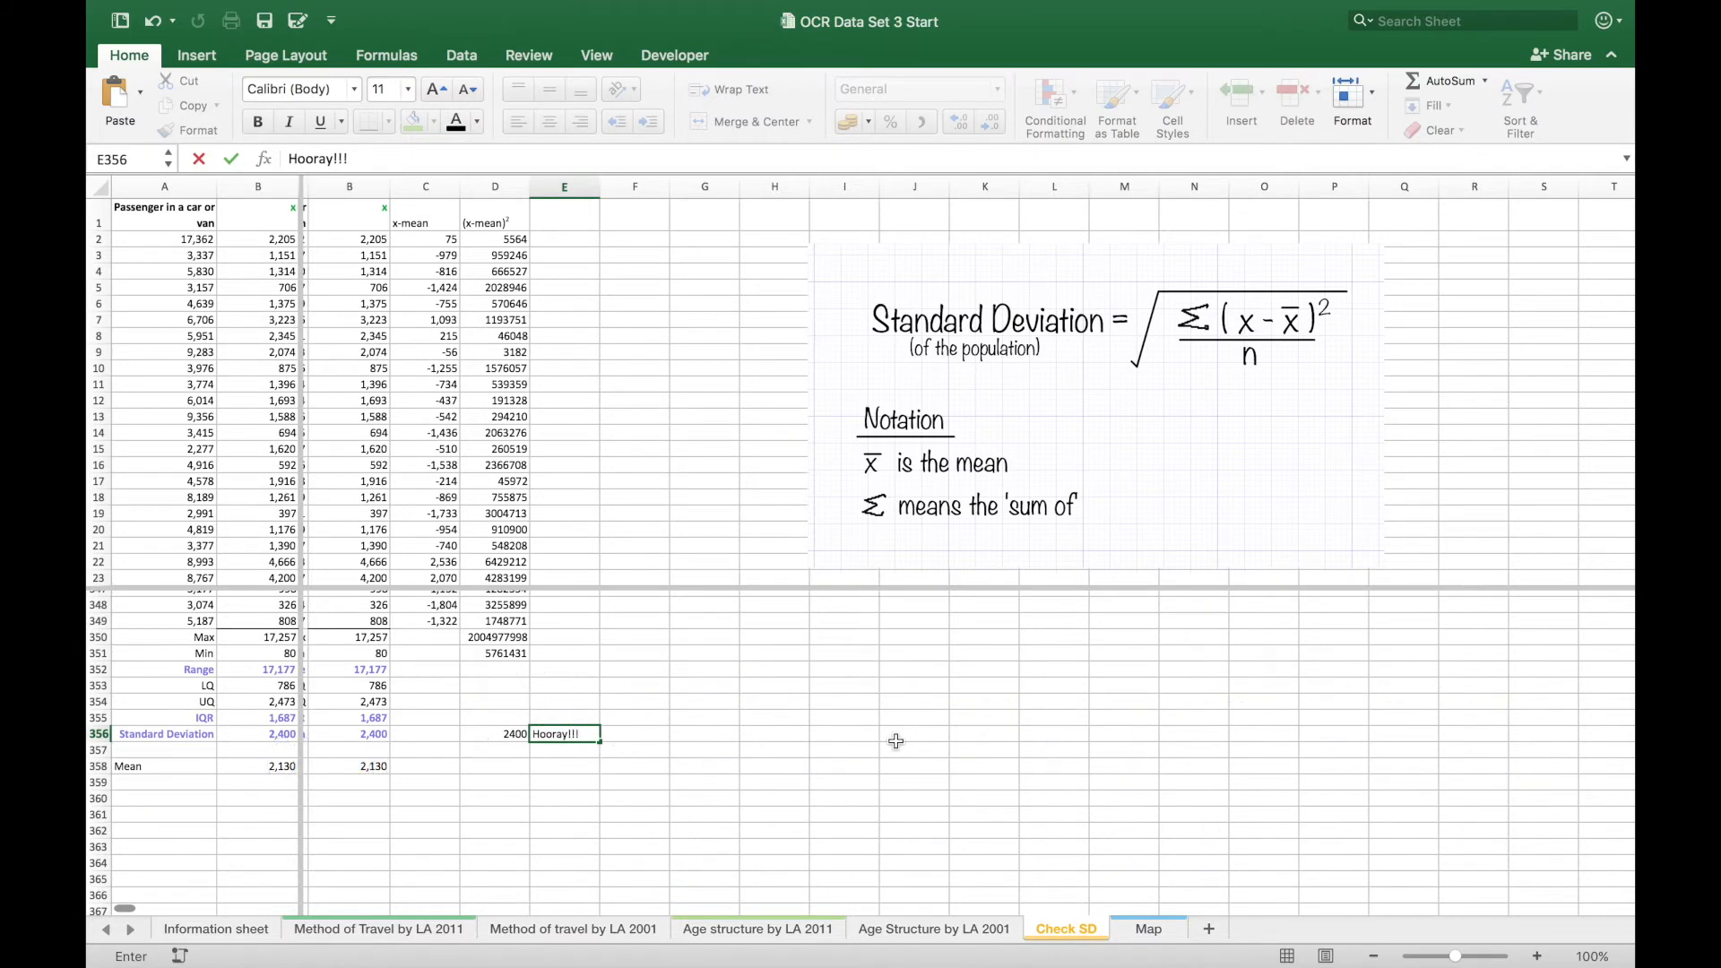
click(912, 733)
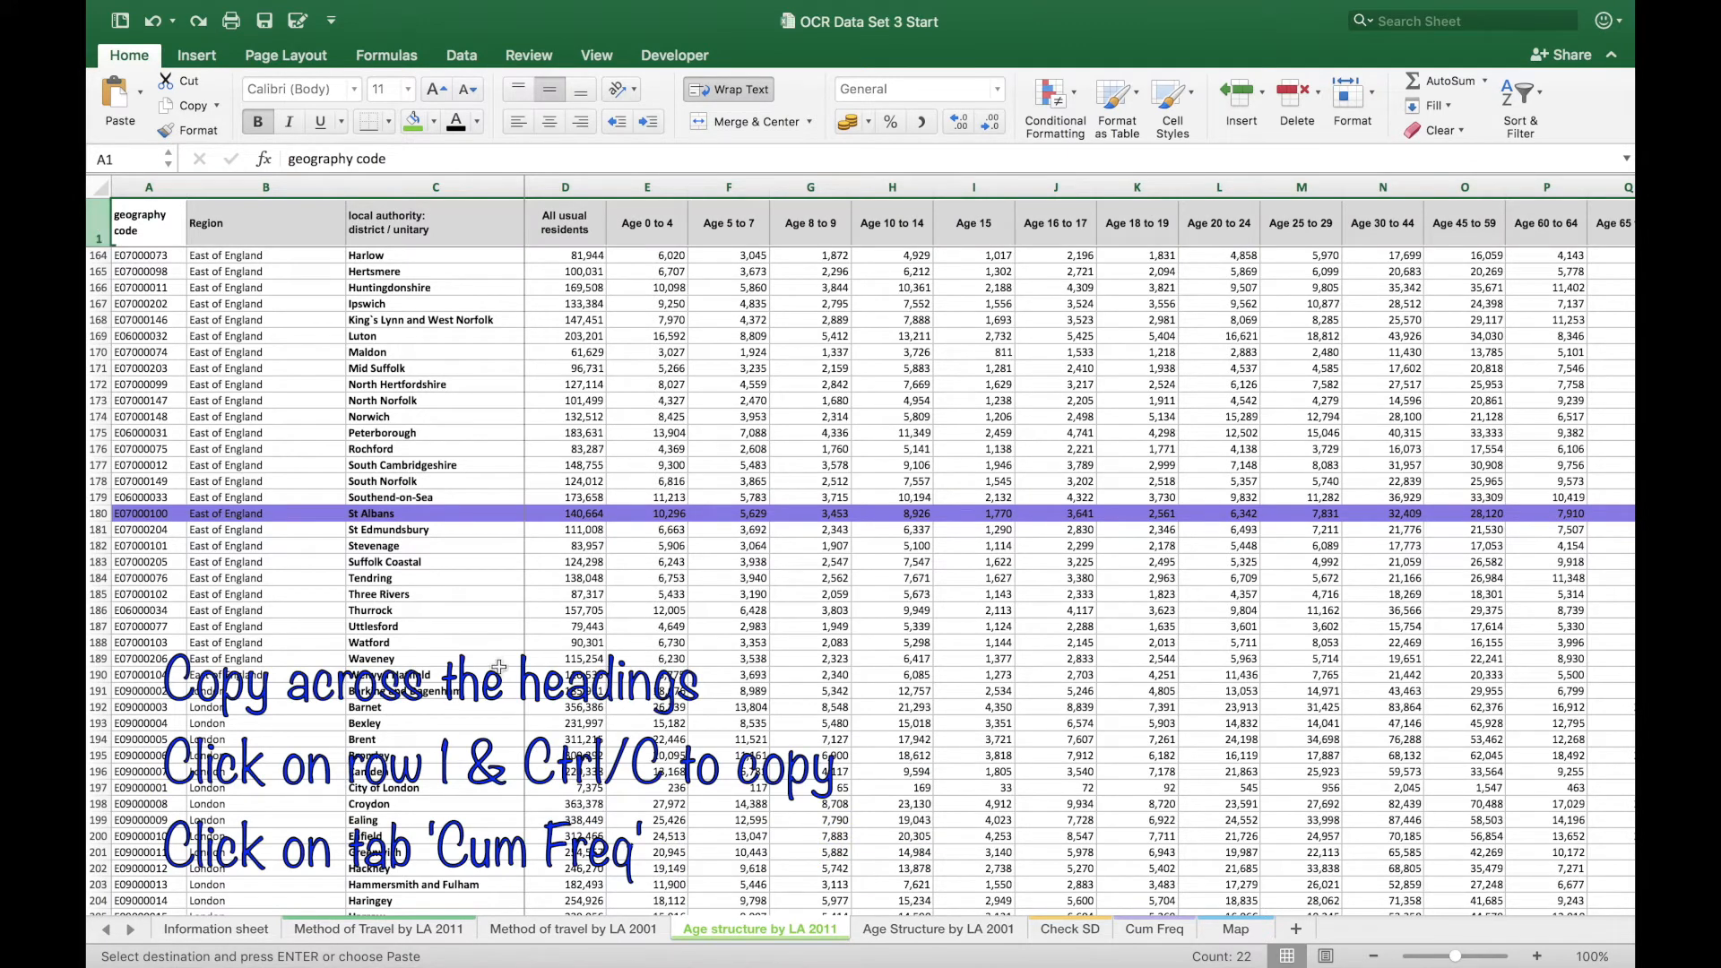
- Copy the age structure headings and St Albans row into rows 1 and 2 of the Cum Freq sheet
click(1150, 929)
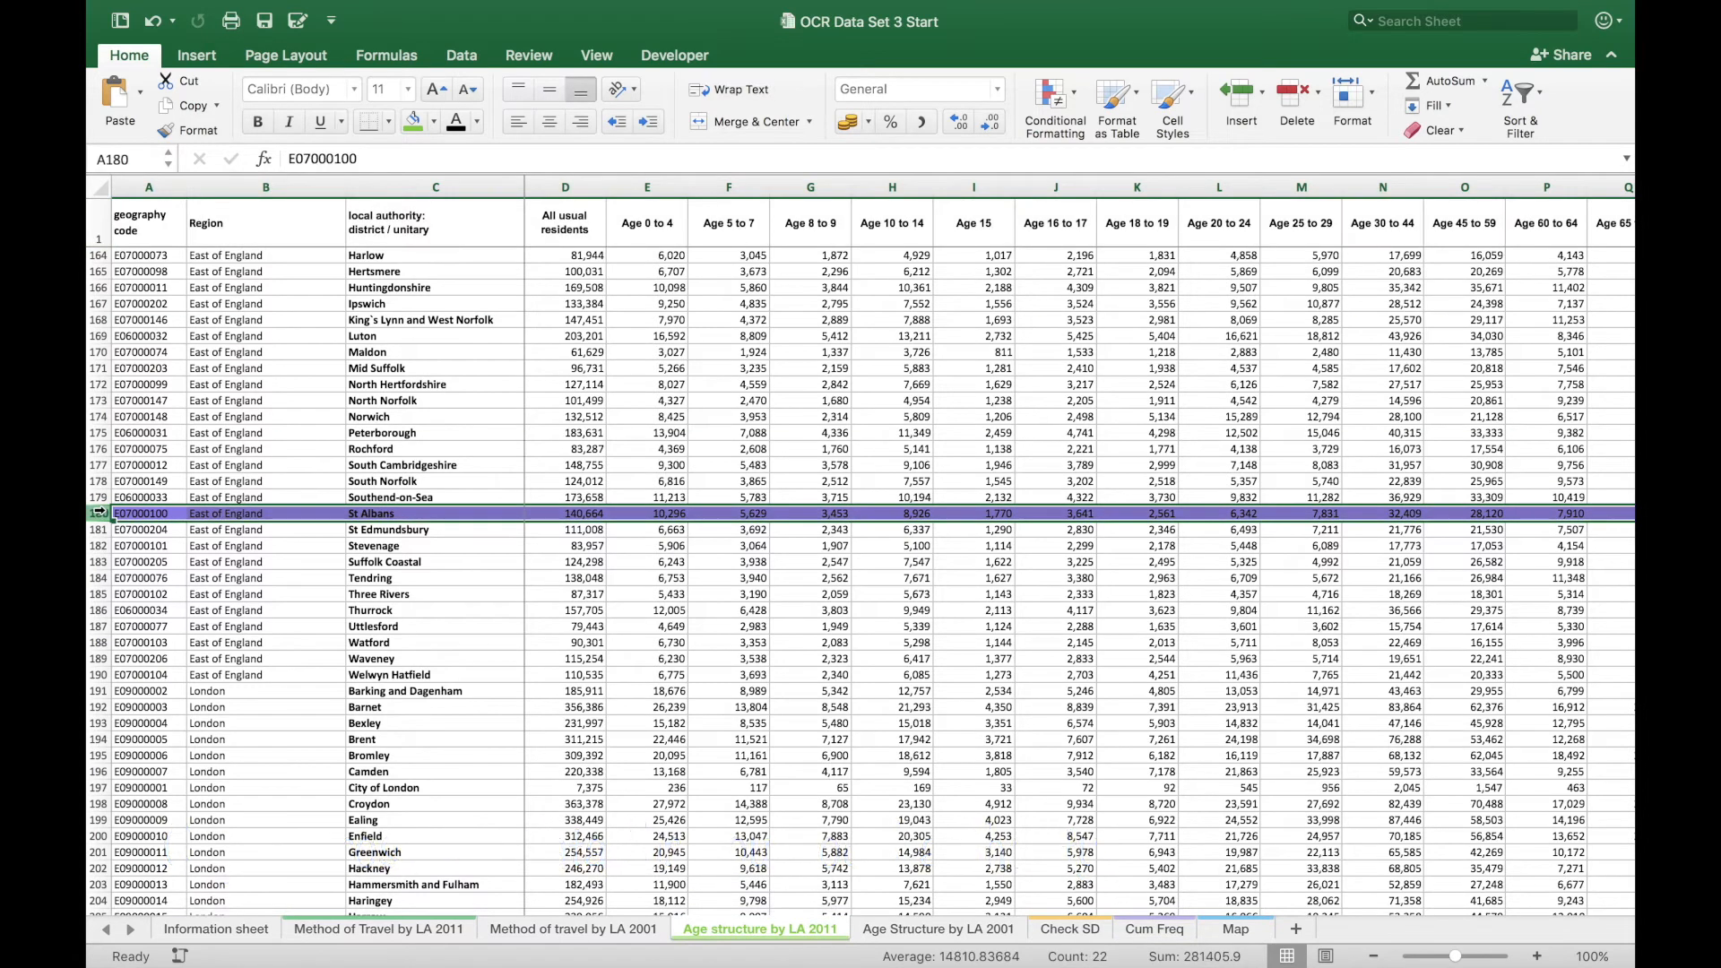
click(1151, 928)
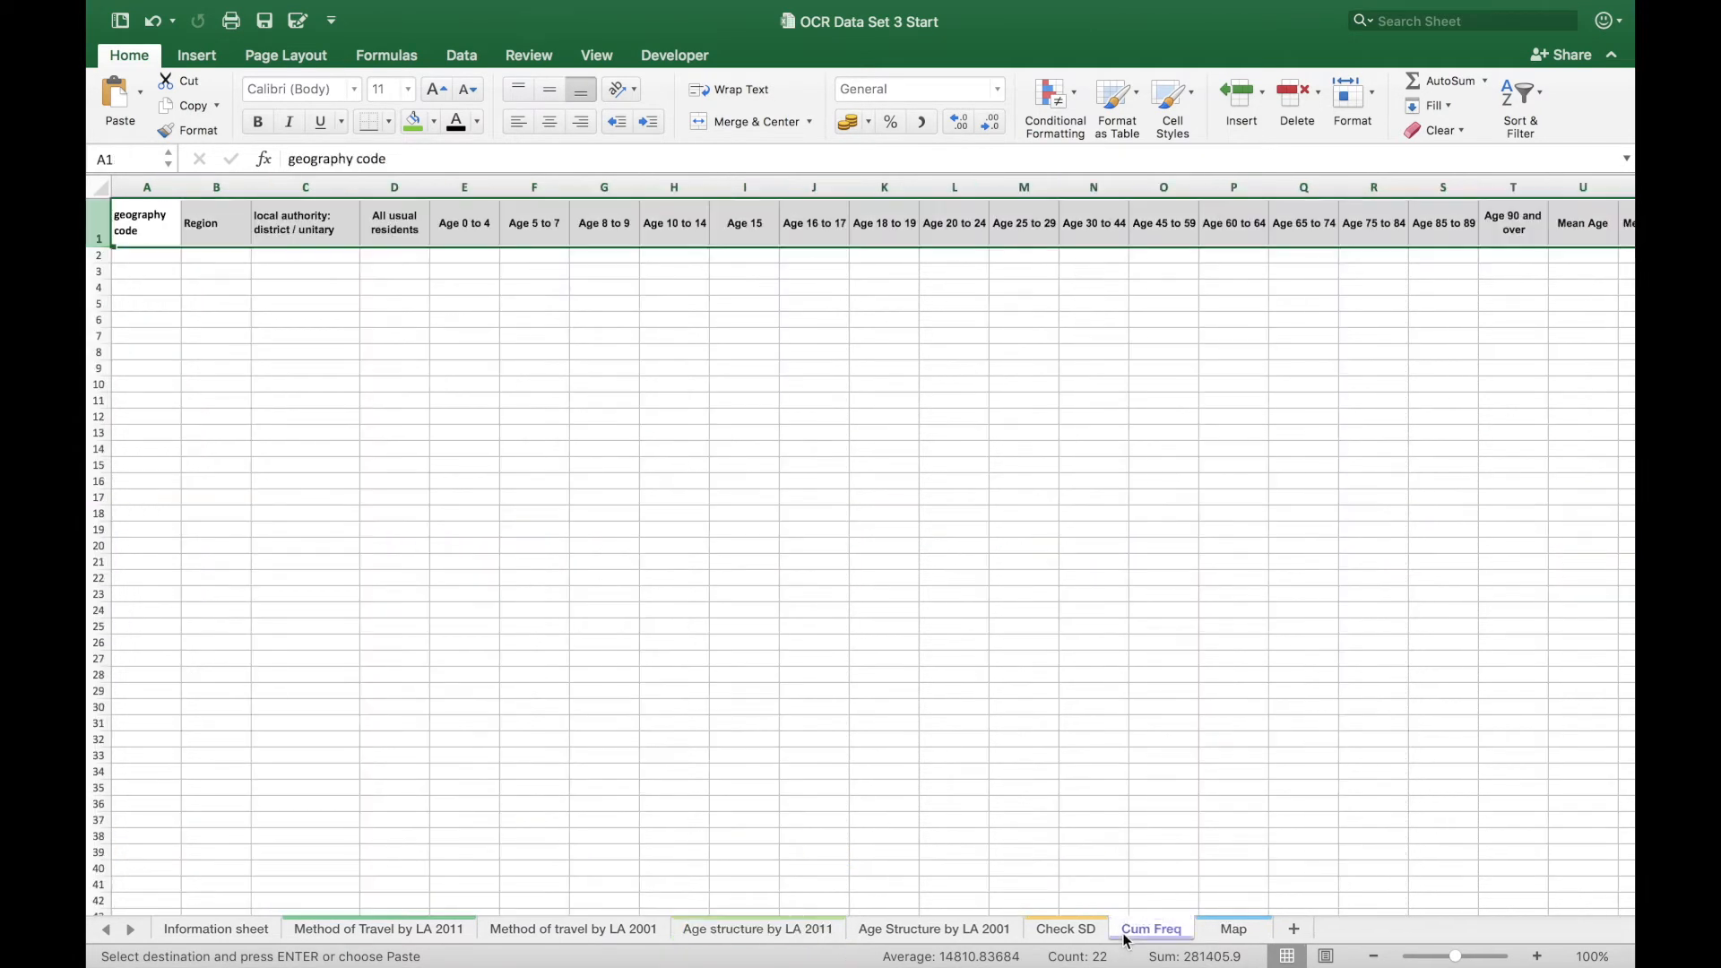
click(145, 255)
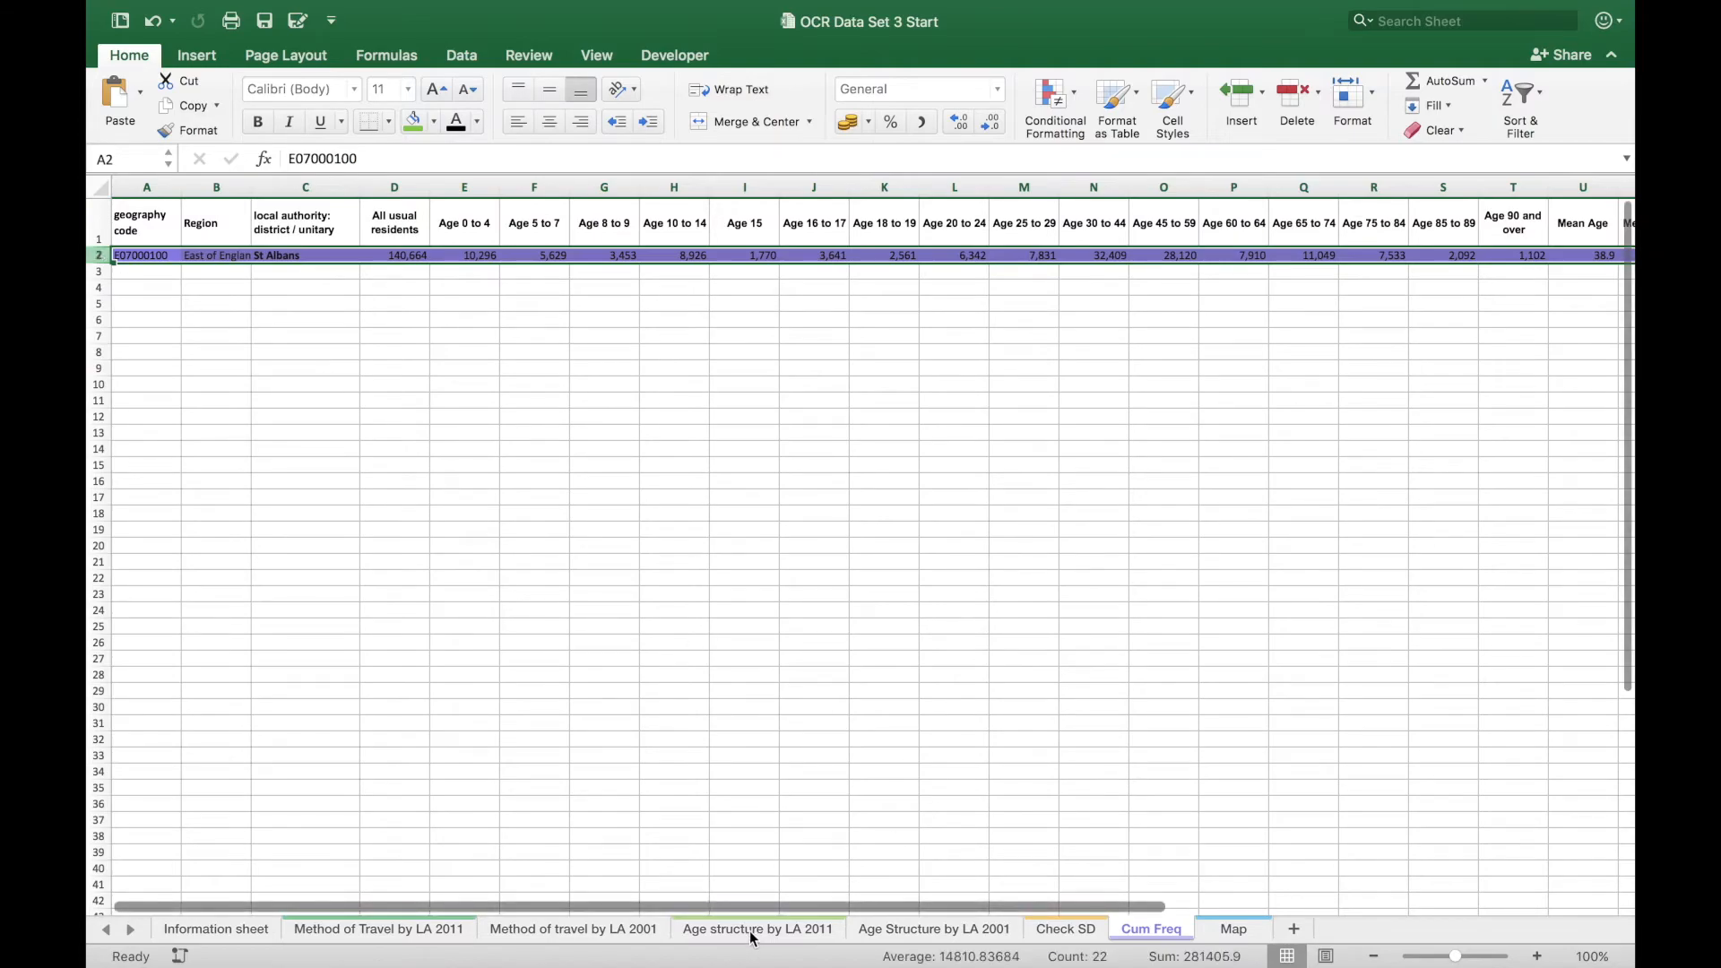
click(756, 929)
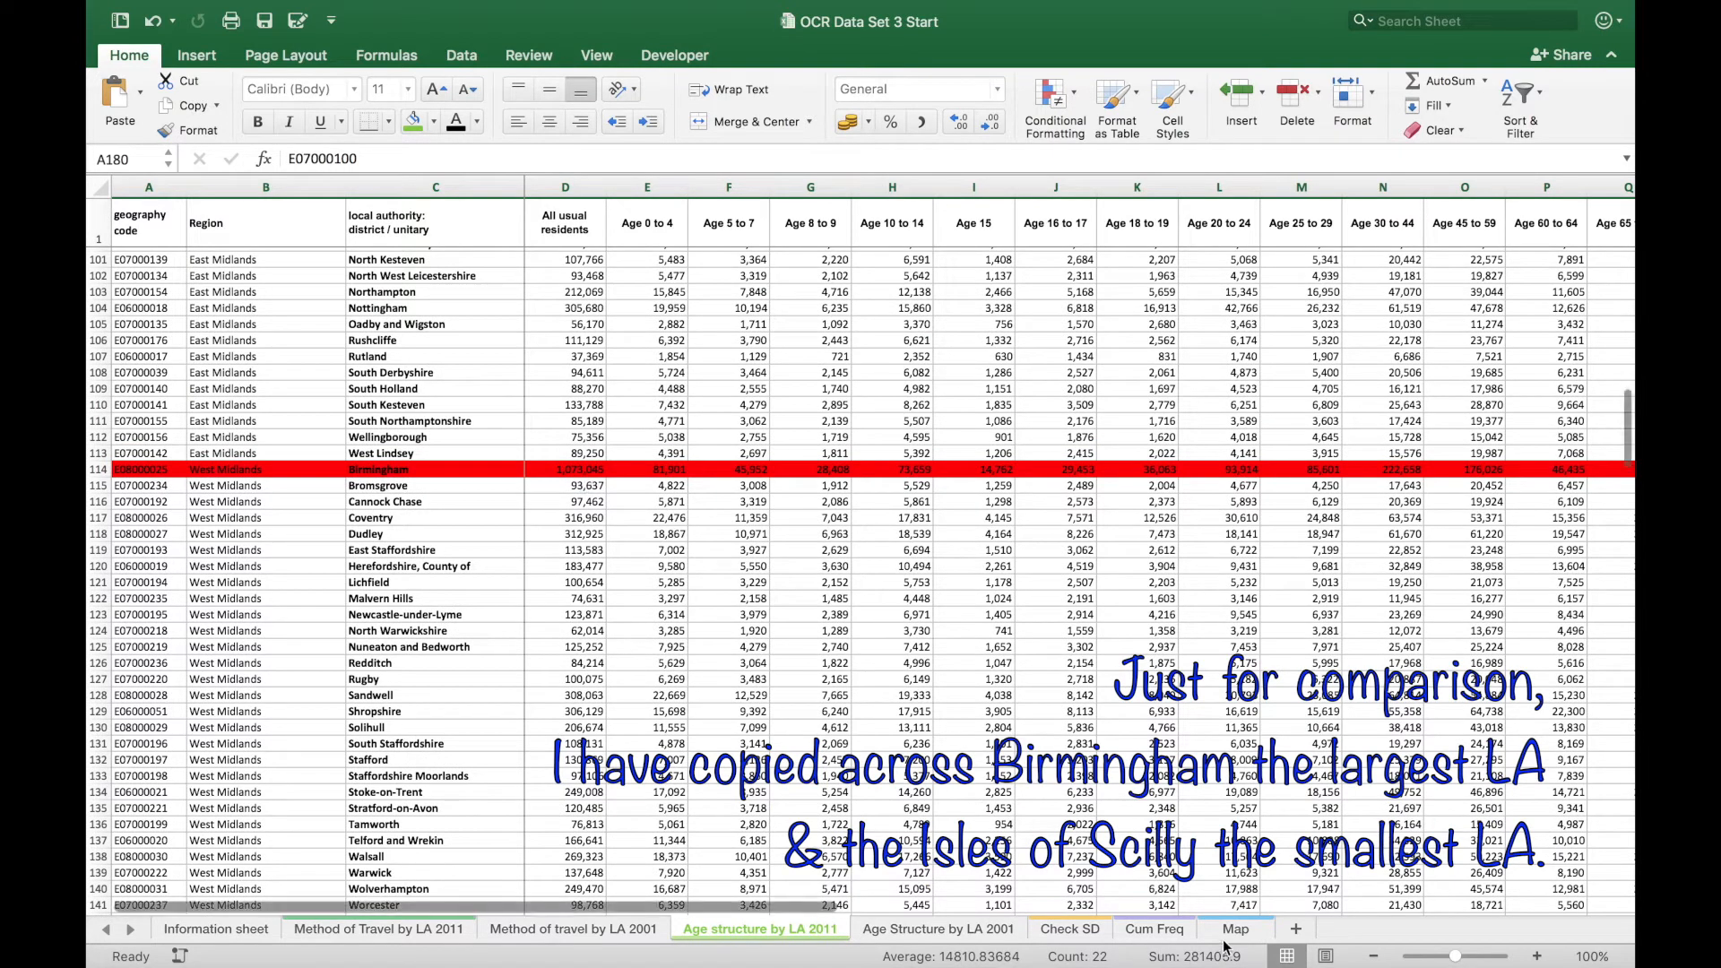
- Check the Map sheet, then copy the Birmingham and Isles of Scilly rows into Cum Freq rows 3 and 4
click(1233, 929)
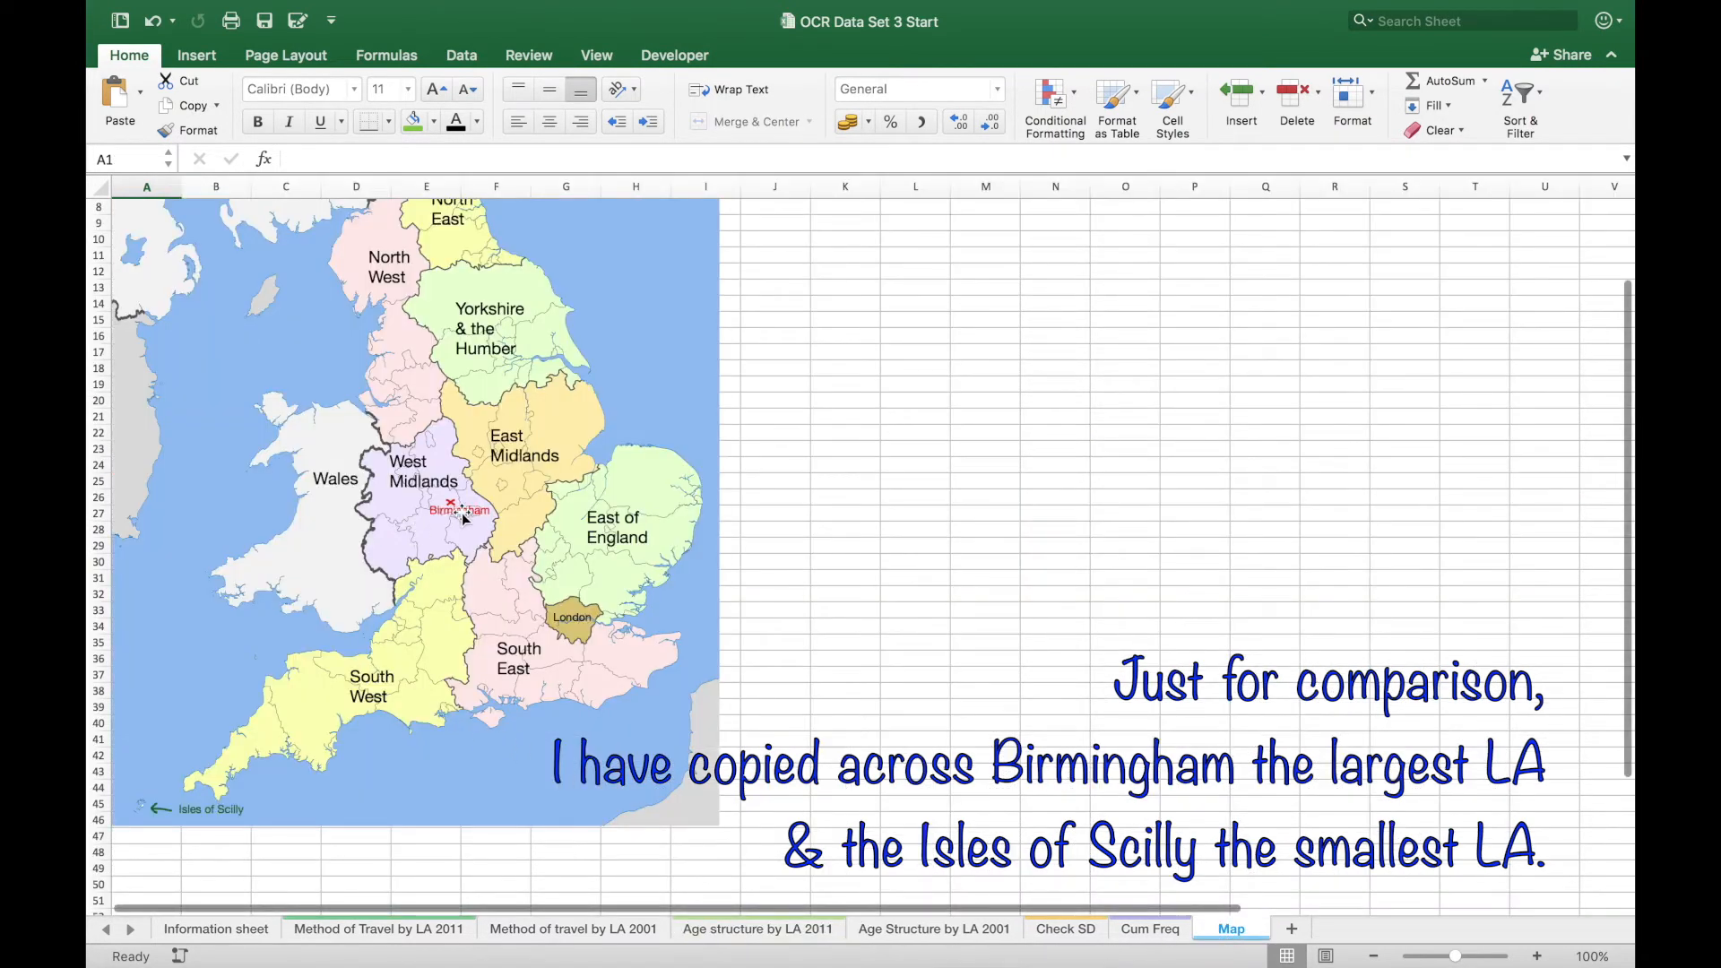
mouse_move(200, 830)
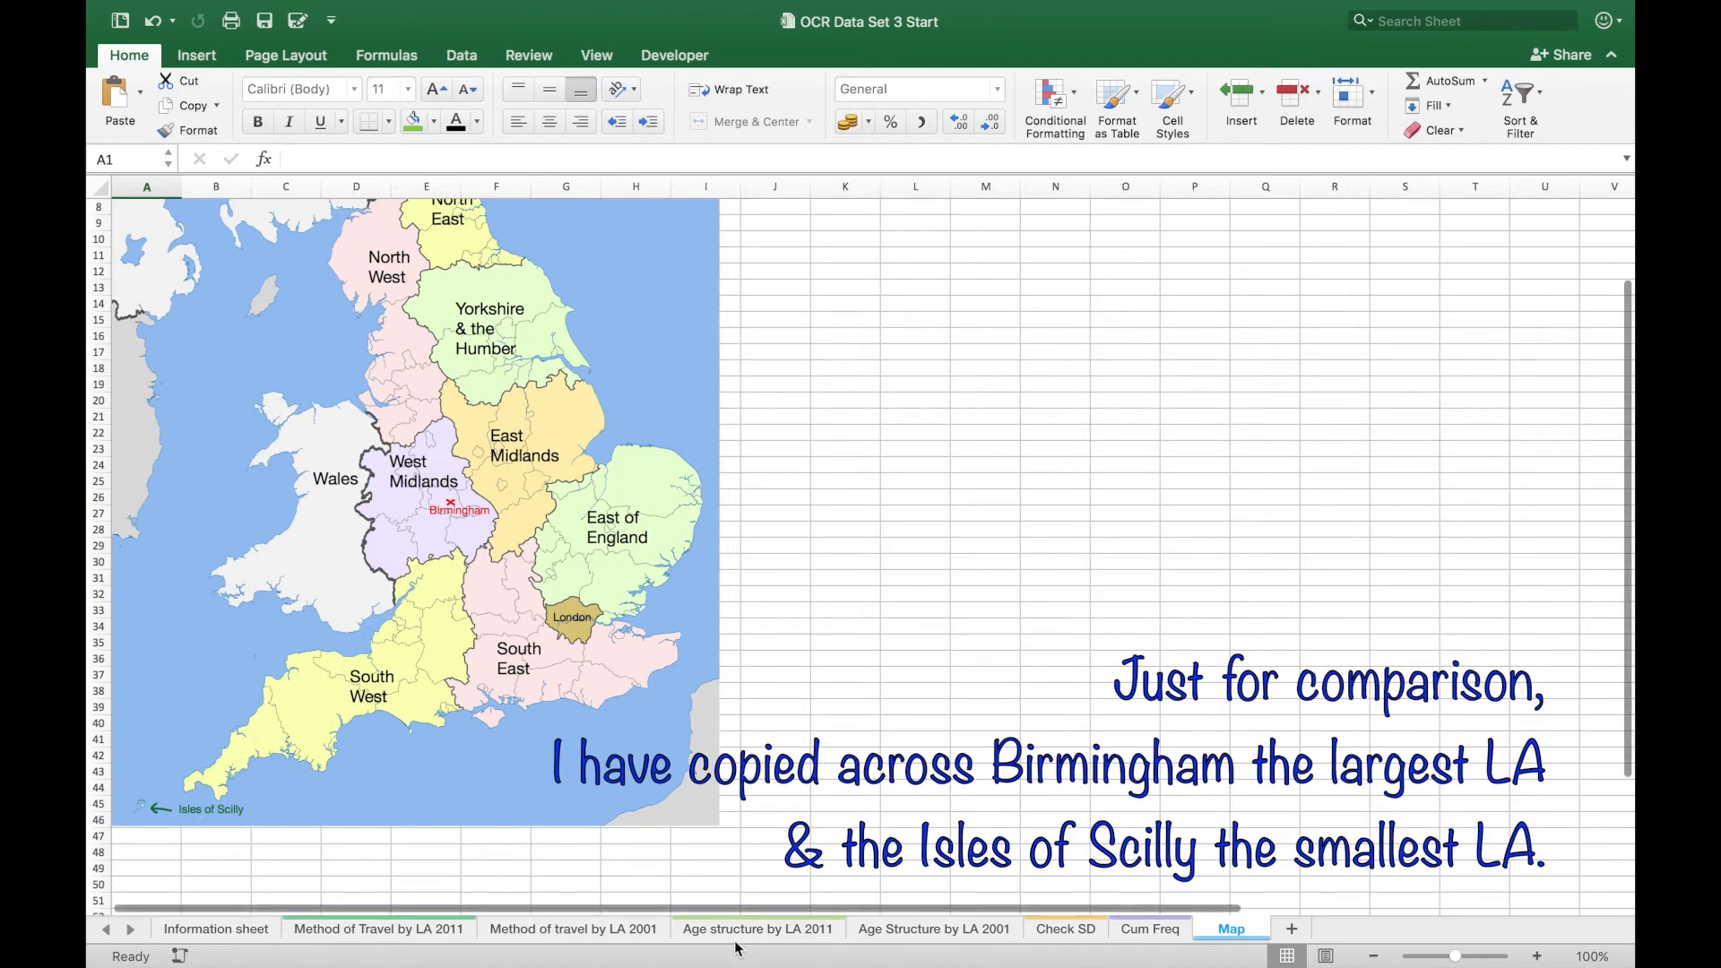
click(756, 928)
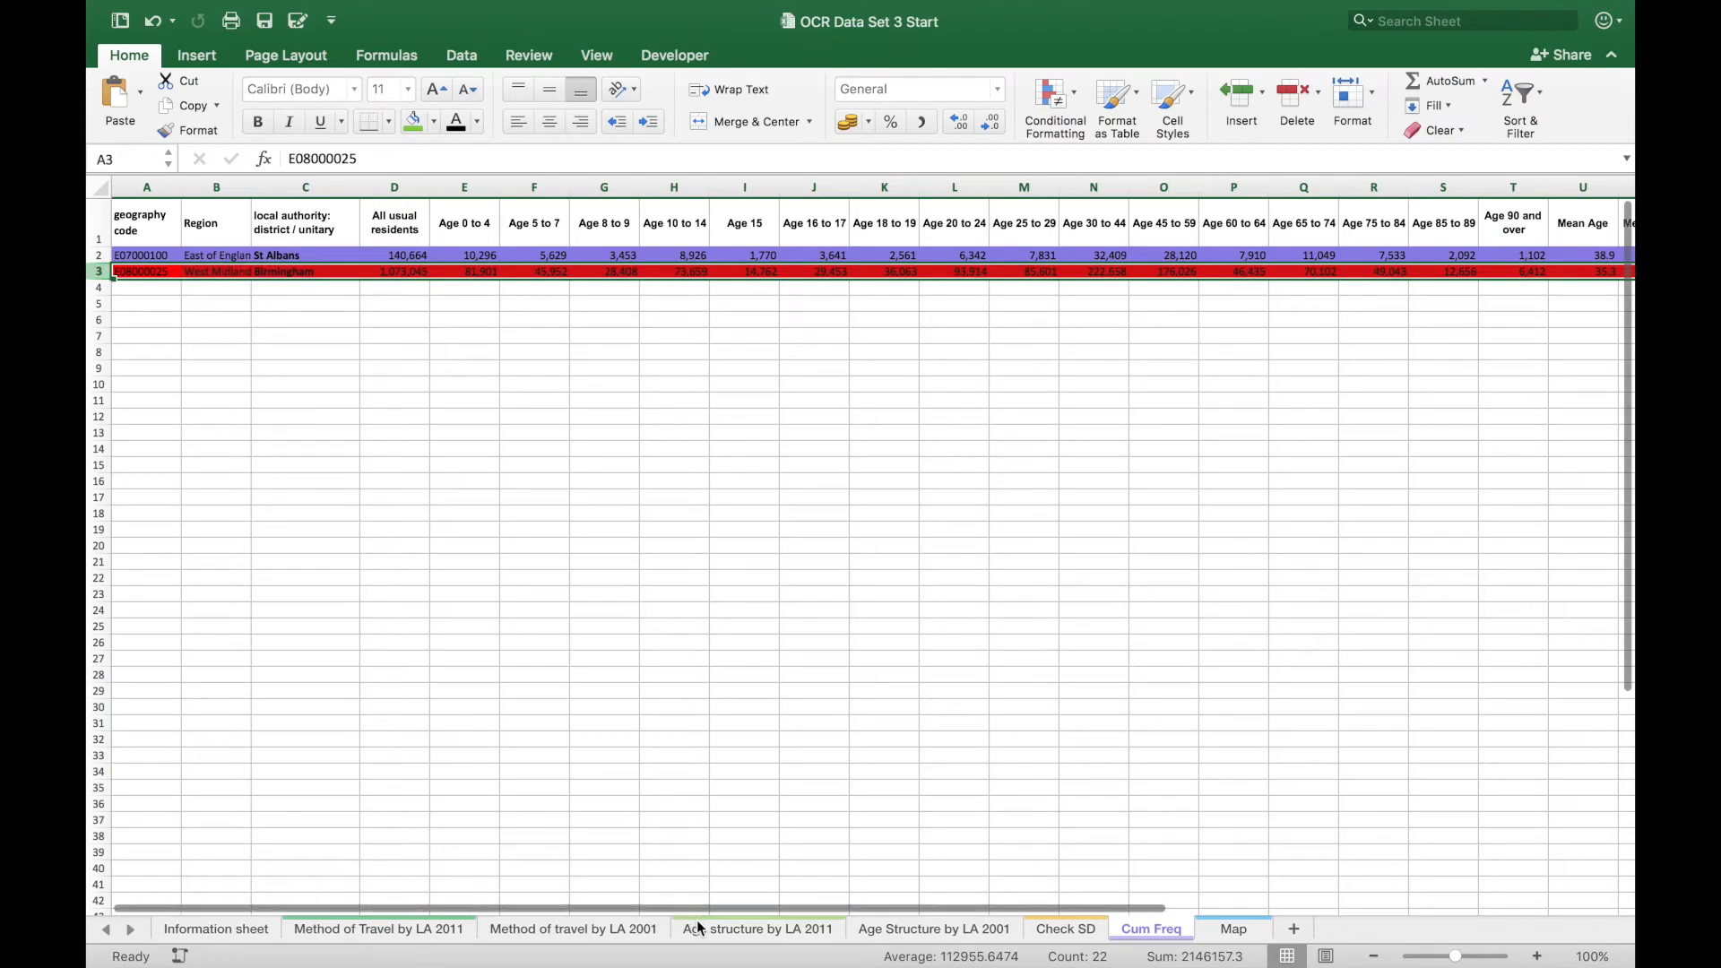
click(759, 928)
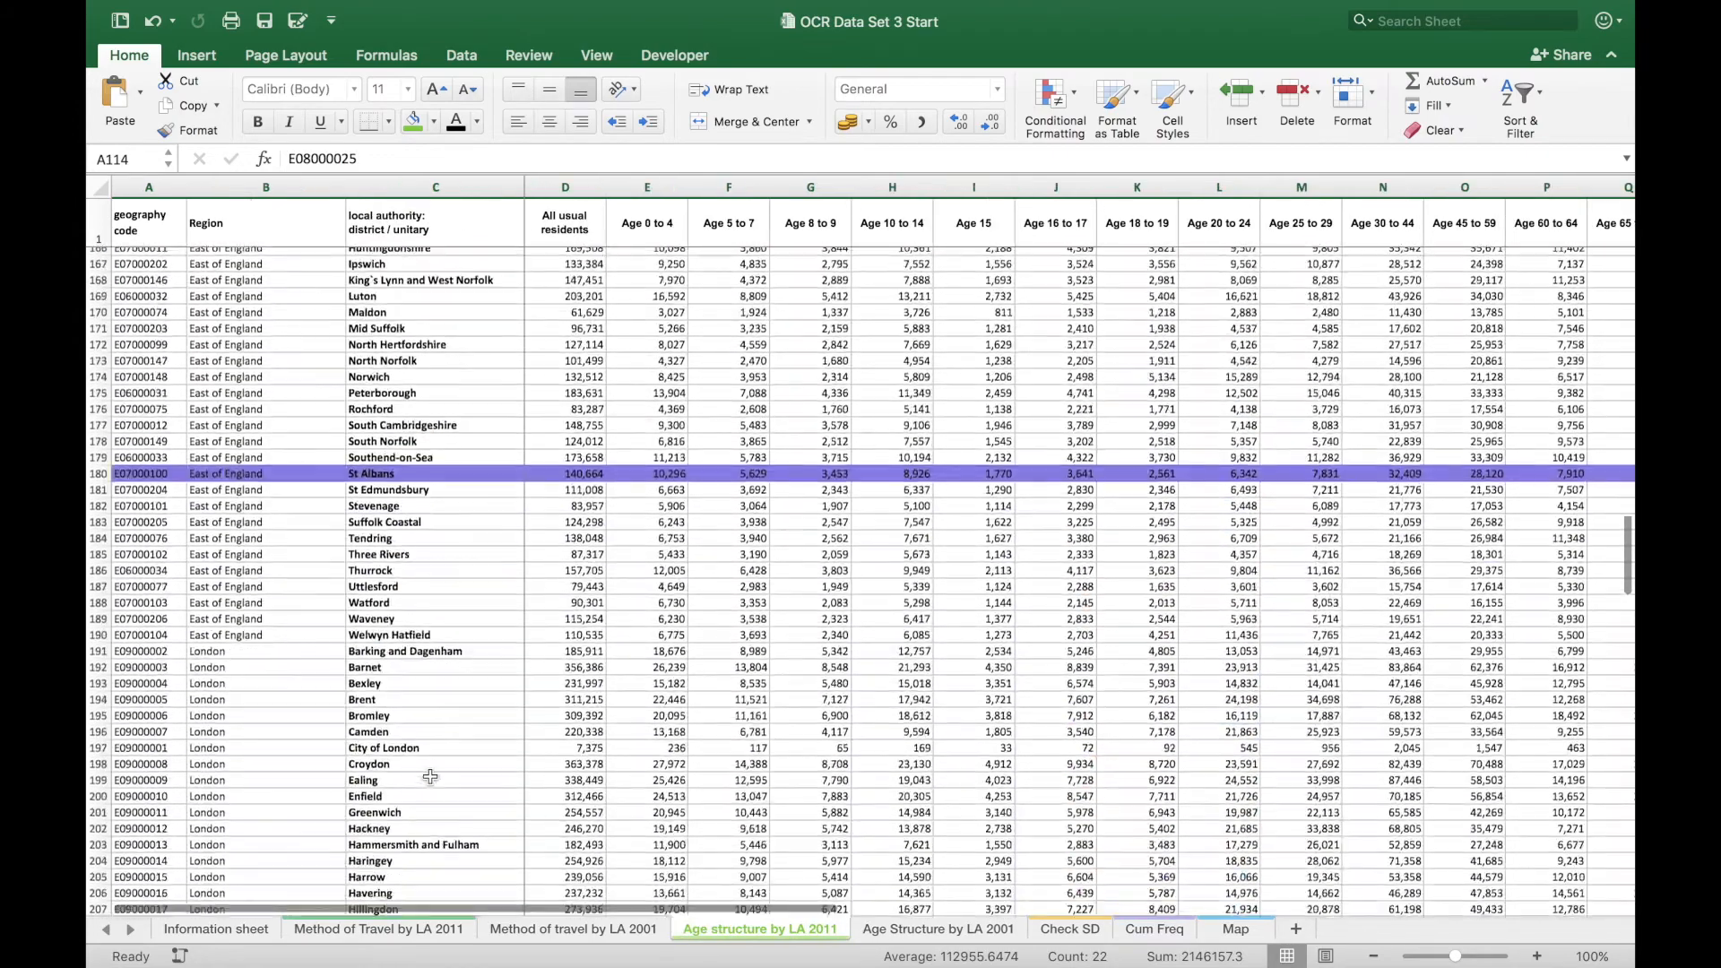
scroll(down, 3)
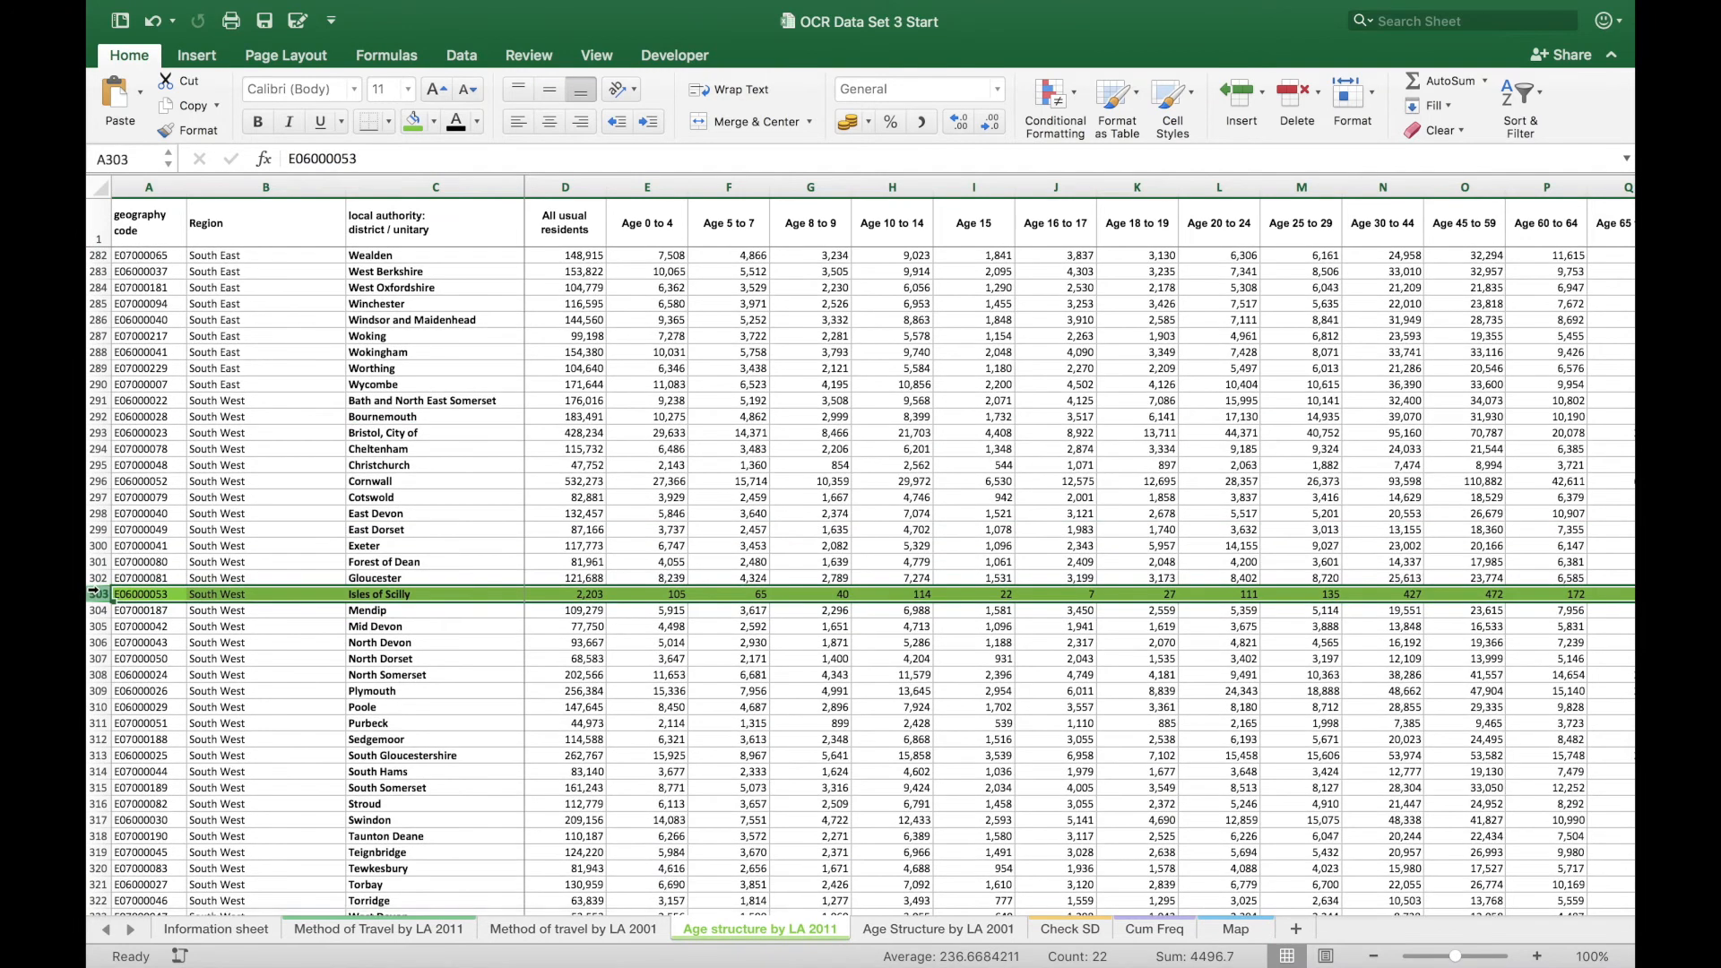
click(1151, 929)
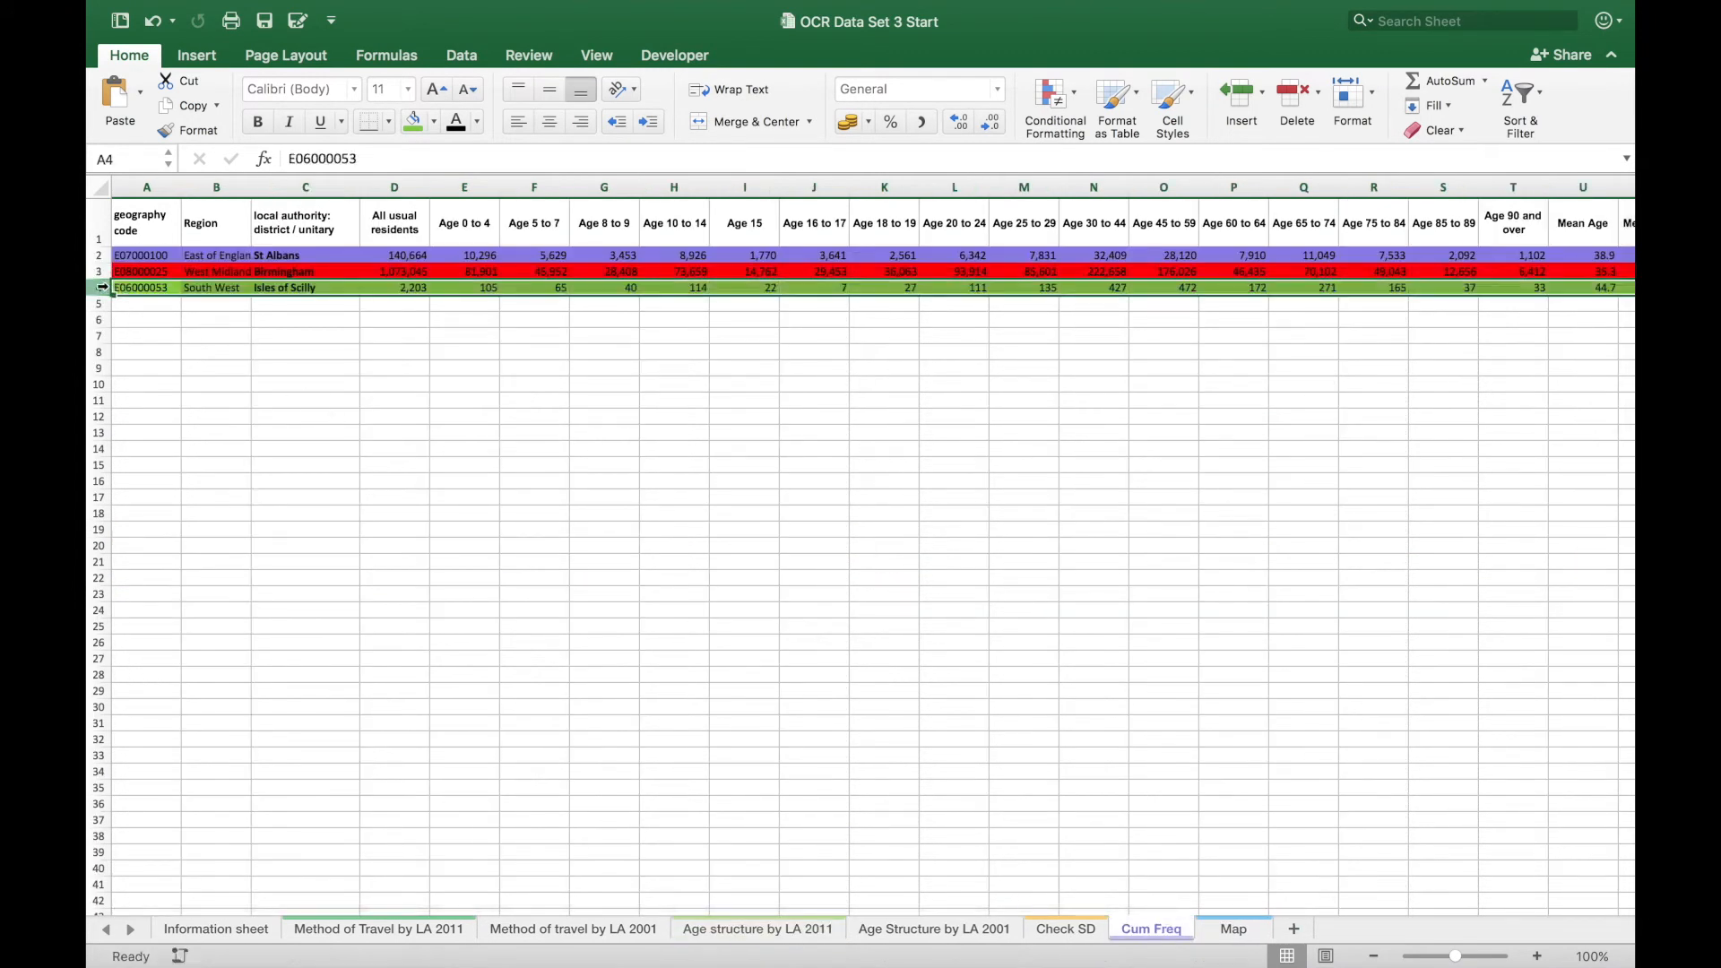
- Insert a blank column at E and enter the age upper bounds 0 to 105 across row 5
click(462, 186)
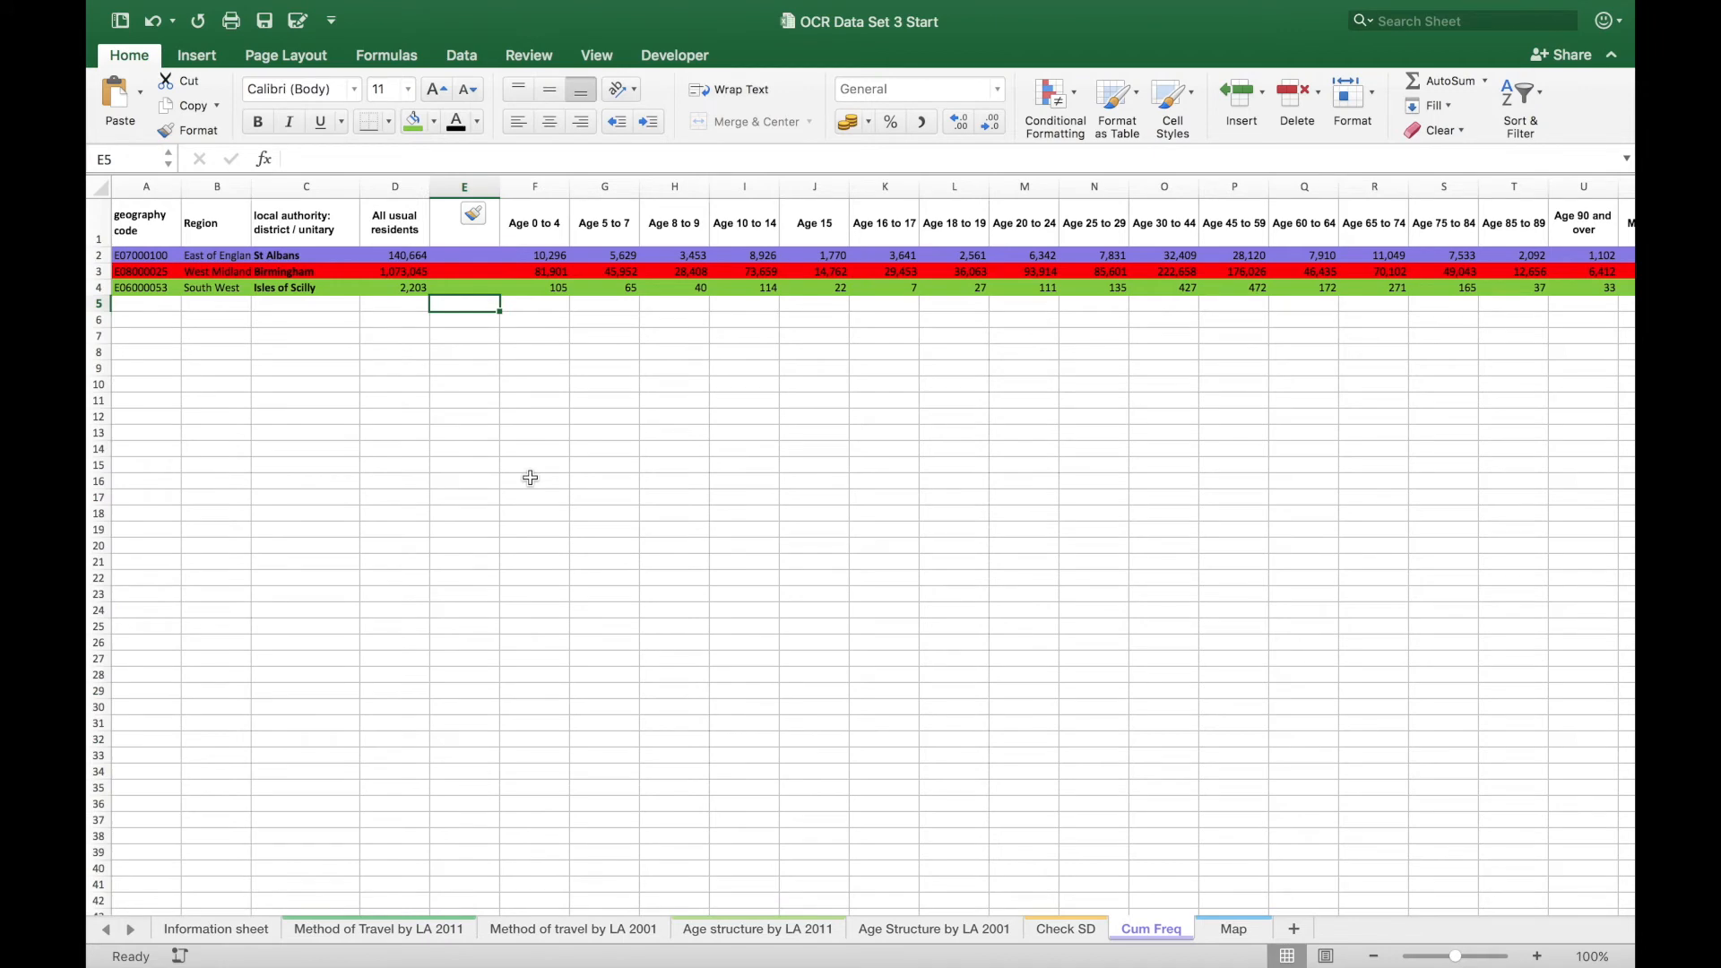
text(0)
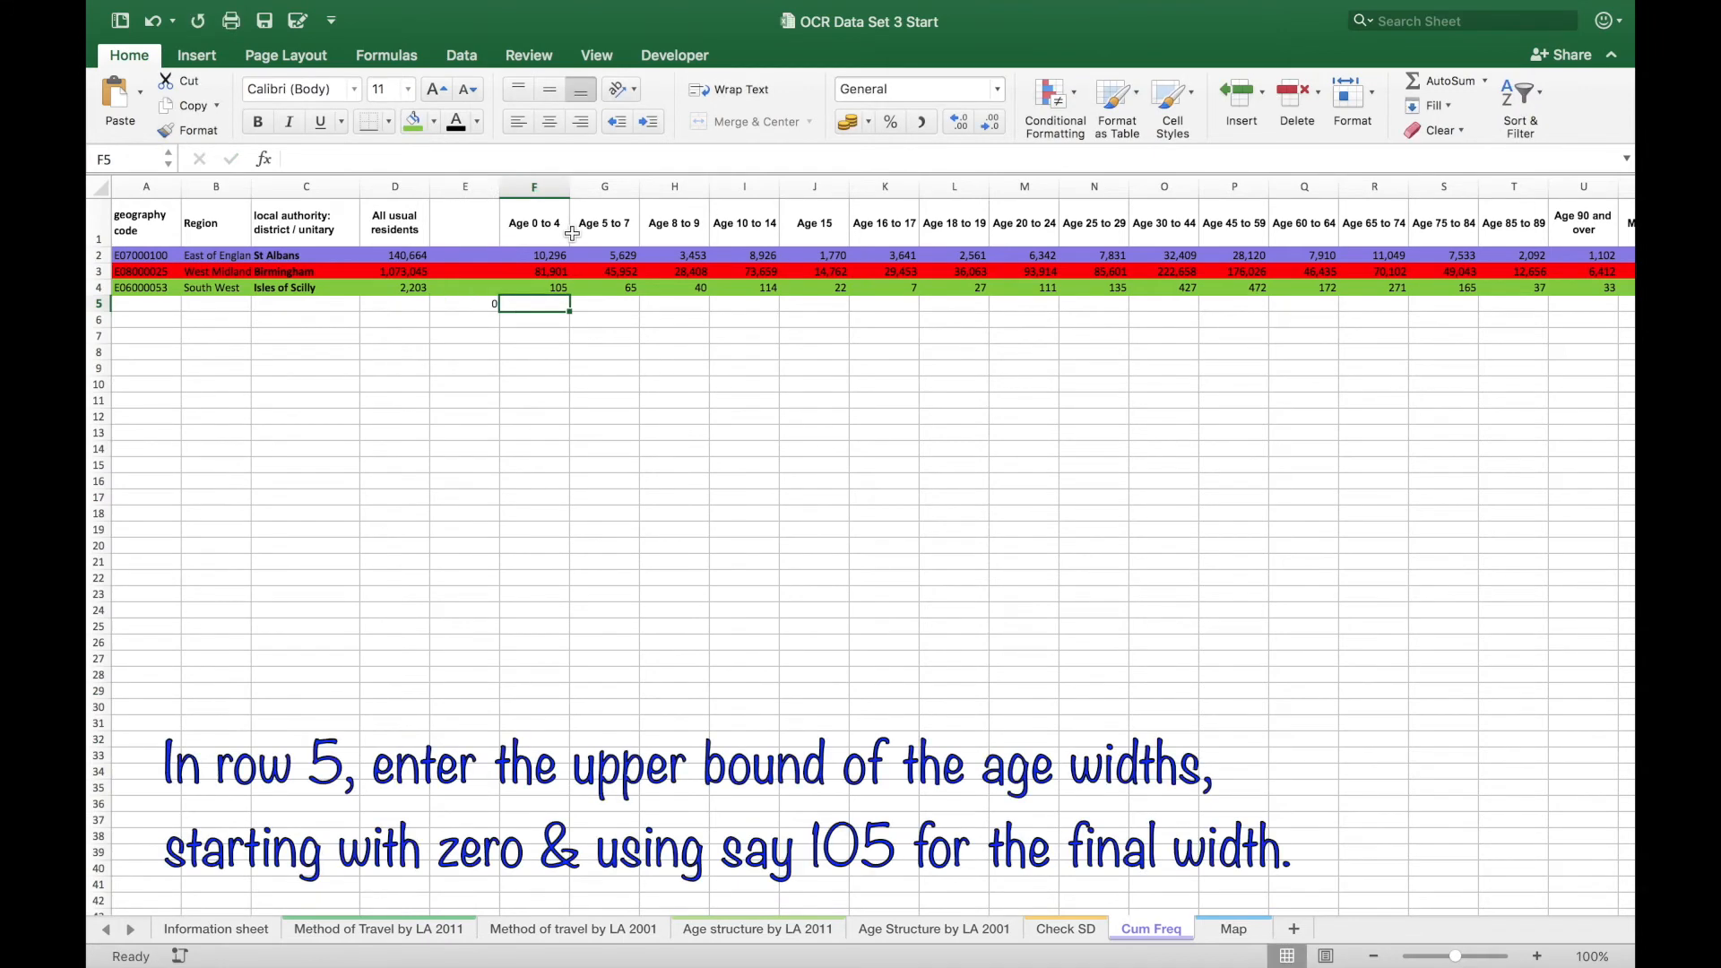
text(4)
click(604, 303)
text(7)
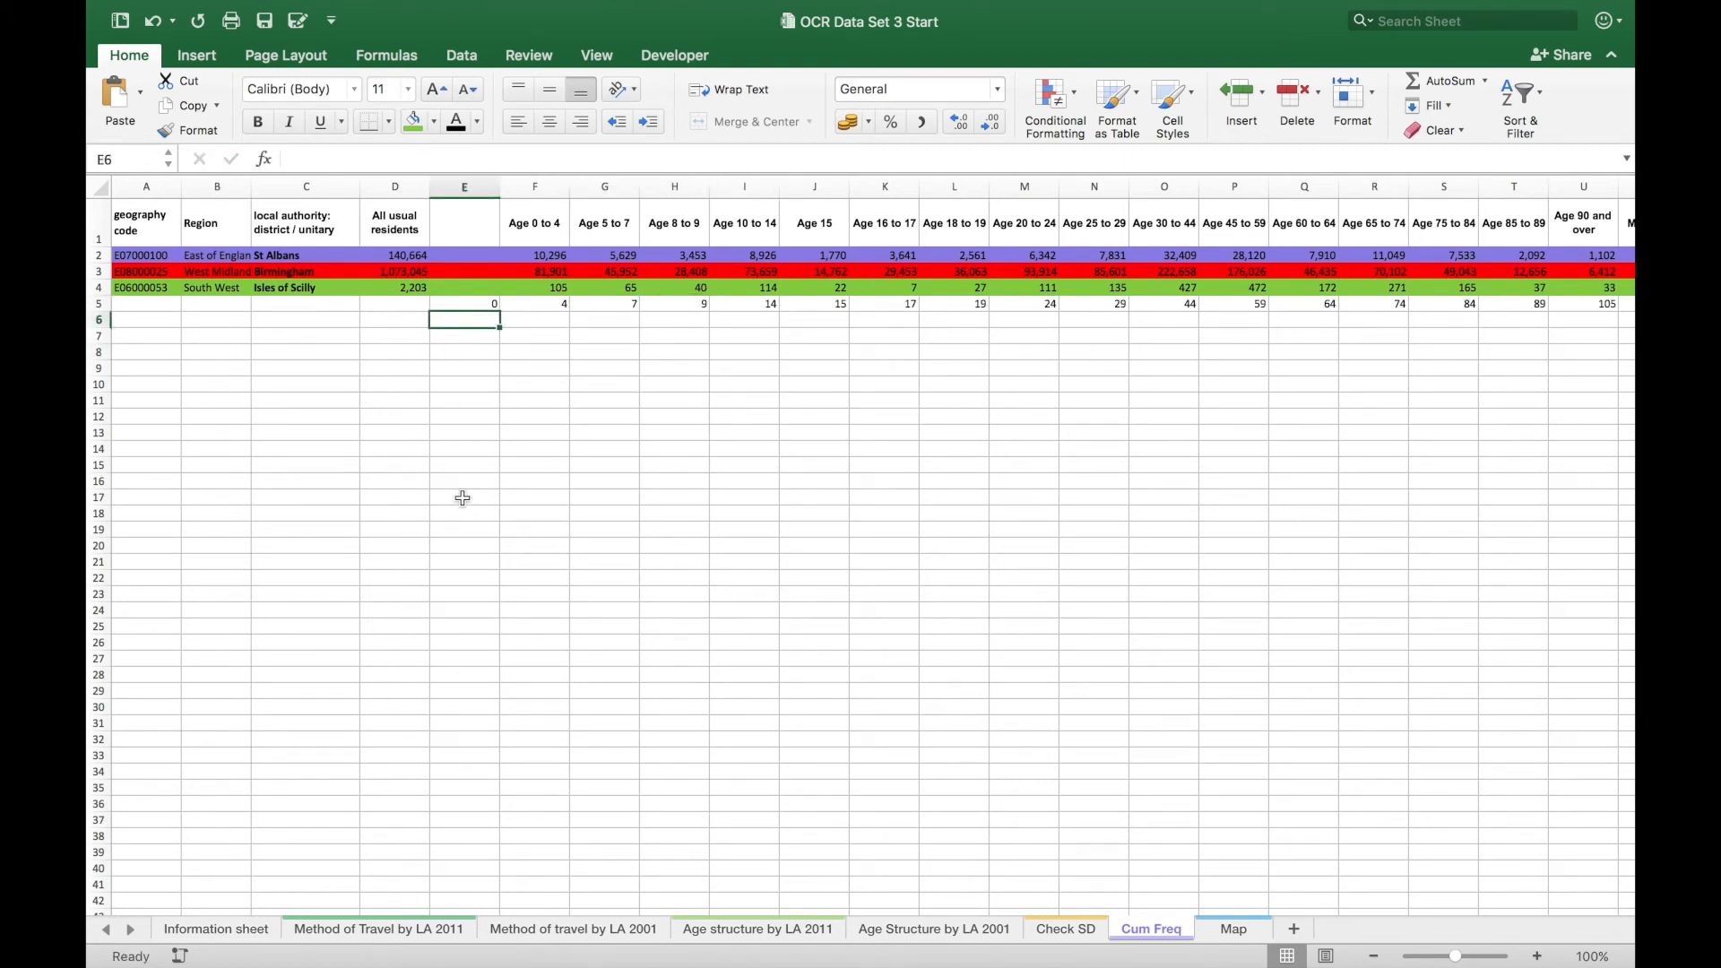
- Enter 0 in E6:E8 and copy the three LA names into D6:D8
click(534, 319)
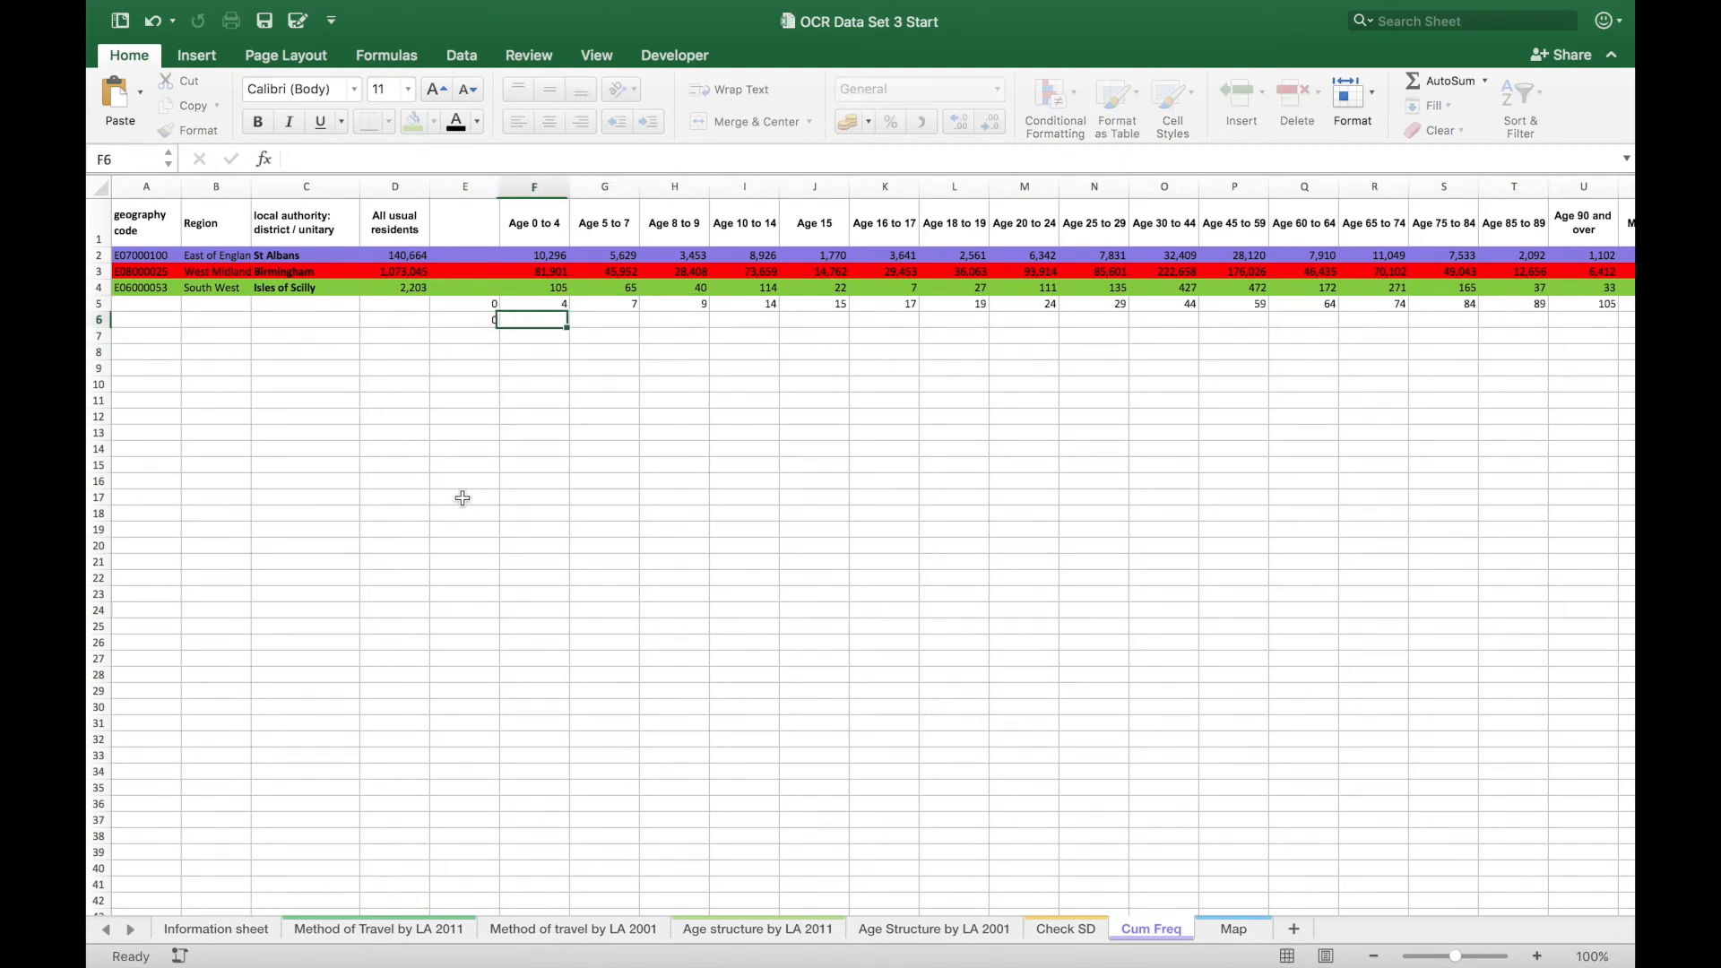
text(0)
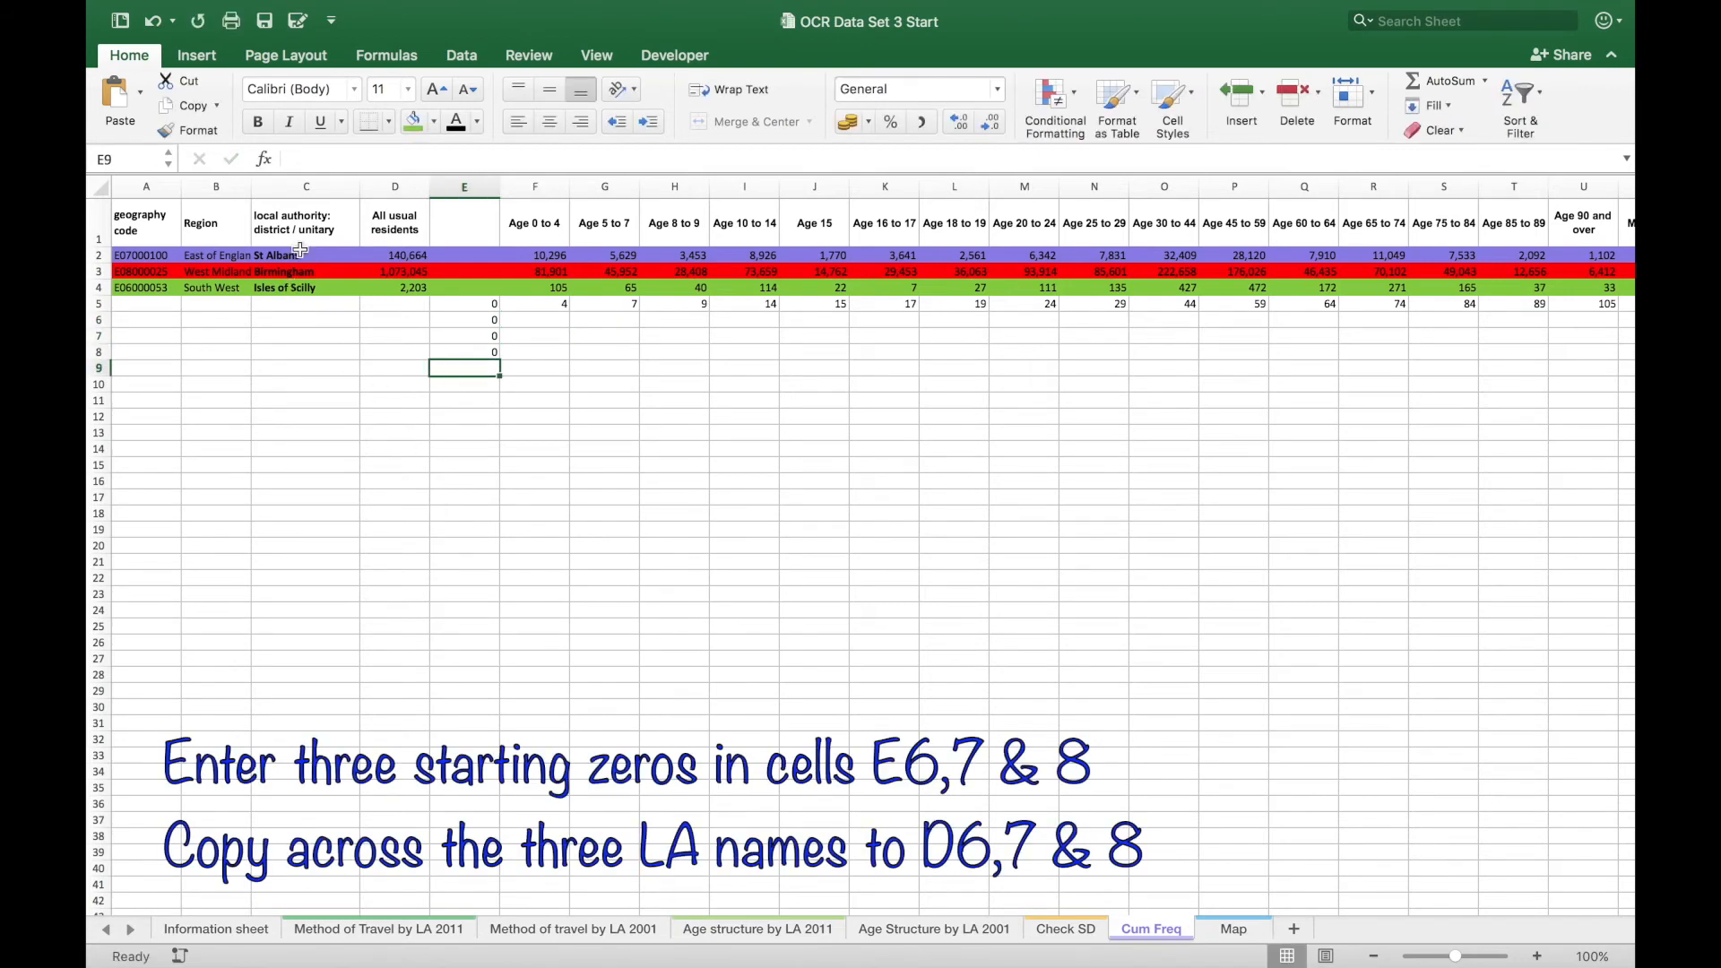
drag(305, 255, 304, 287)
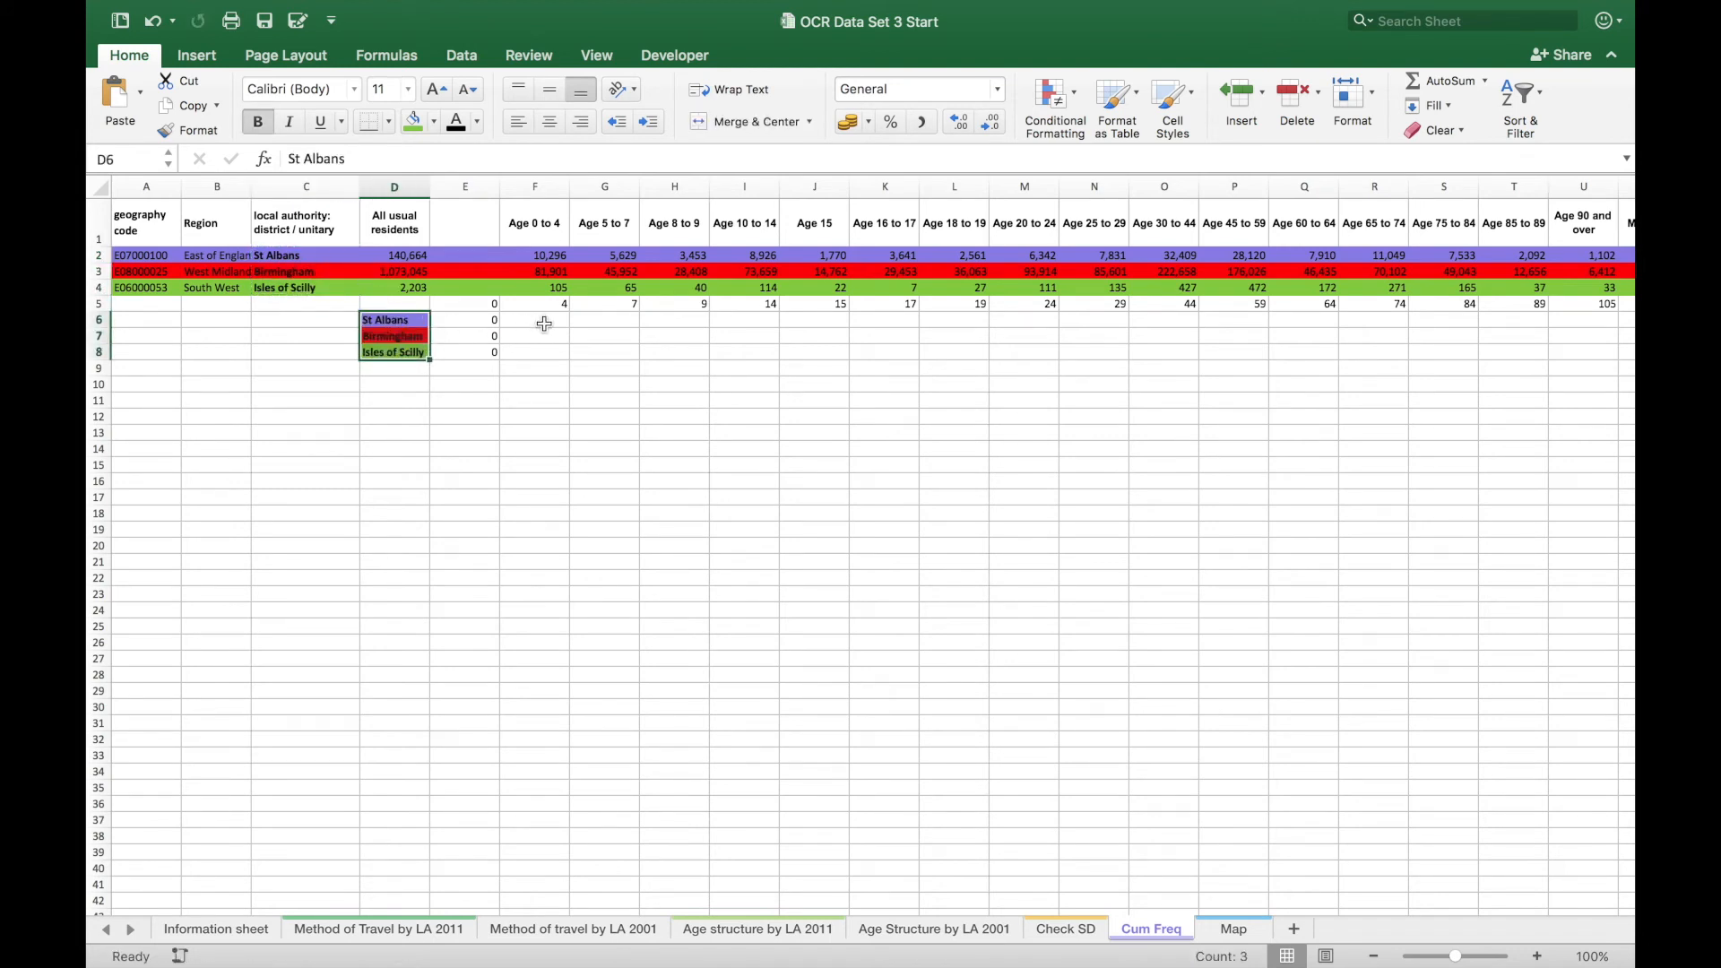
- Build cumulative totals with =F2 in F6 and =F6+G2 in G6, filled through rows 6–8 out to column U
text(=)
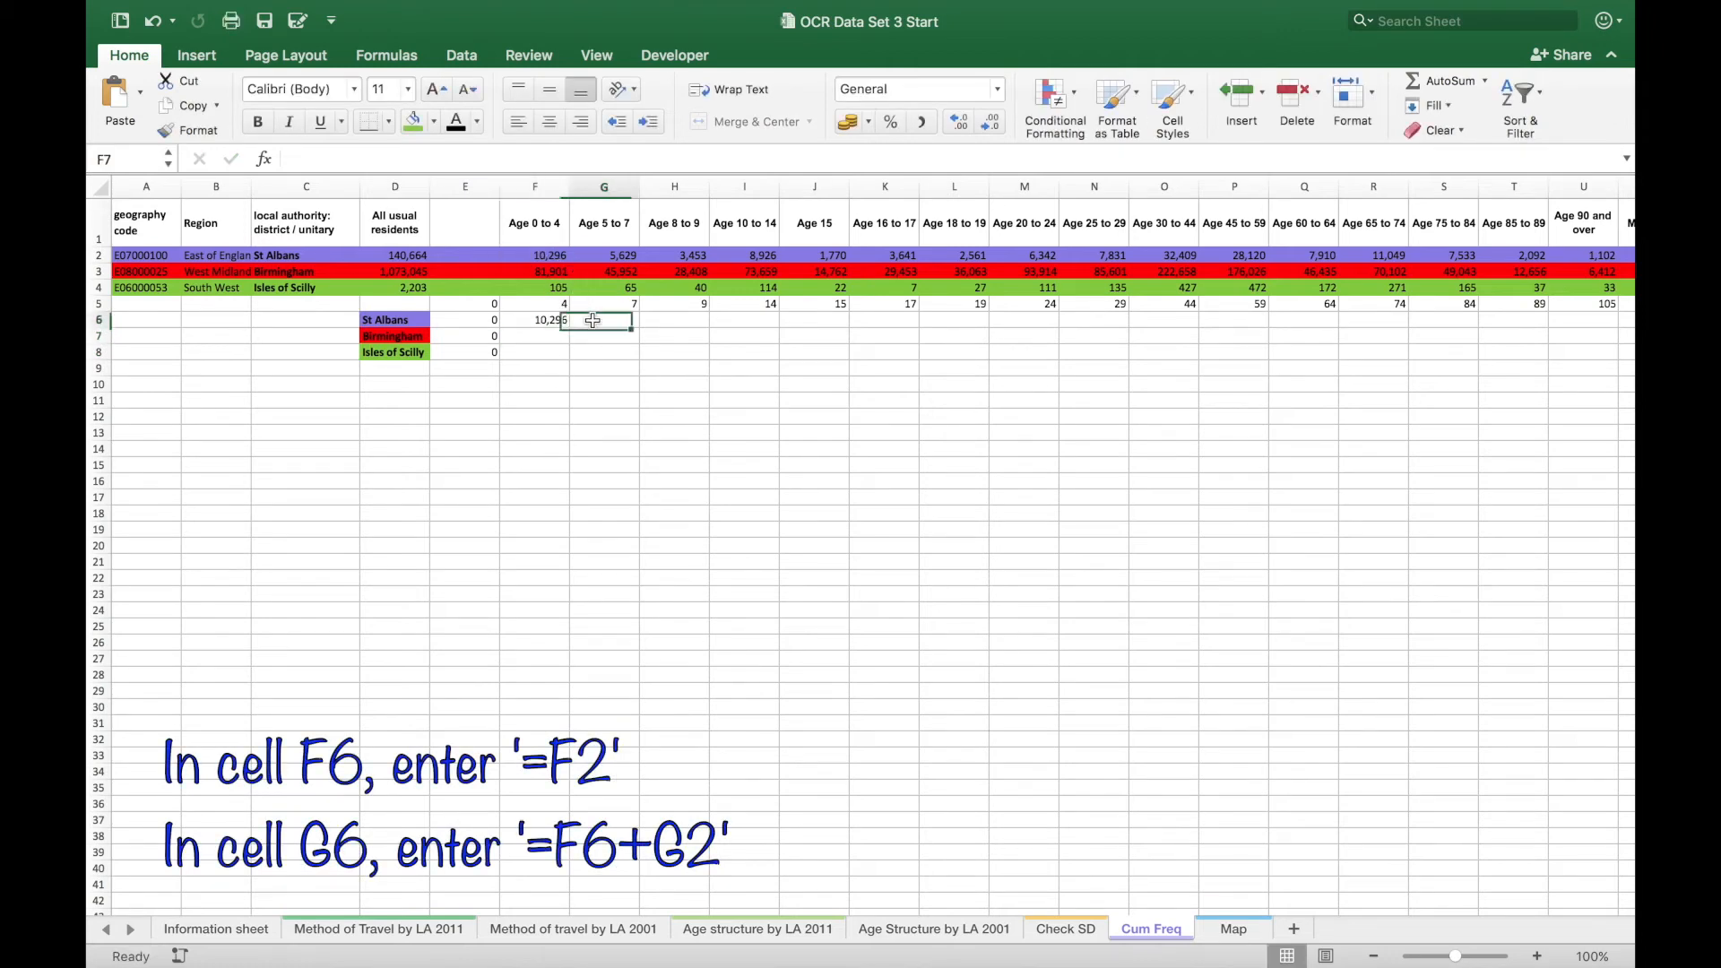
text(=F6)
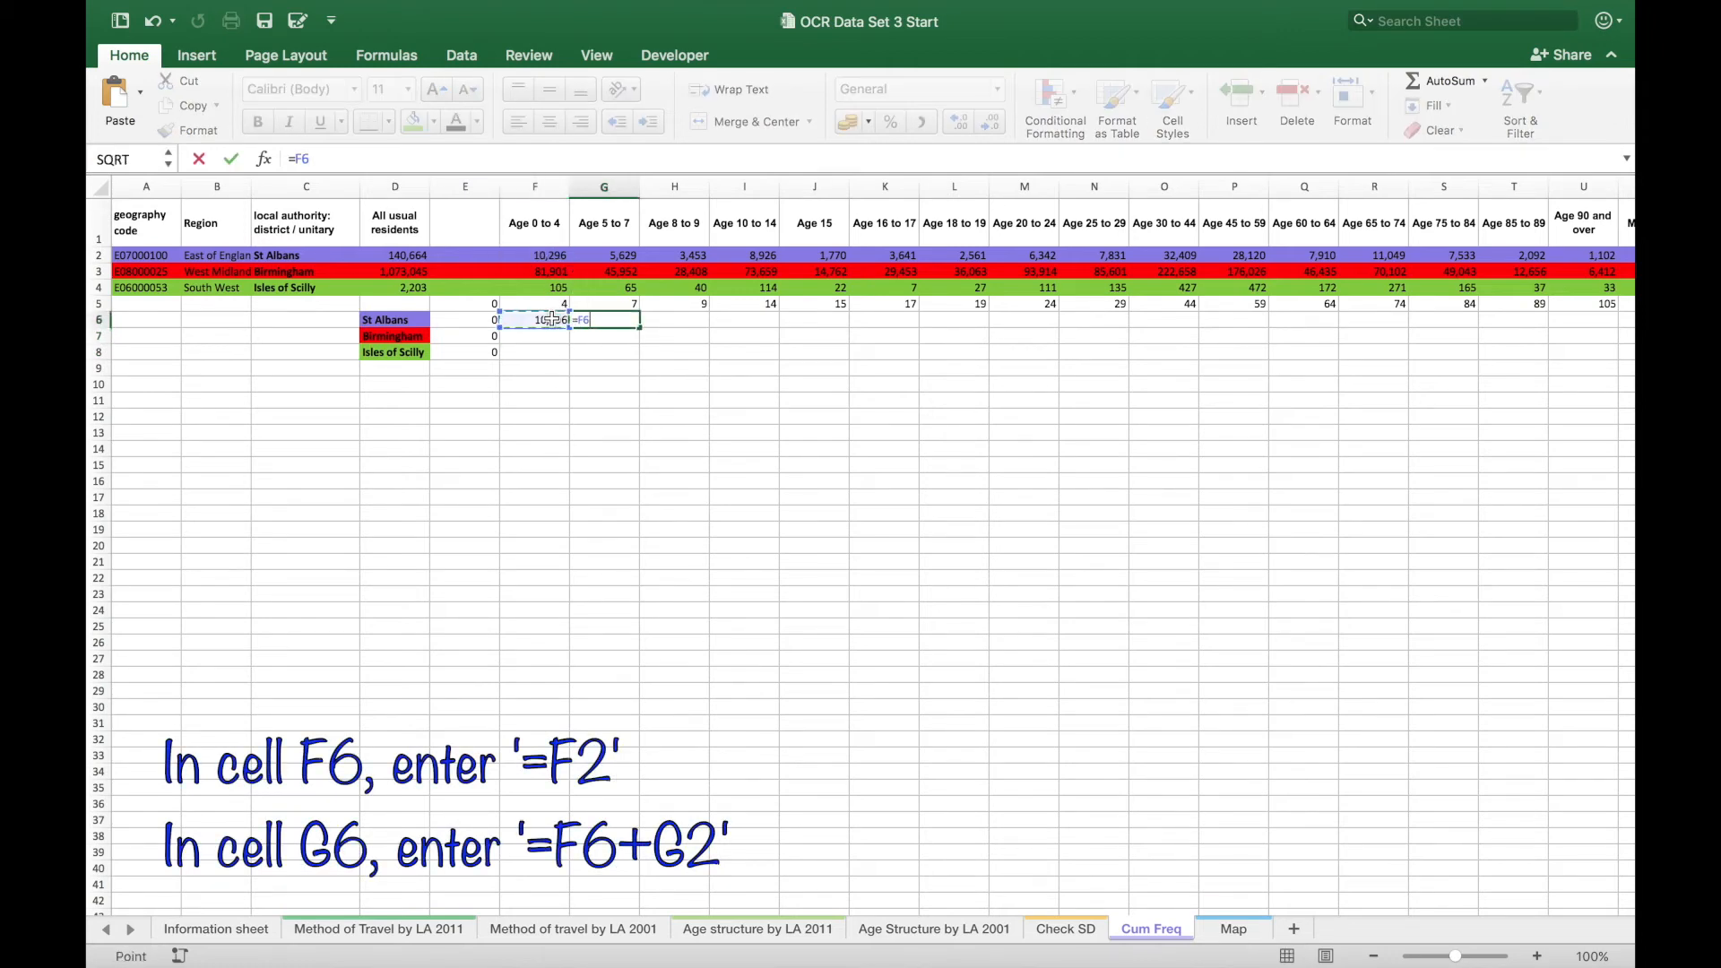
text(+G2)
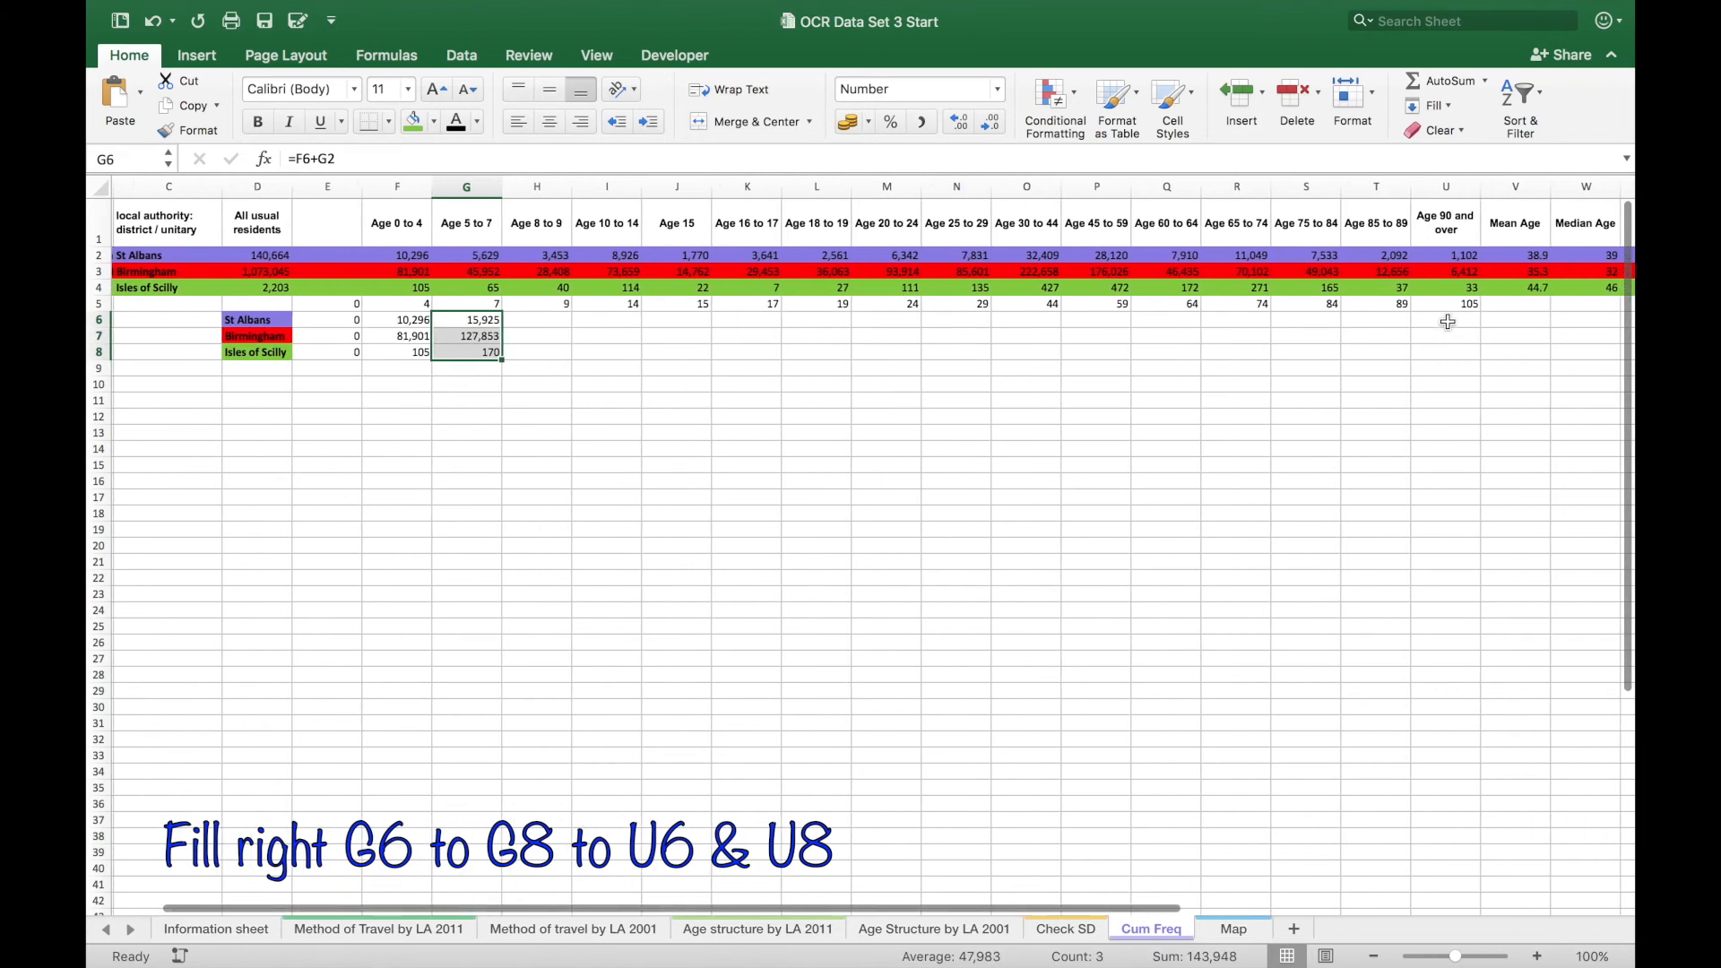
drag(466, 335, 1444, 352)
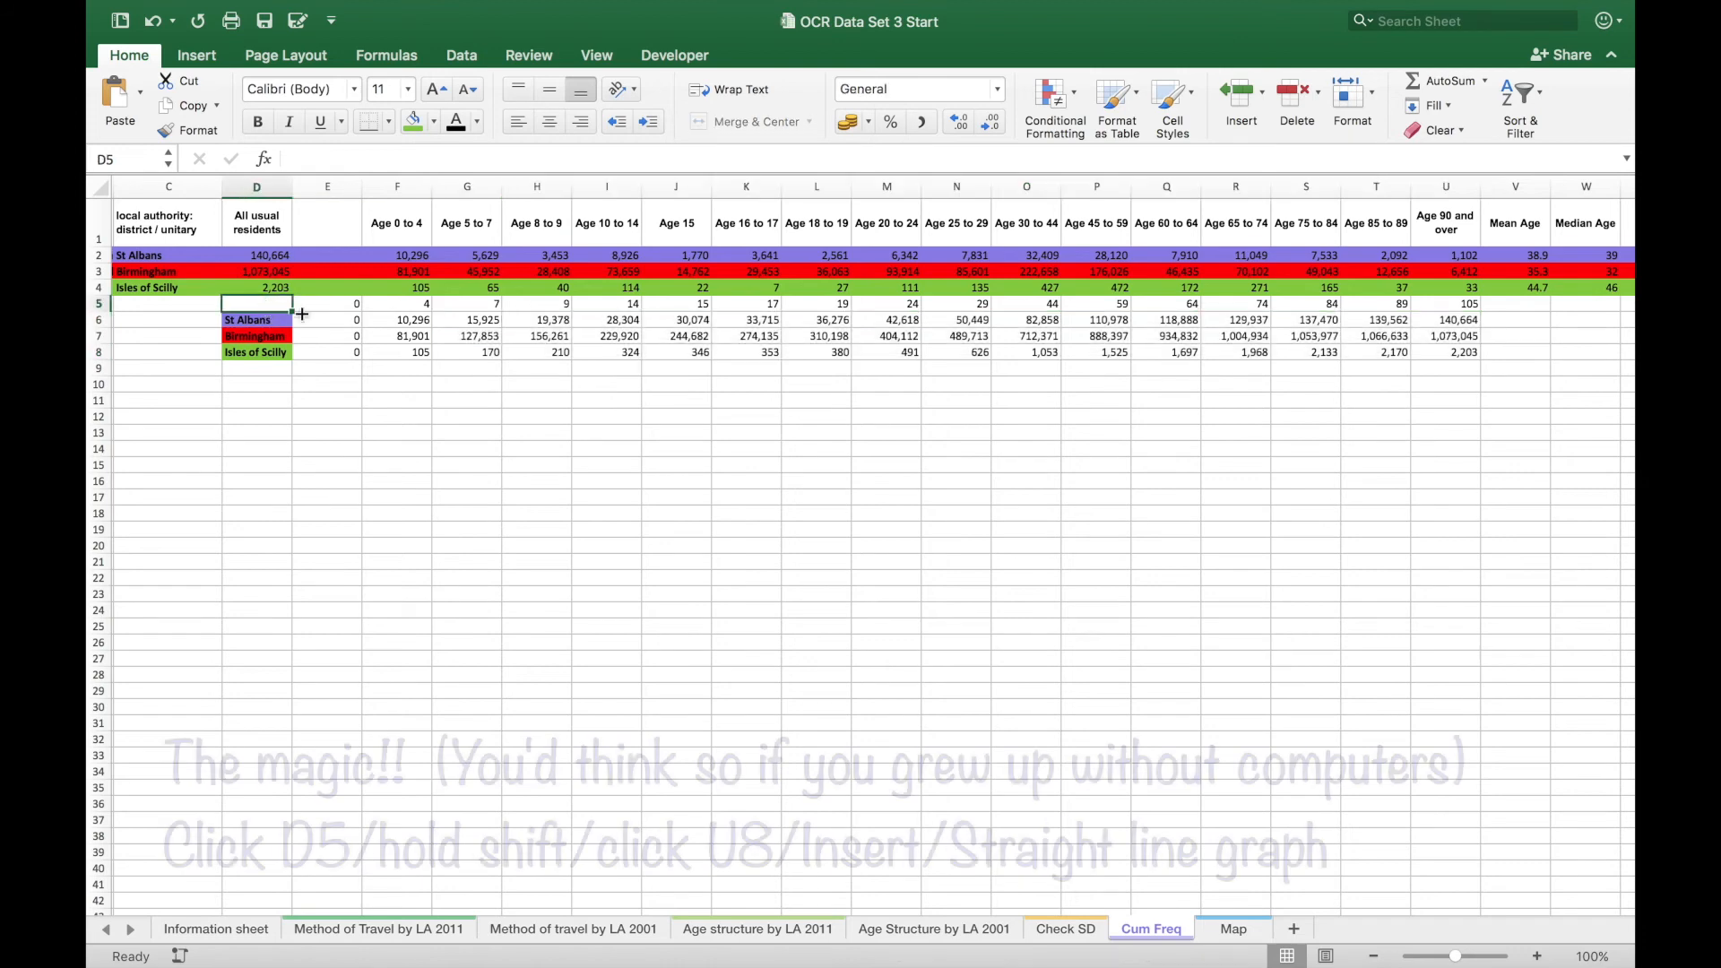
- Select the cumulative block D5:U8 and bring up the Insert chart options
click(1444, 352)
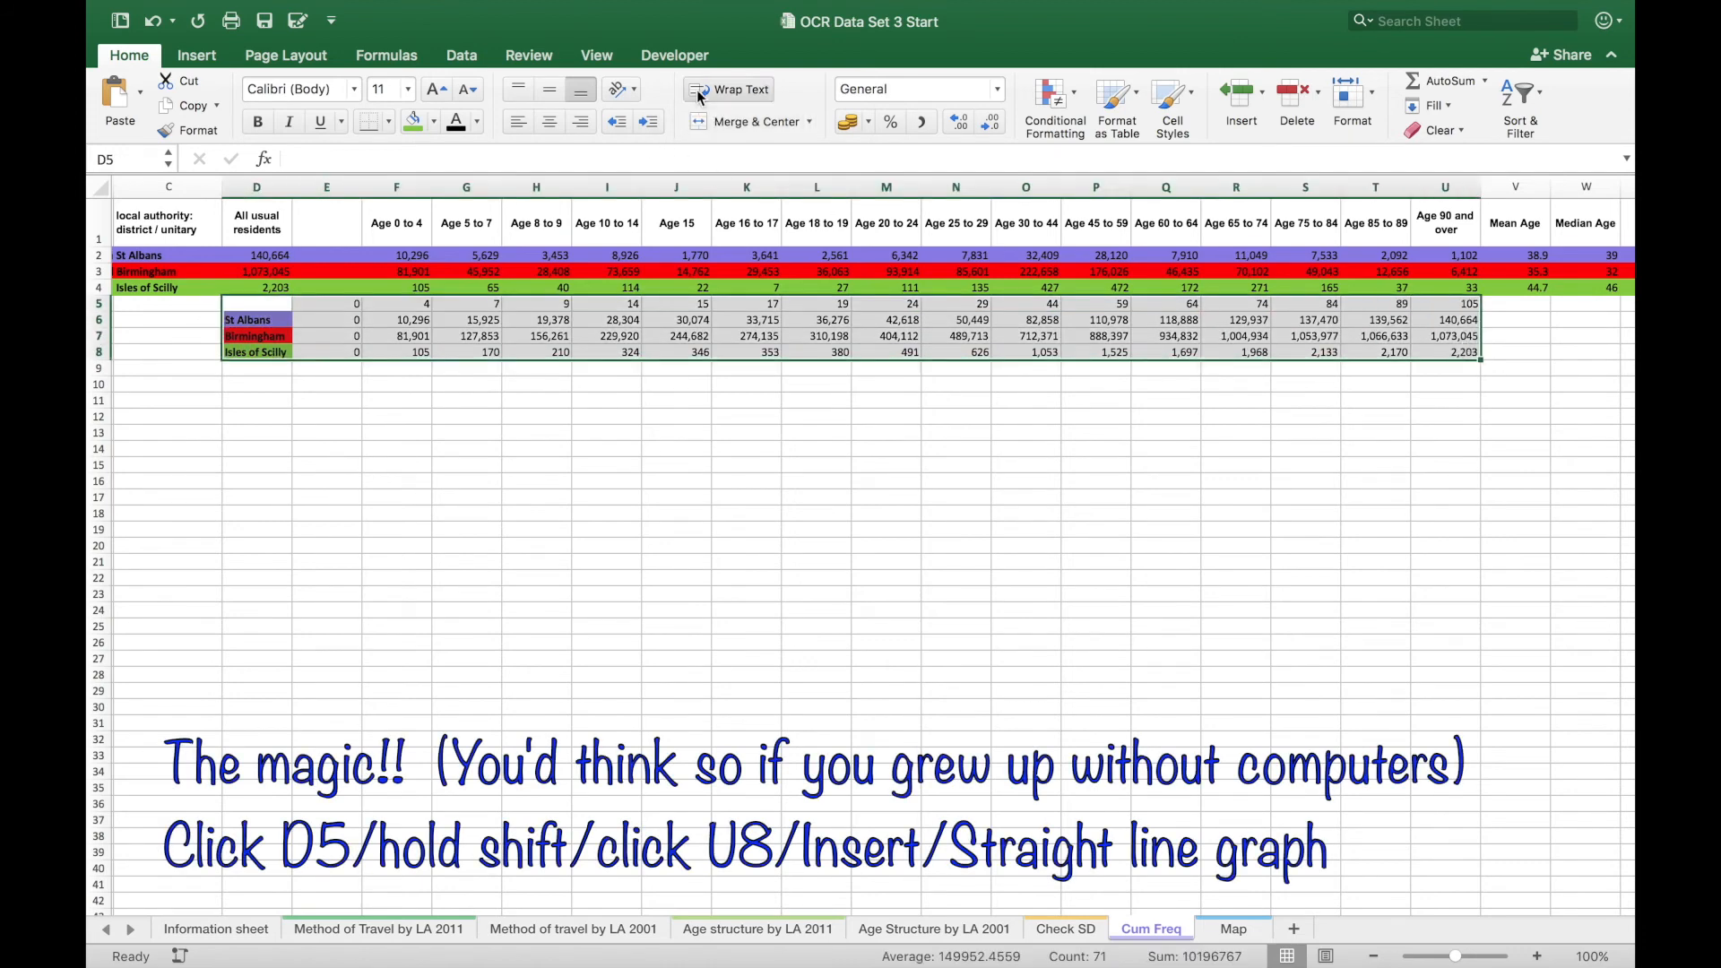
click(197, 56)
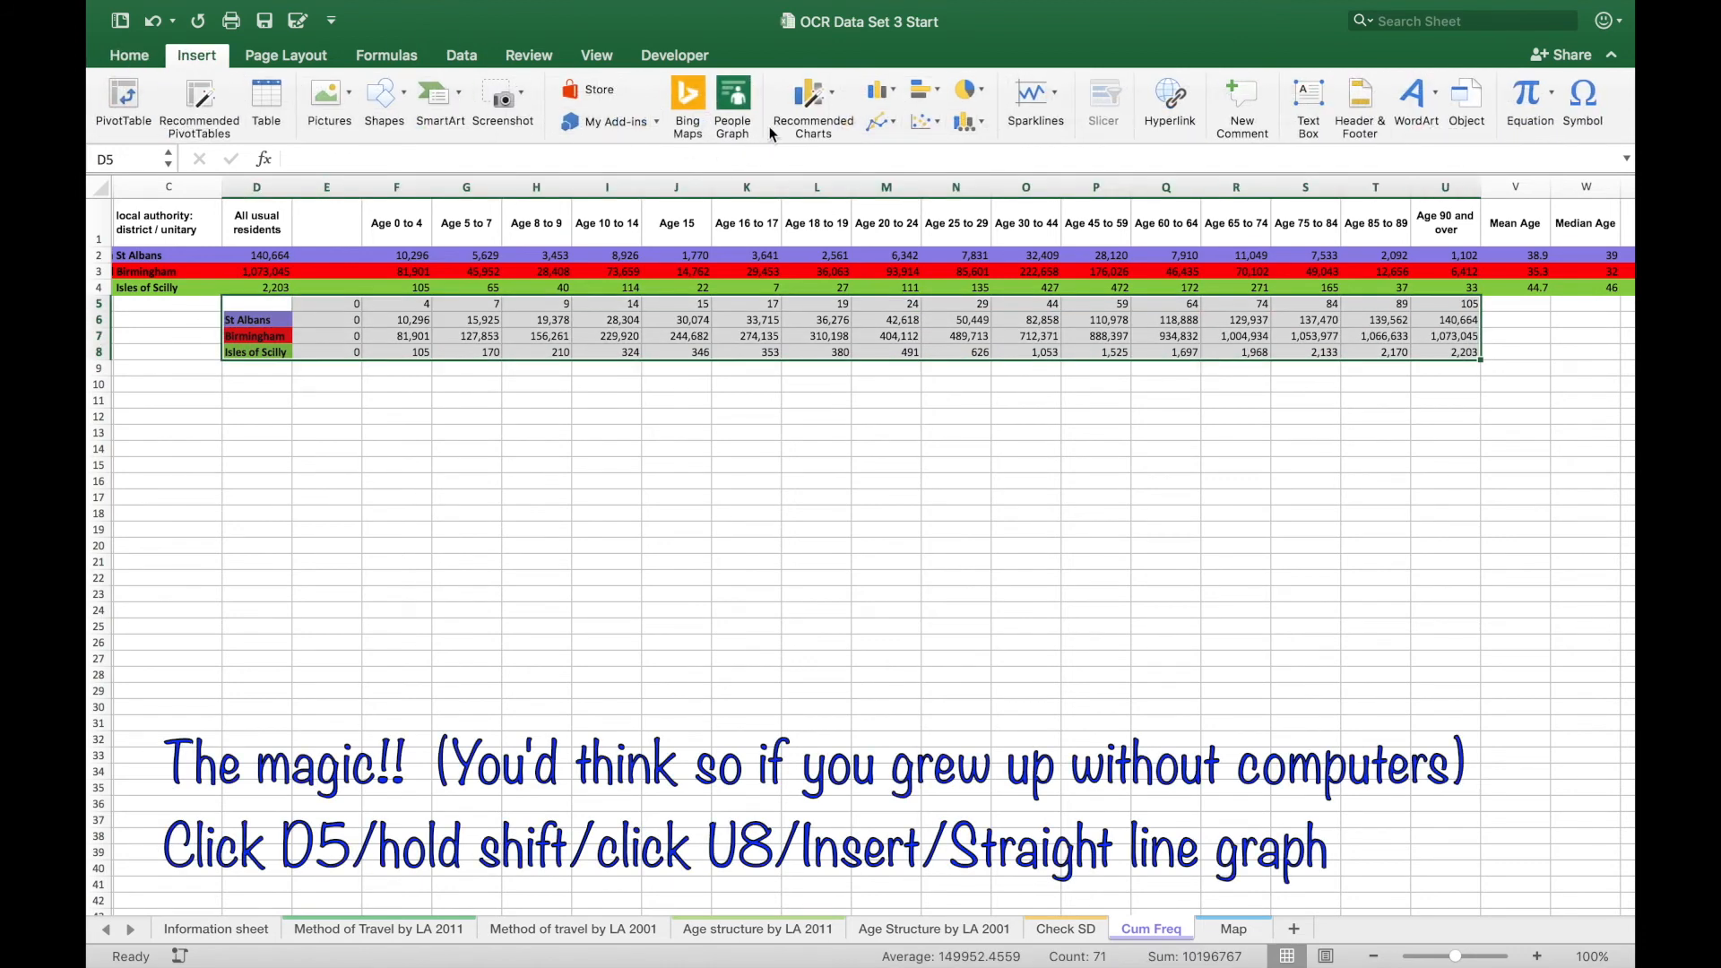